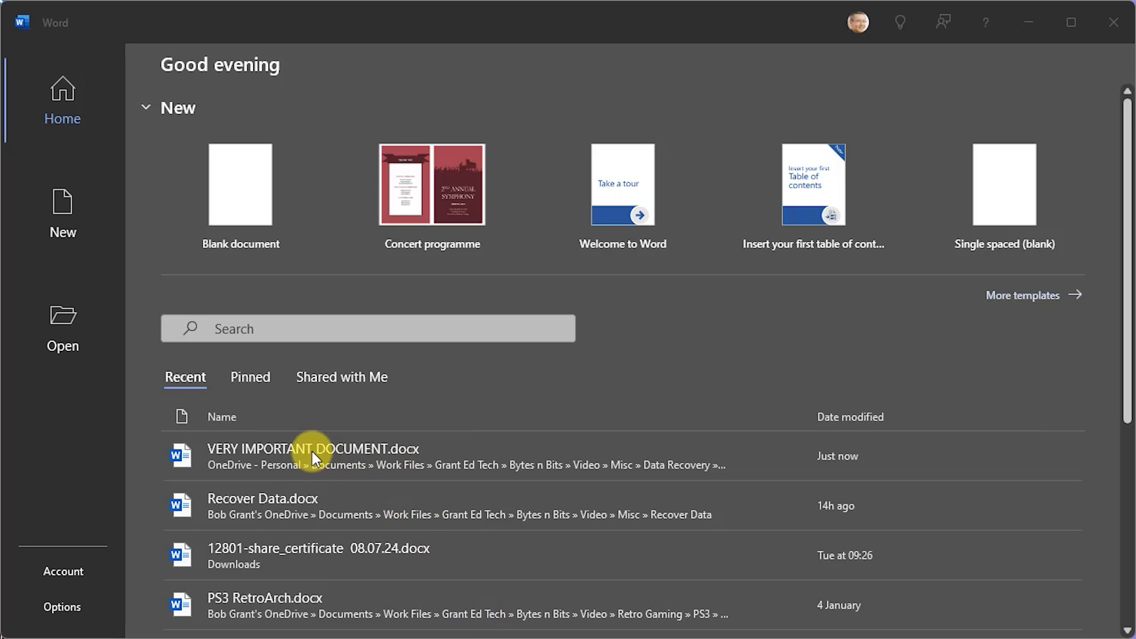
- View VERY IMPORTANT DOCUMENT.docx, then permanently delete Another old file.docx from TRANSFER (D:)
click(312, 449)
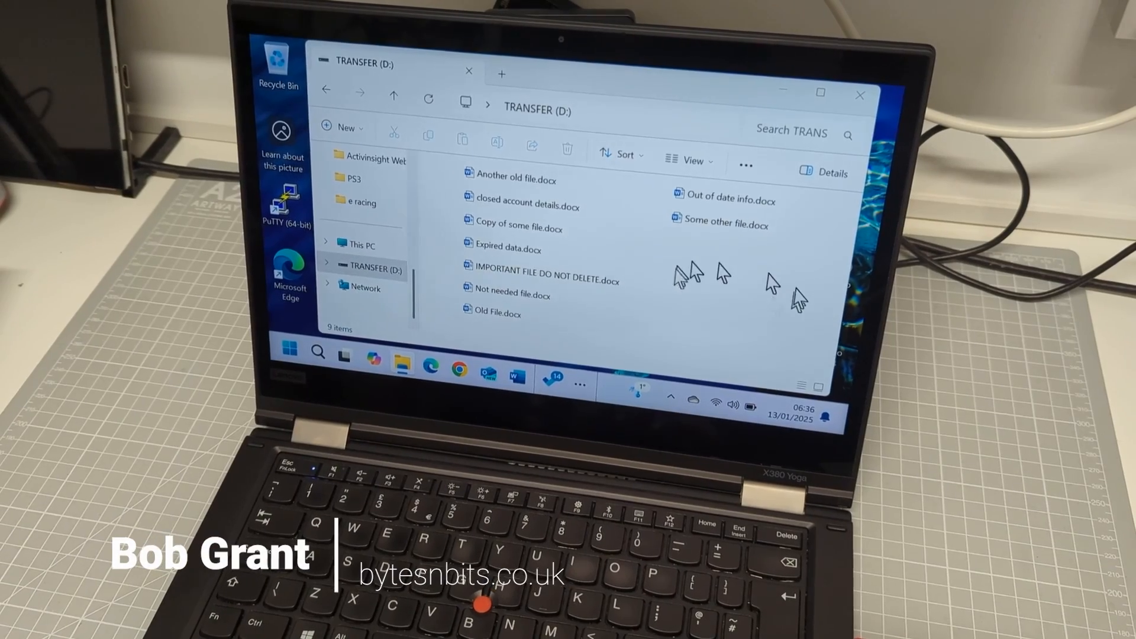
click(515, 180)
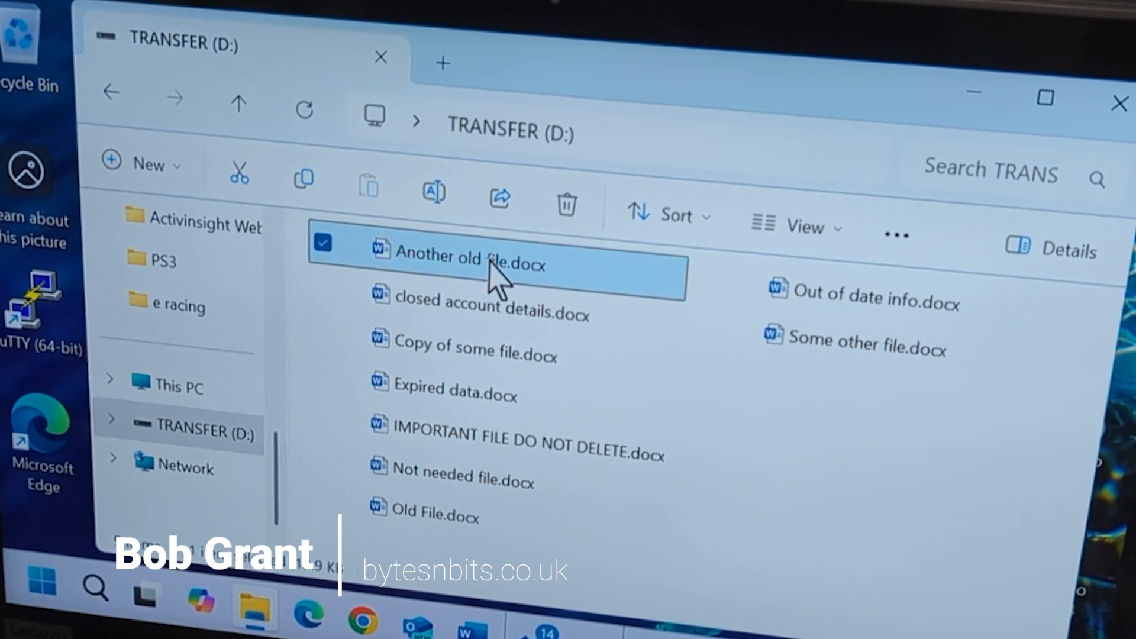
click(566, 203)
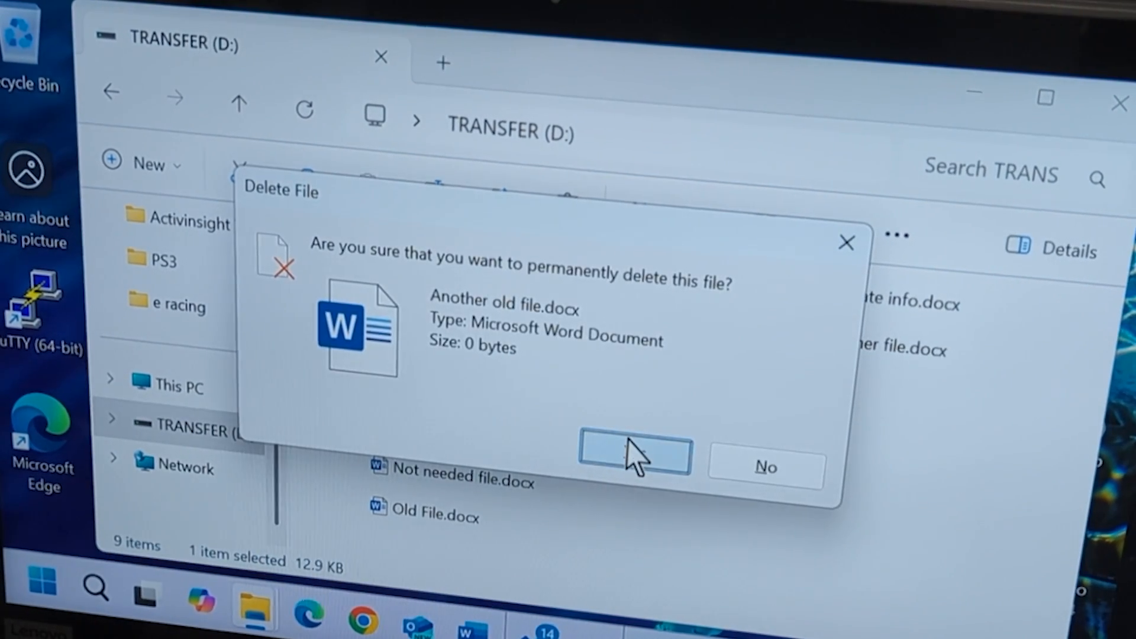
click(633, 455)
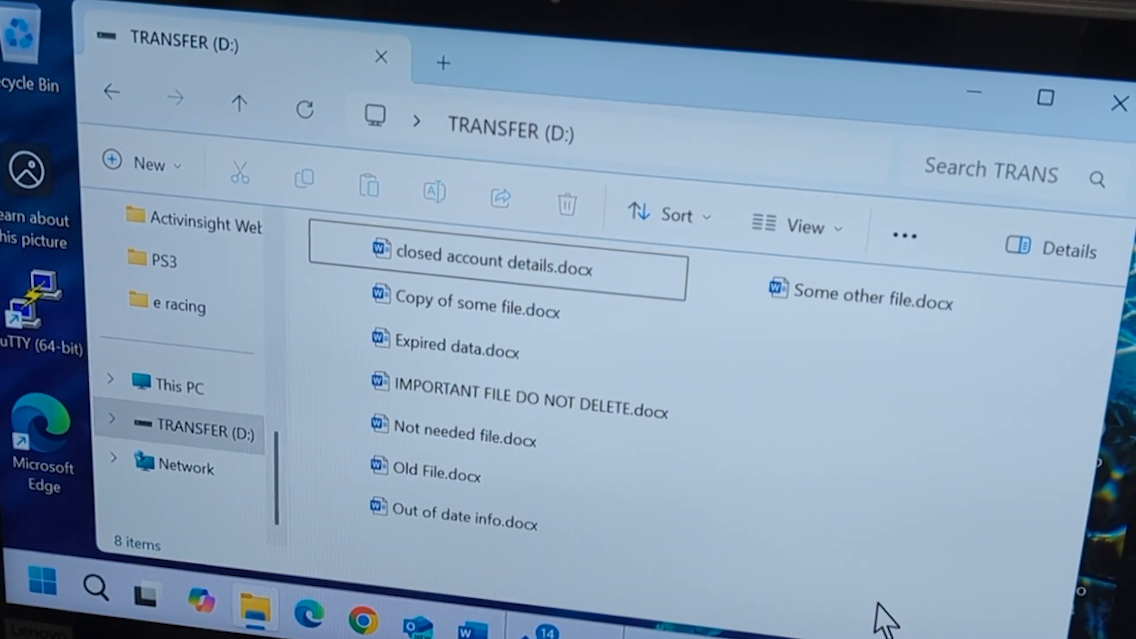
- Permanently delete the remaining eight Word documents on the TRANSFER (D:) drive
key(ctrl+a)
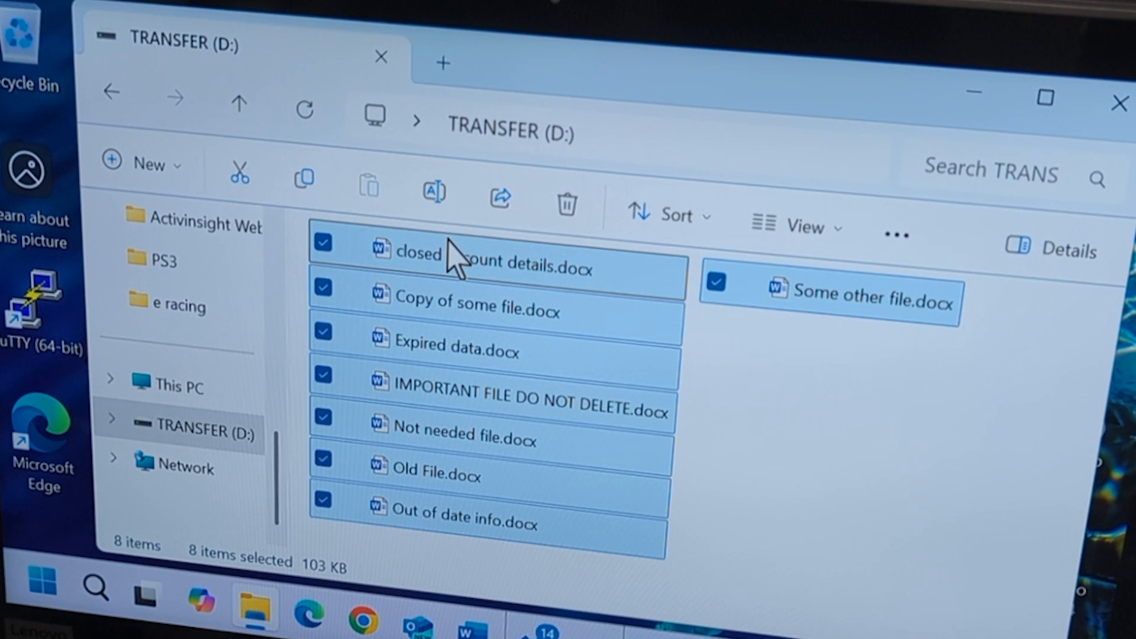
click(567, 204)
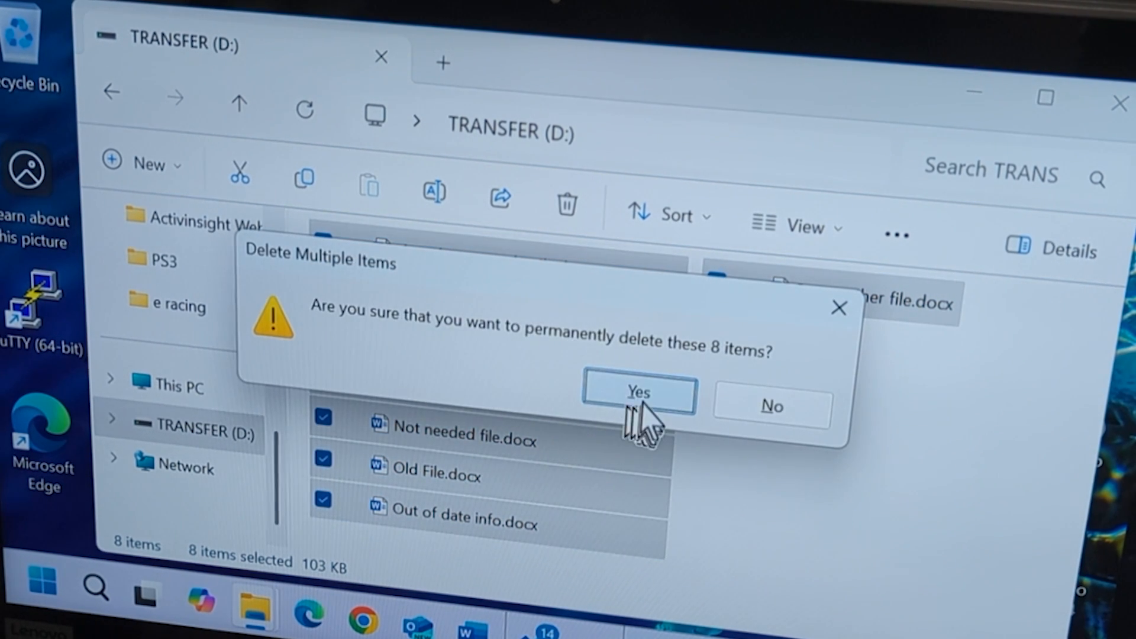
click(638, 393)
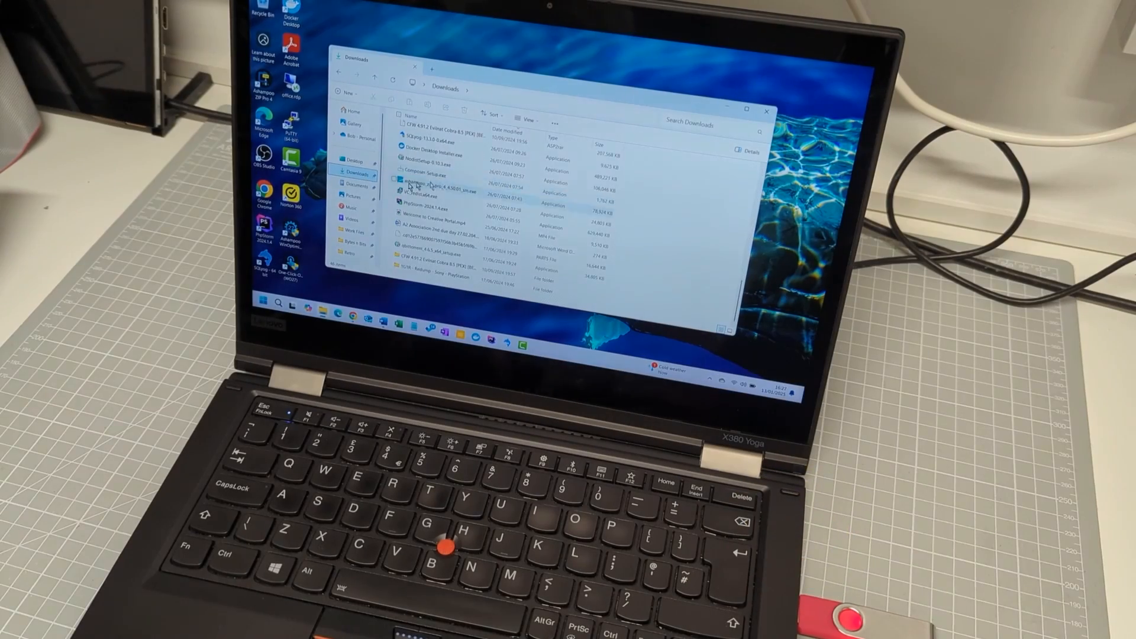
- Browse Downloads, This PC and the TRANSFER (D:) drive, ending in the Data Recovery folder
click(354, 233)
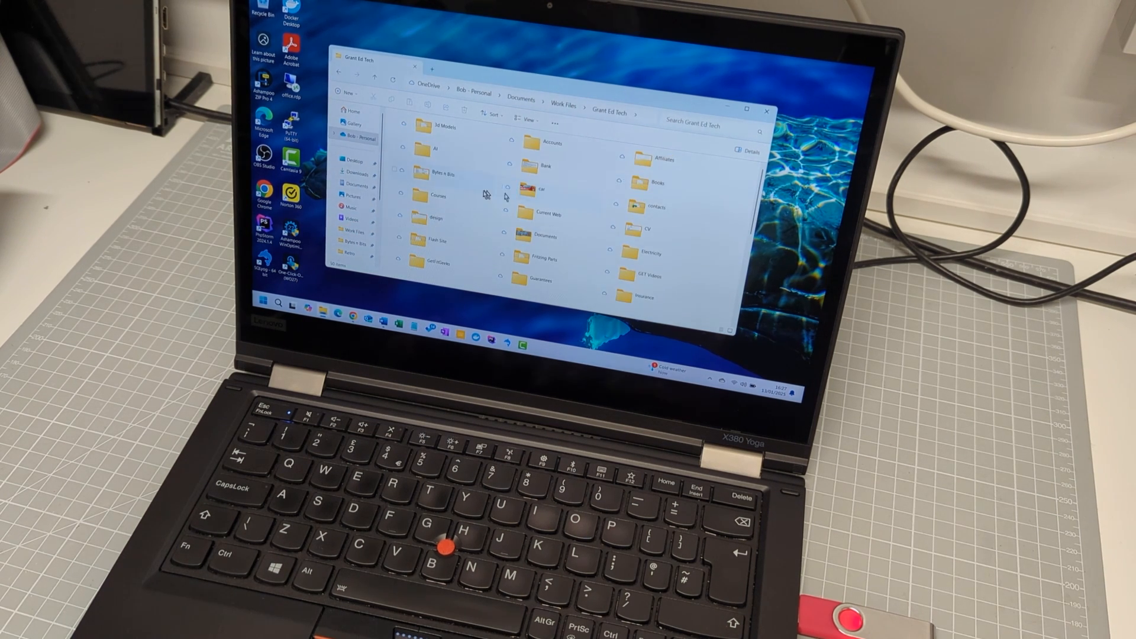
click(348, 240)
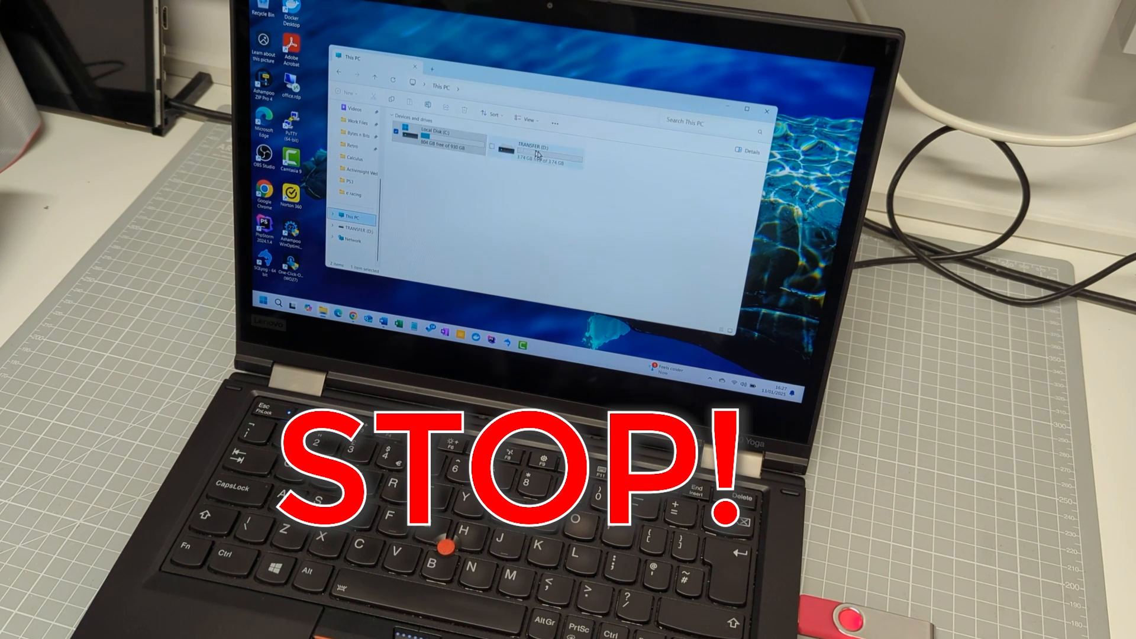
double_click(419, 131)
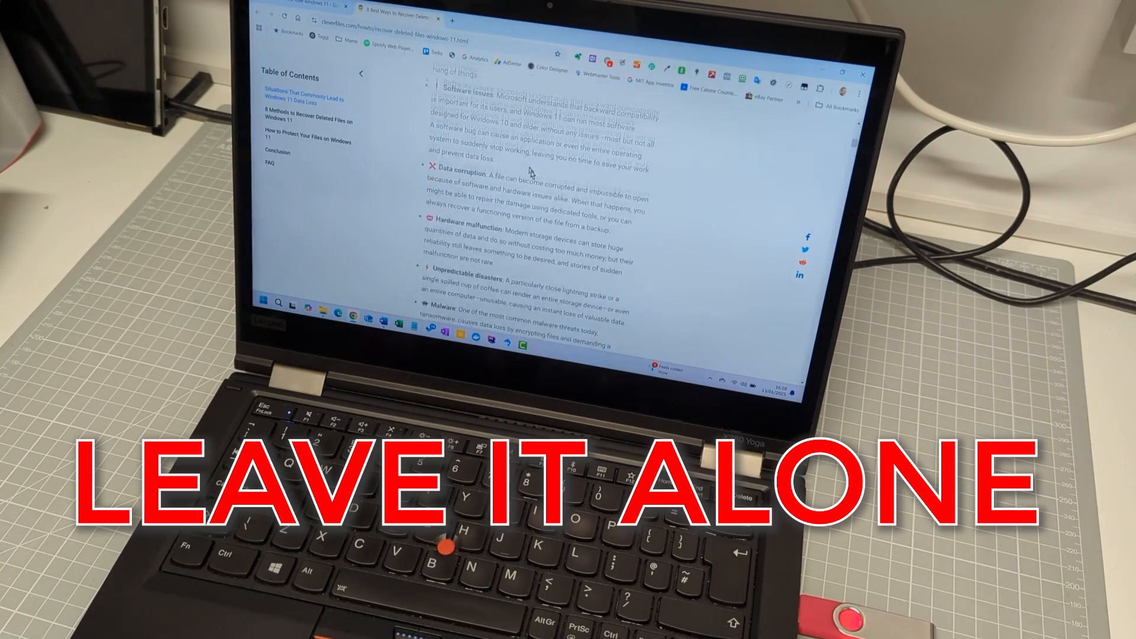
scroll(down, 3)
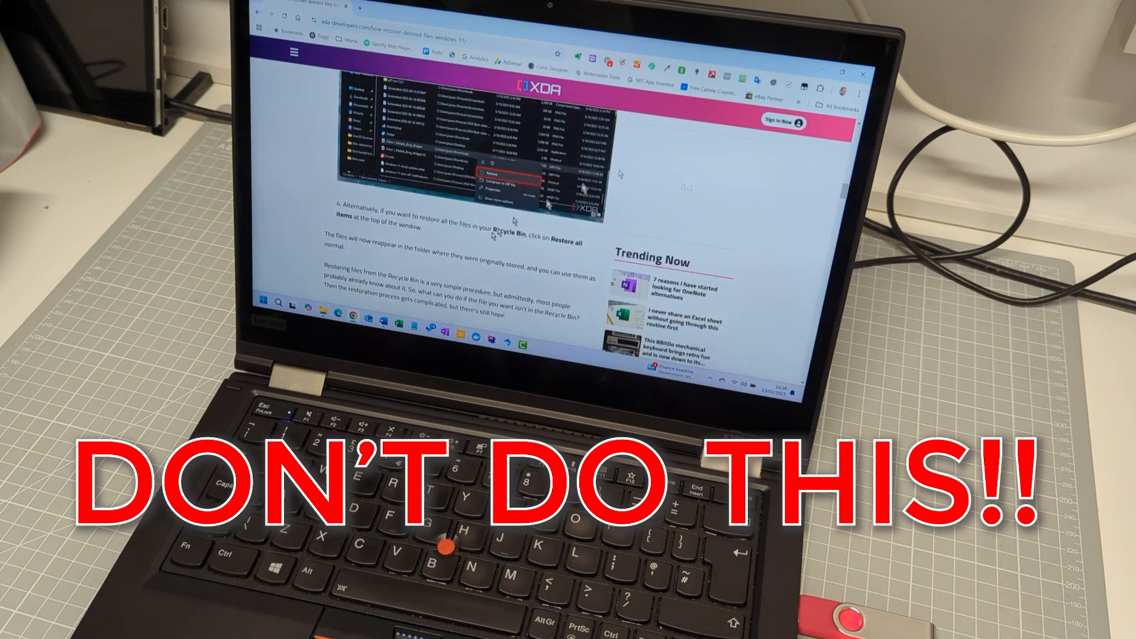
click(267, 304)
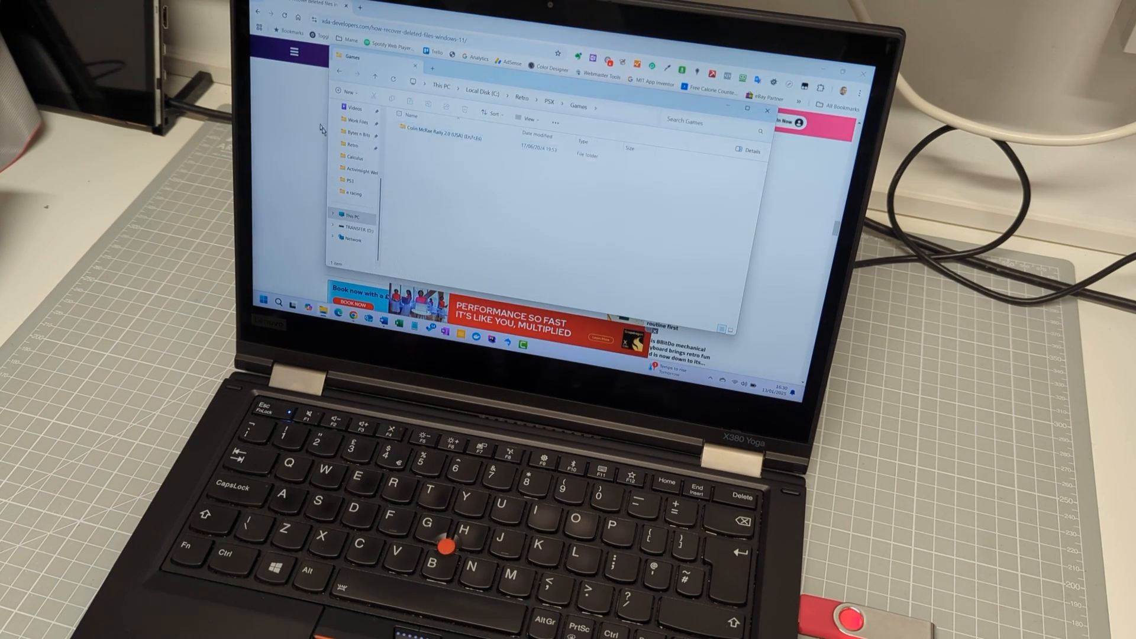
click(357, 120)
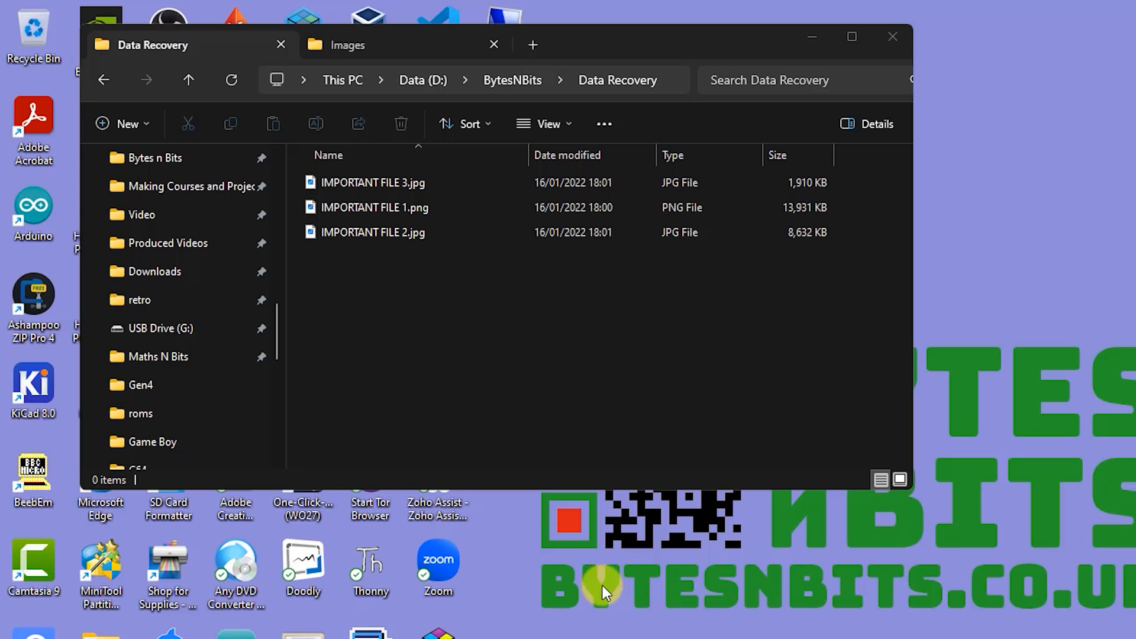
mouse_move(594, 529)
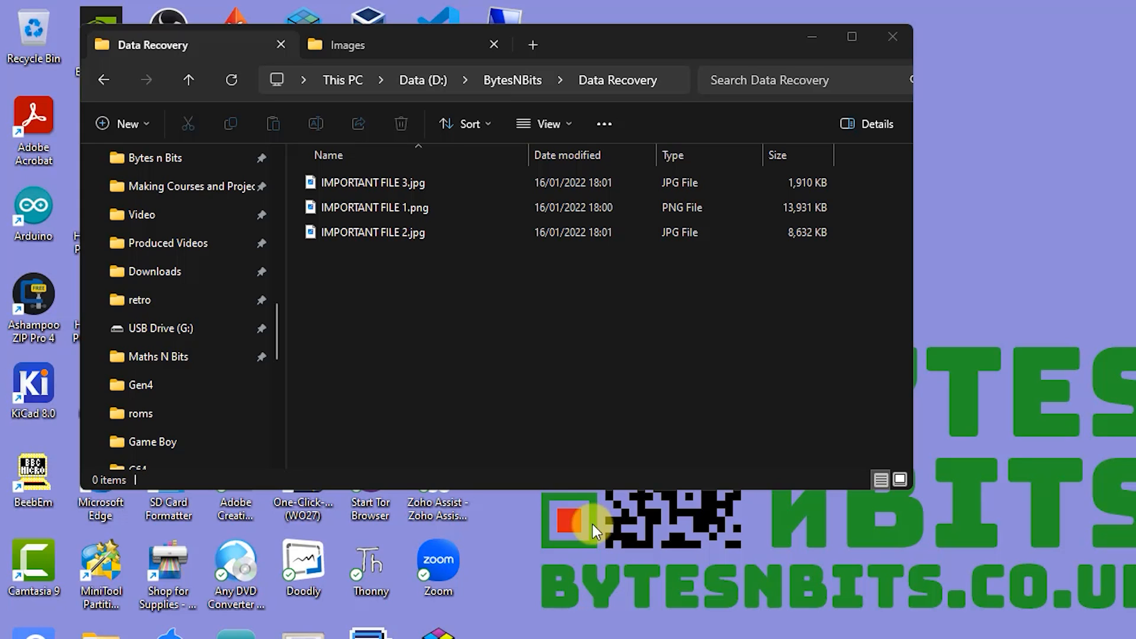
- Delete the three IMPORTANT FILE images, leaving the Data Recovery folder empty
click(374, 207)
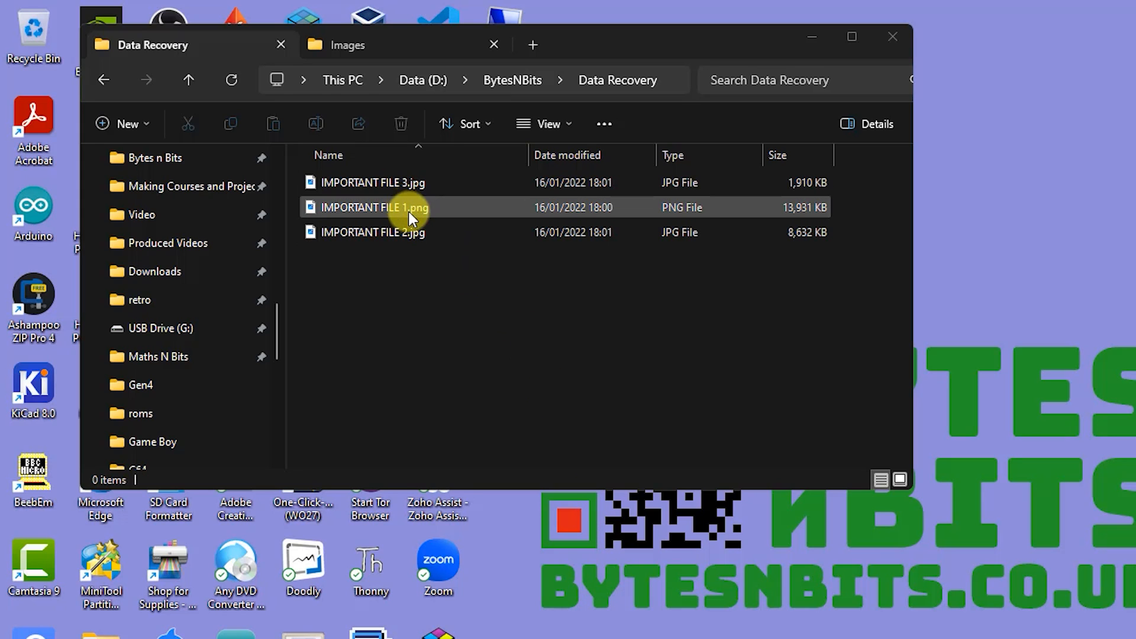
click(447, 293)
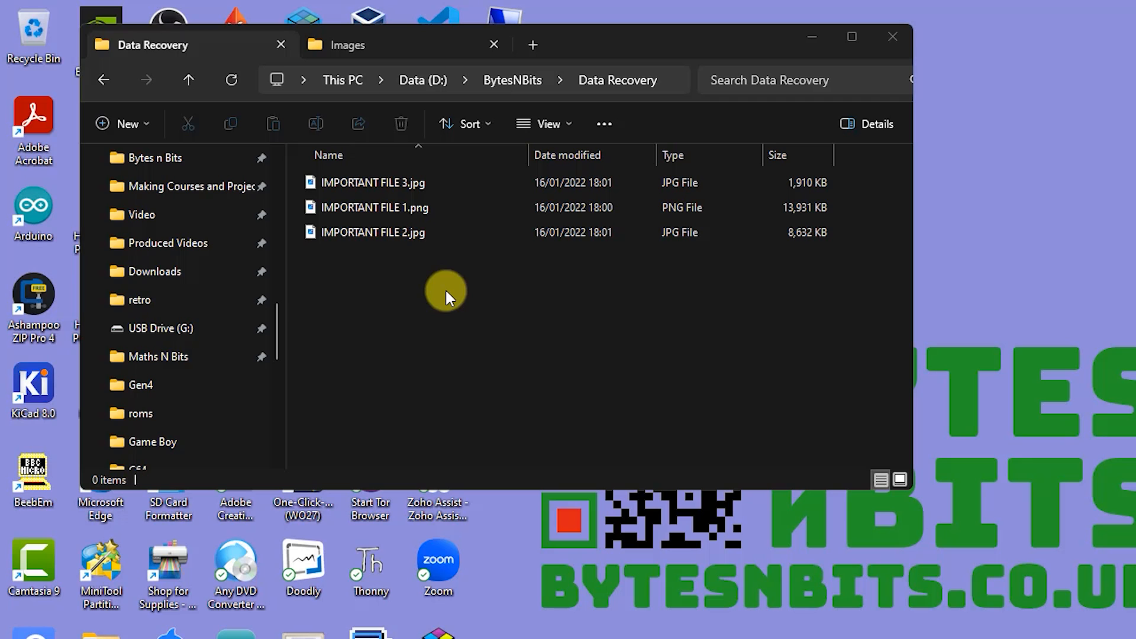
drag(446, 297, 340, 181)
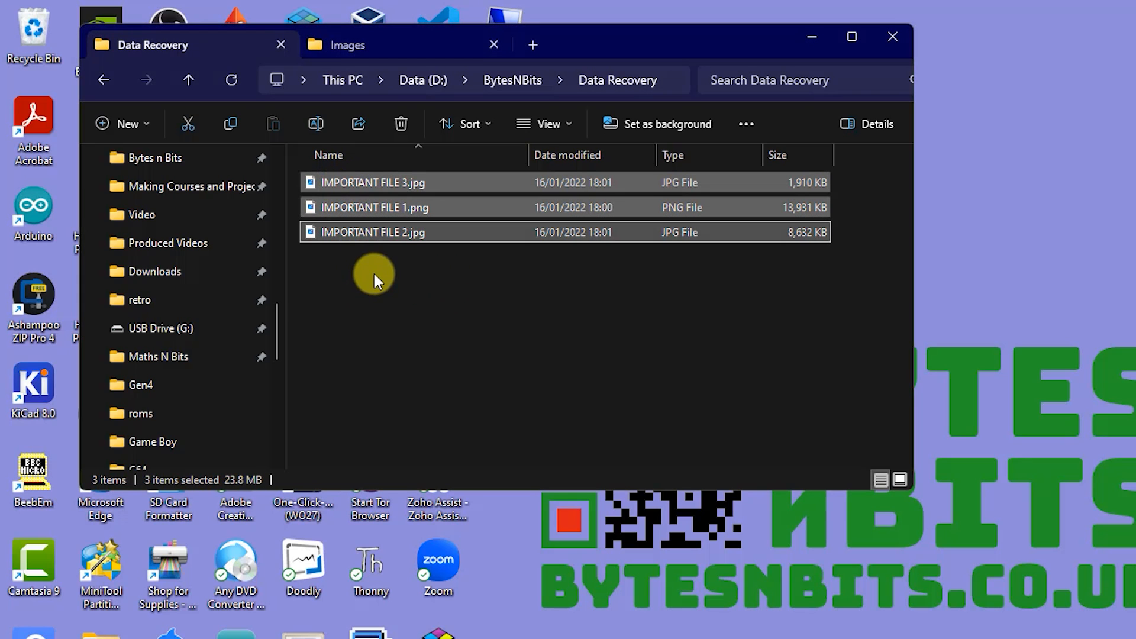
click(400, 123)
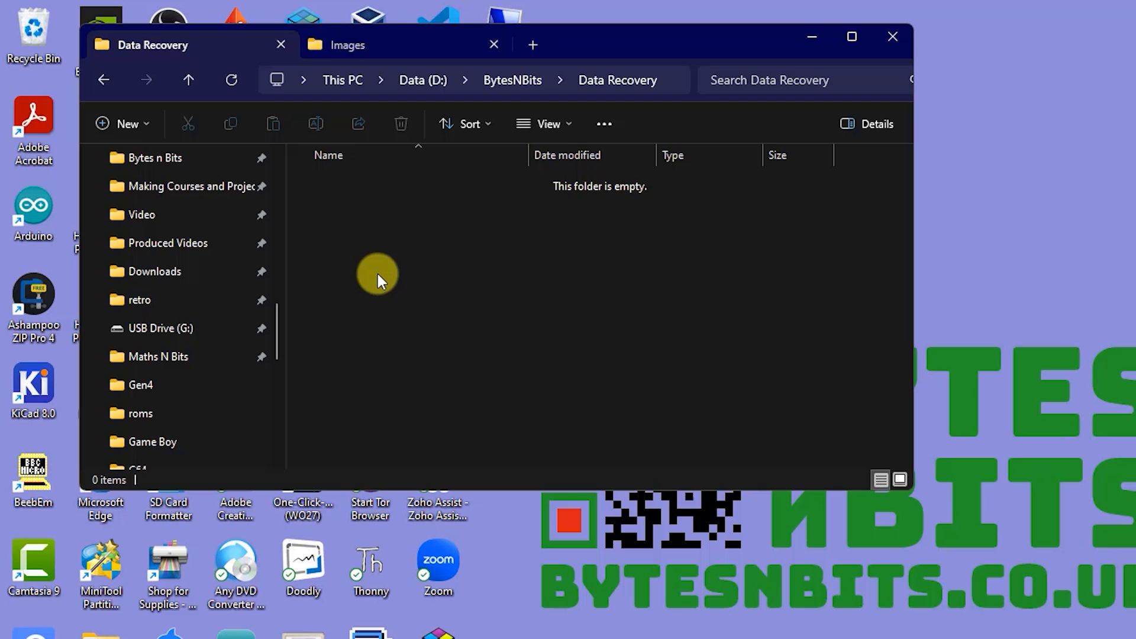
mouse_move(186, 124)
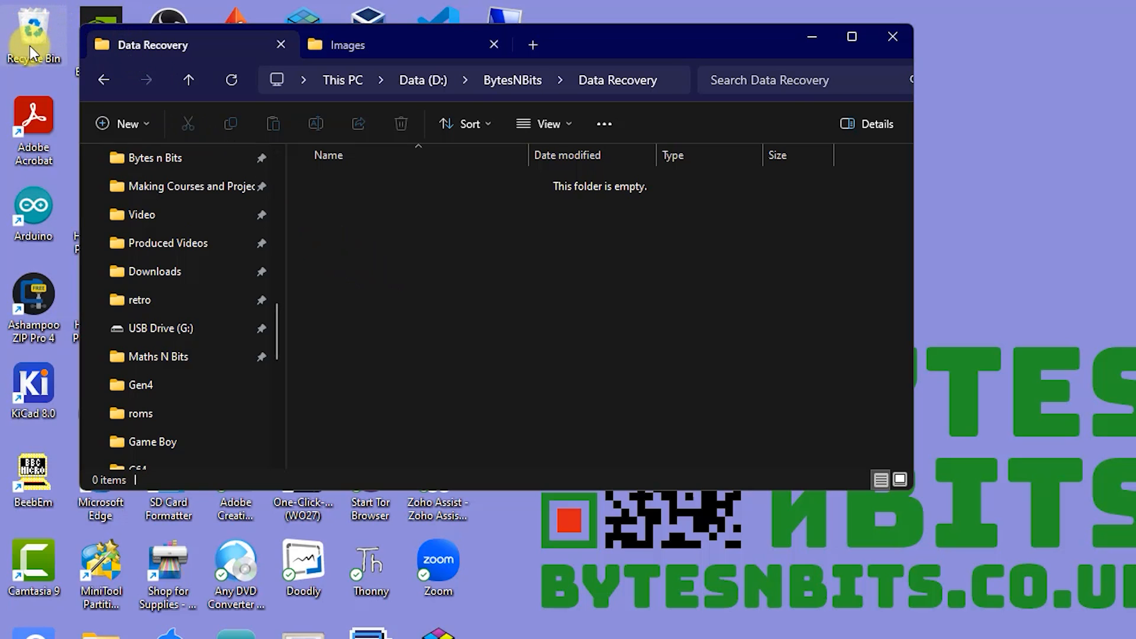
mouse_move(51, 33)
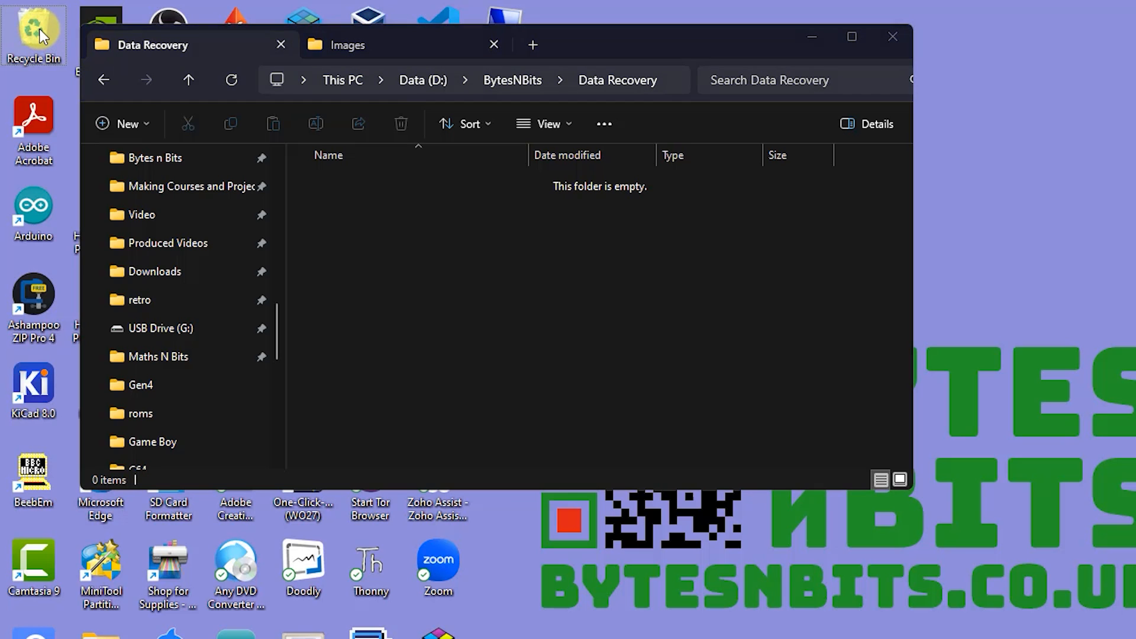
- Empty the Recycle Bin of the three IMPORTANT FILE images and close its window
double_click(34, 28)
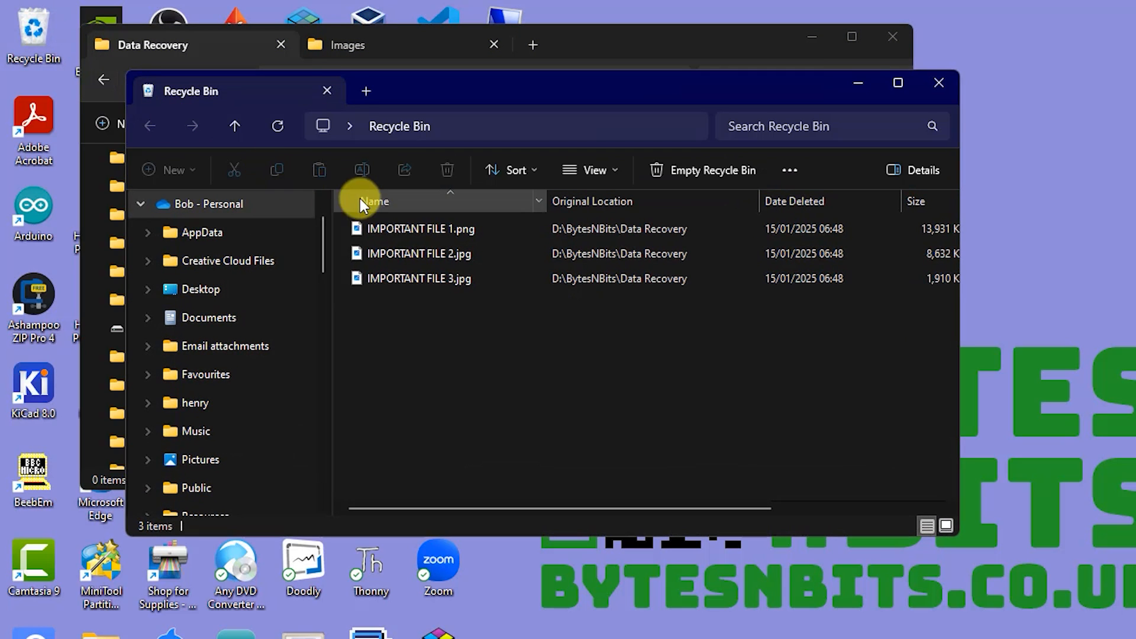
click(419, 278)
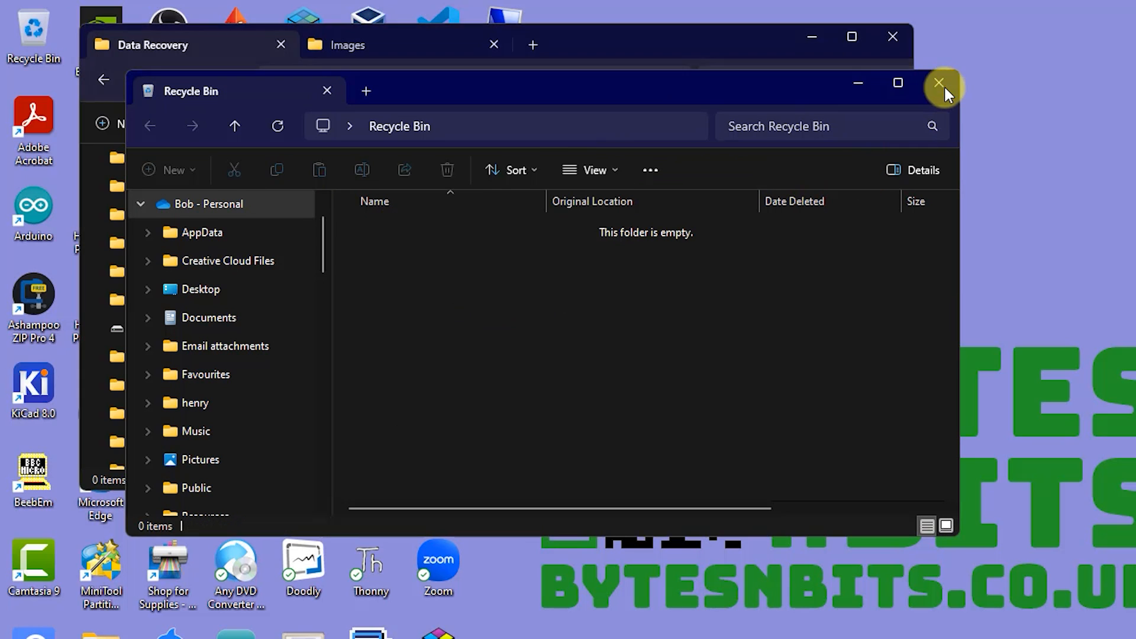
click(940, 82)
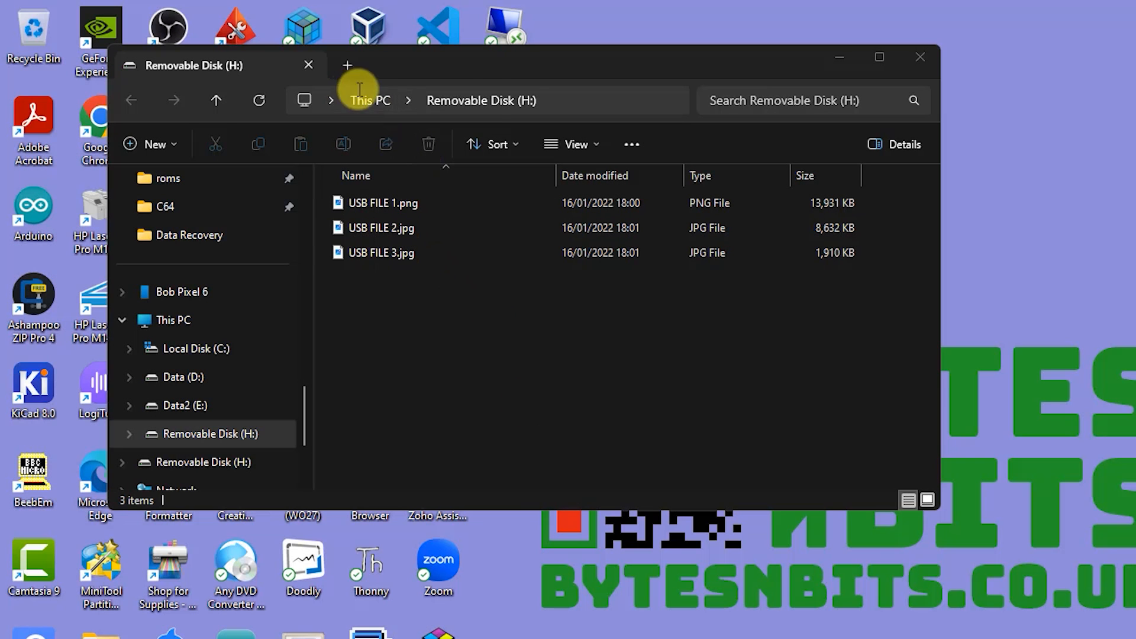
mouse_move(446, 304)
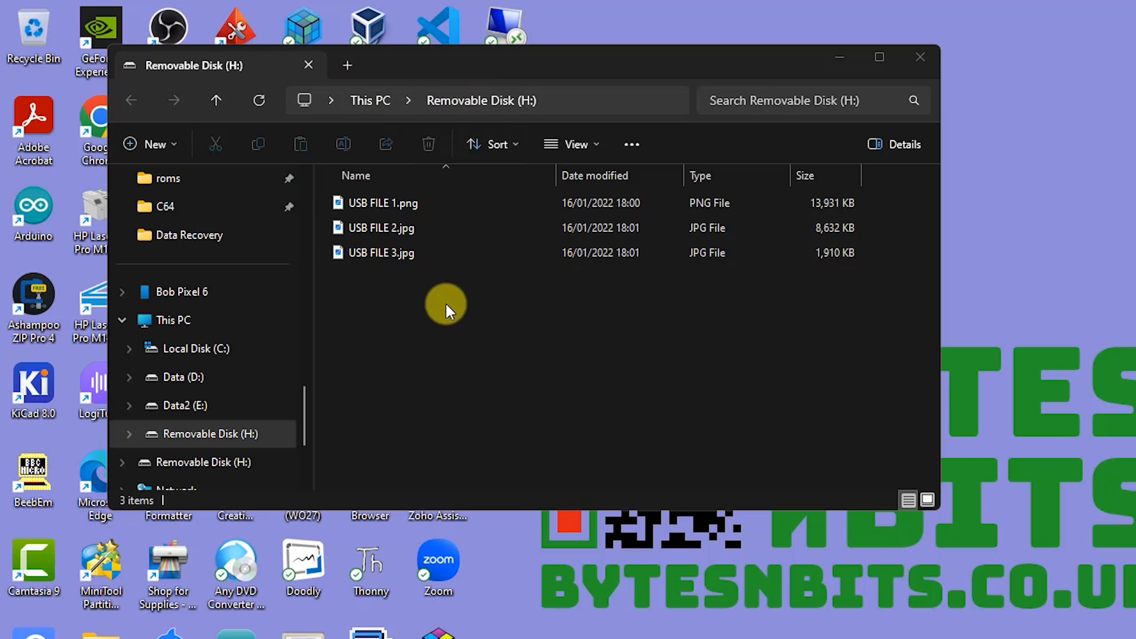
- Permanently delete the three USB FILE images from Removable Disk (H:)
key(ctrl+a)
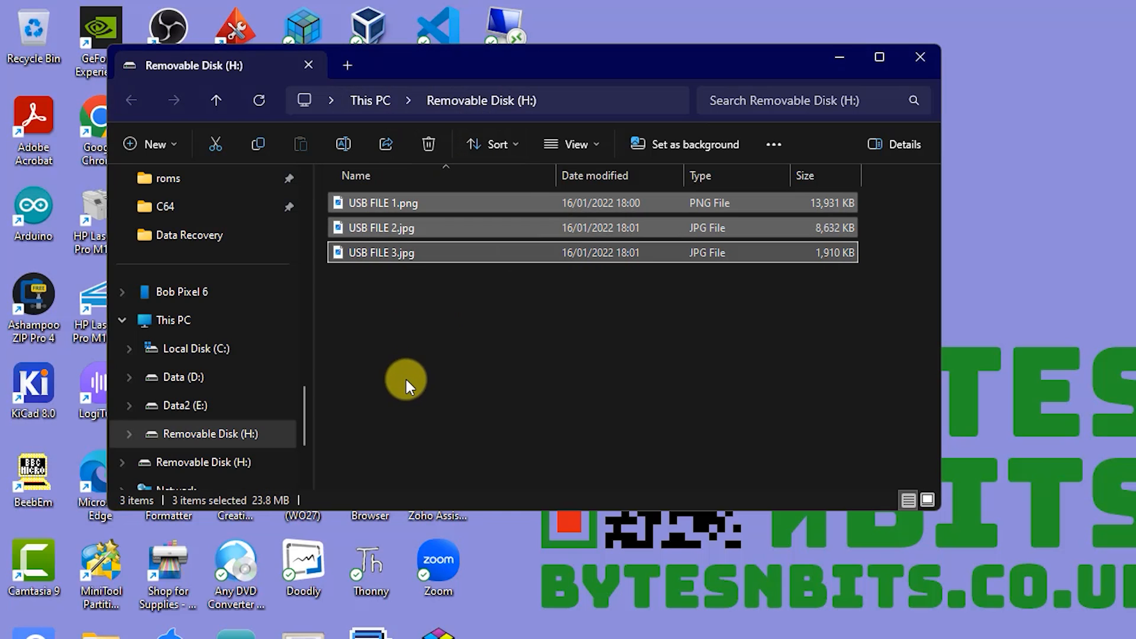
click(428, 145)
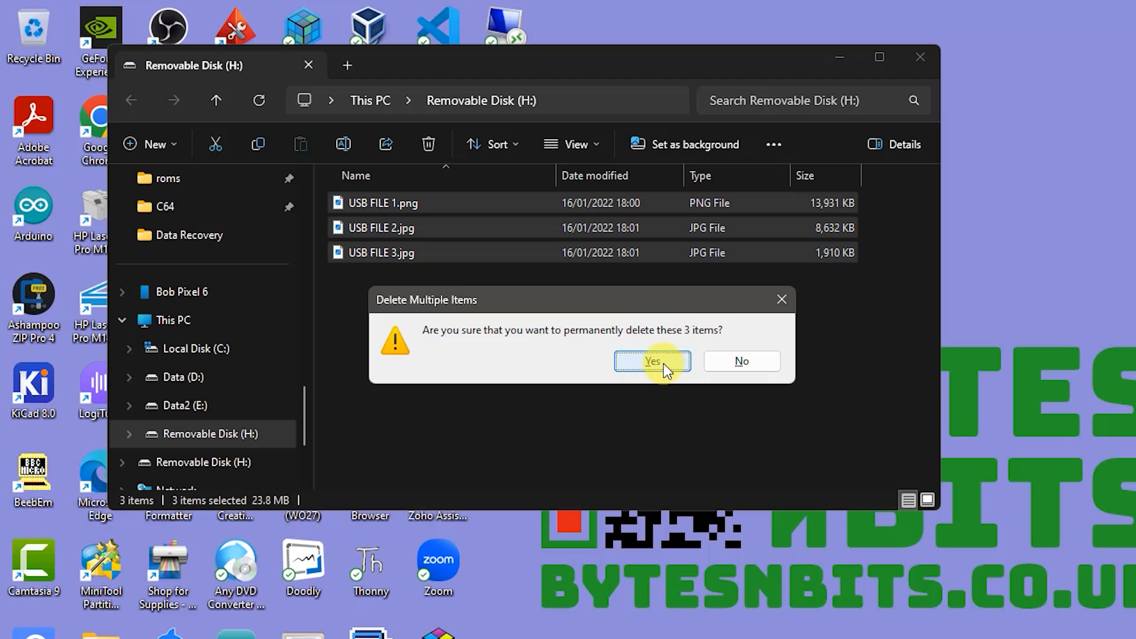
click(650, 361)
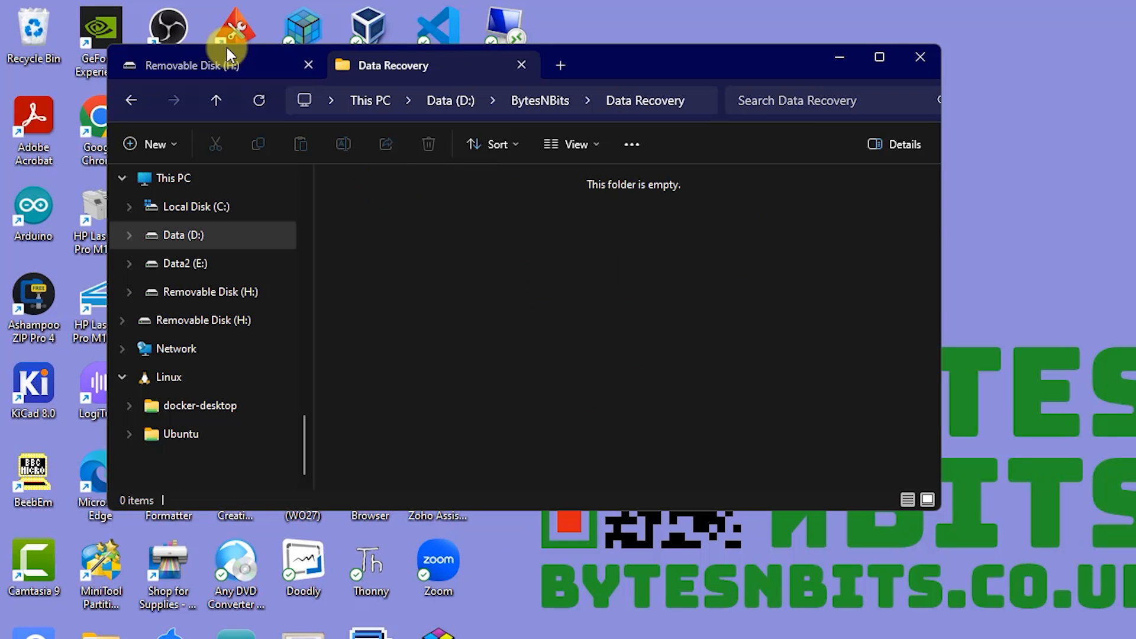
- Empty the Recycle Bin from the desktop, confirming deletion of its three items
right_click(33, 33)
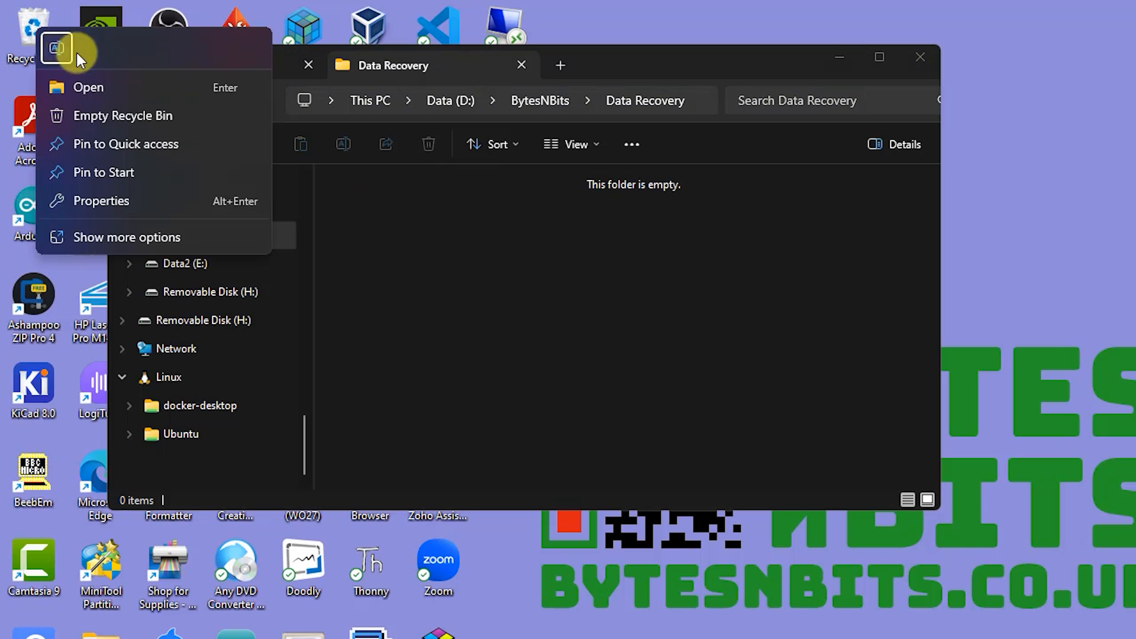
click(123, 115)
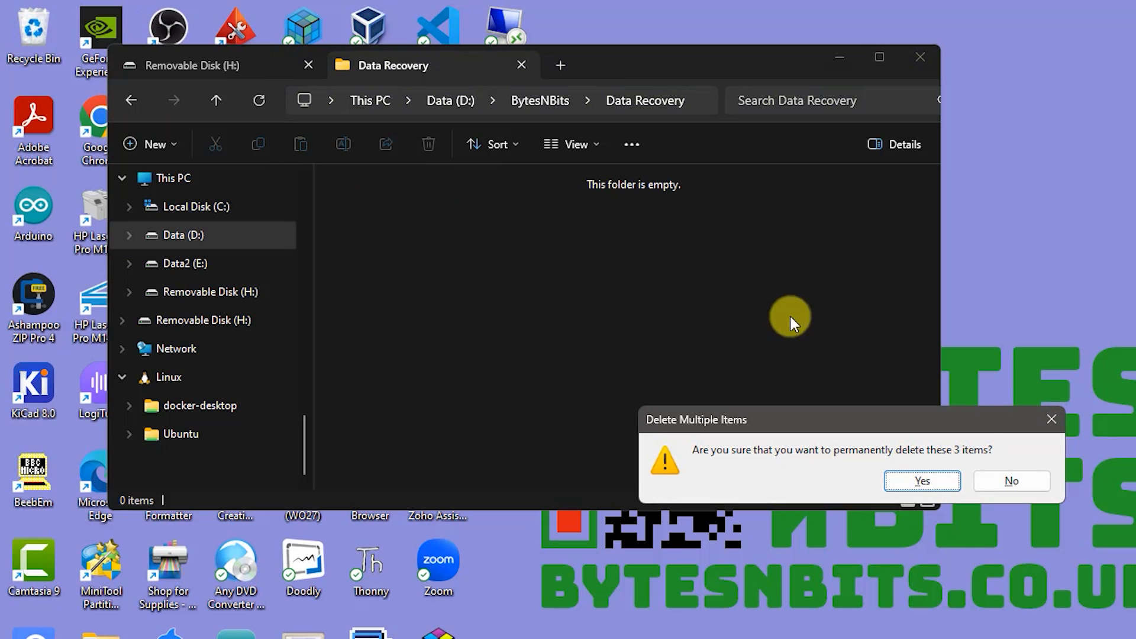
click(921, 480)
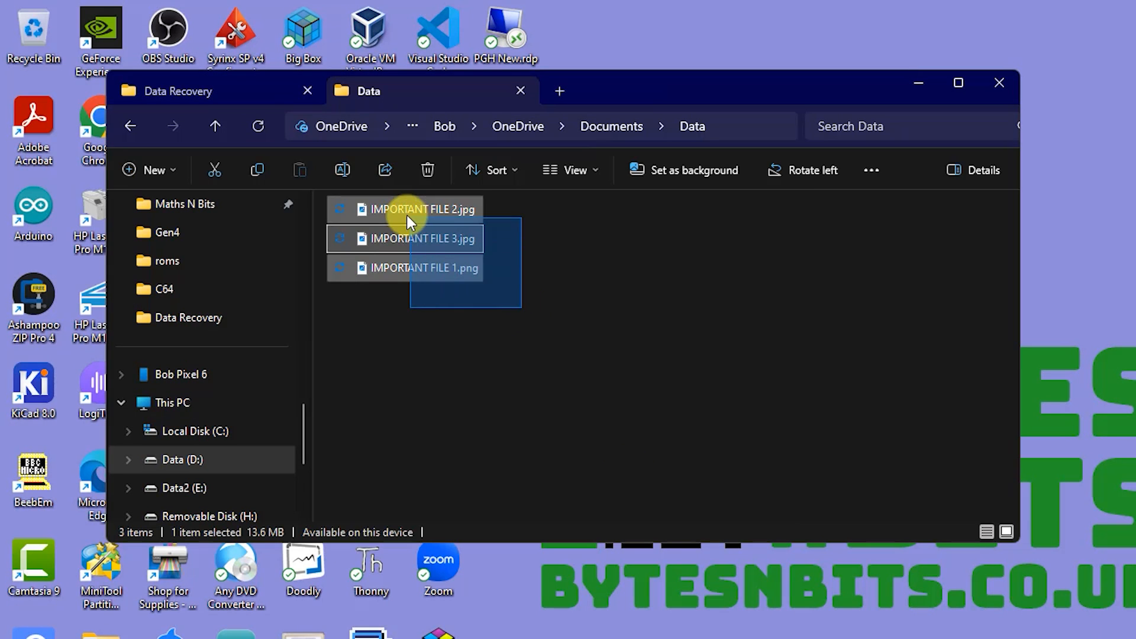
- Delete the three IMPORTANT FILE images from OneDrive Documents/Data and empty the Recycle Bin
click(428, 170)
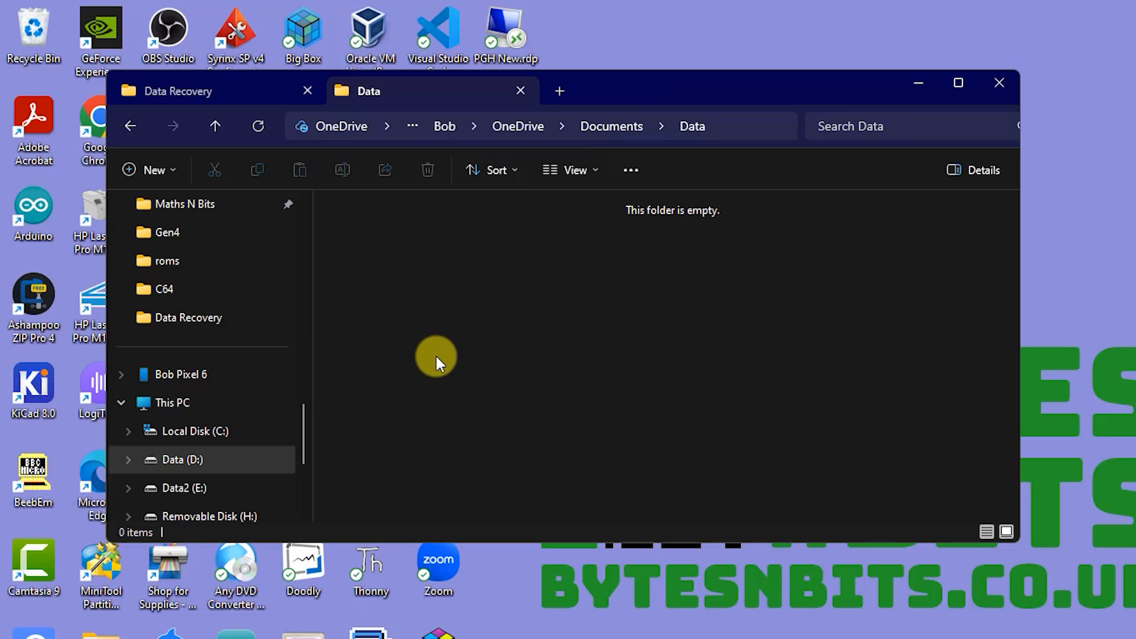
right_click(33, 33)
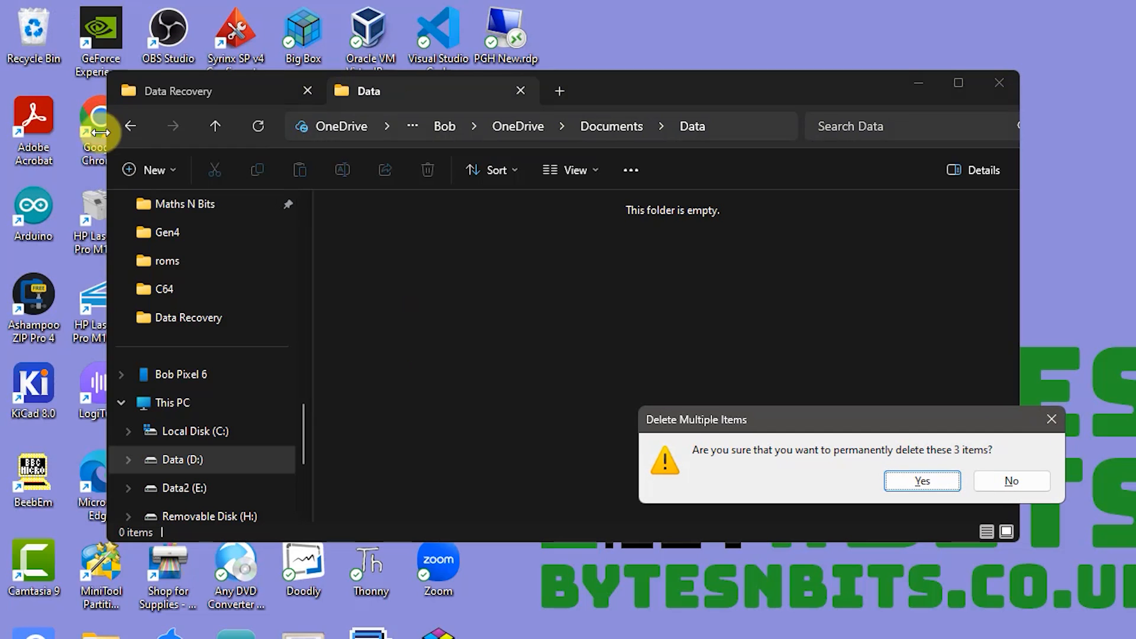
click(921, 481)
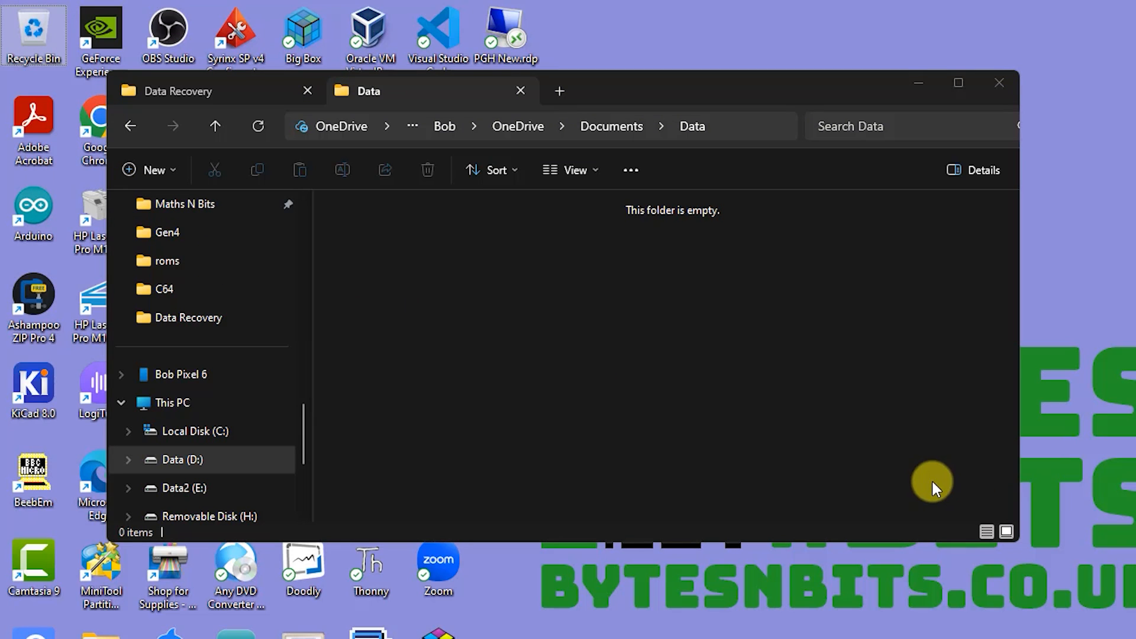
mouse_move(462, 274)
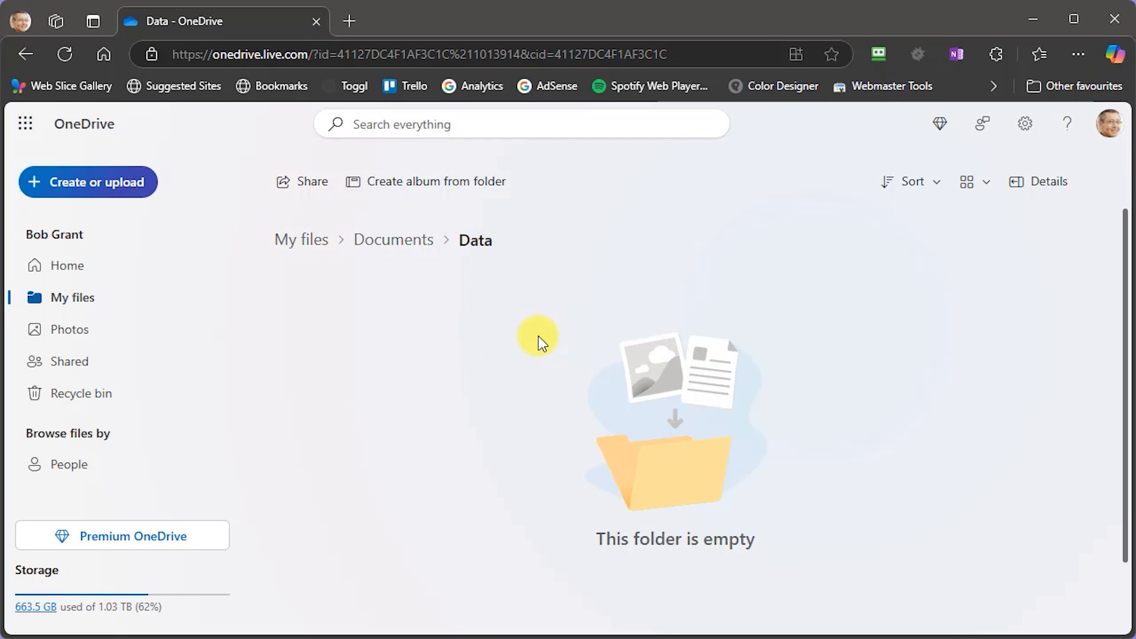
- Restore the three IMPORTANT FILE images from OneDrive's online recycle bin and refresh the Data folder
click(80, 393)
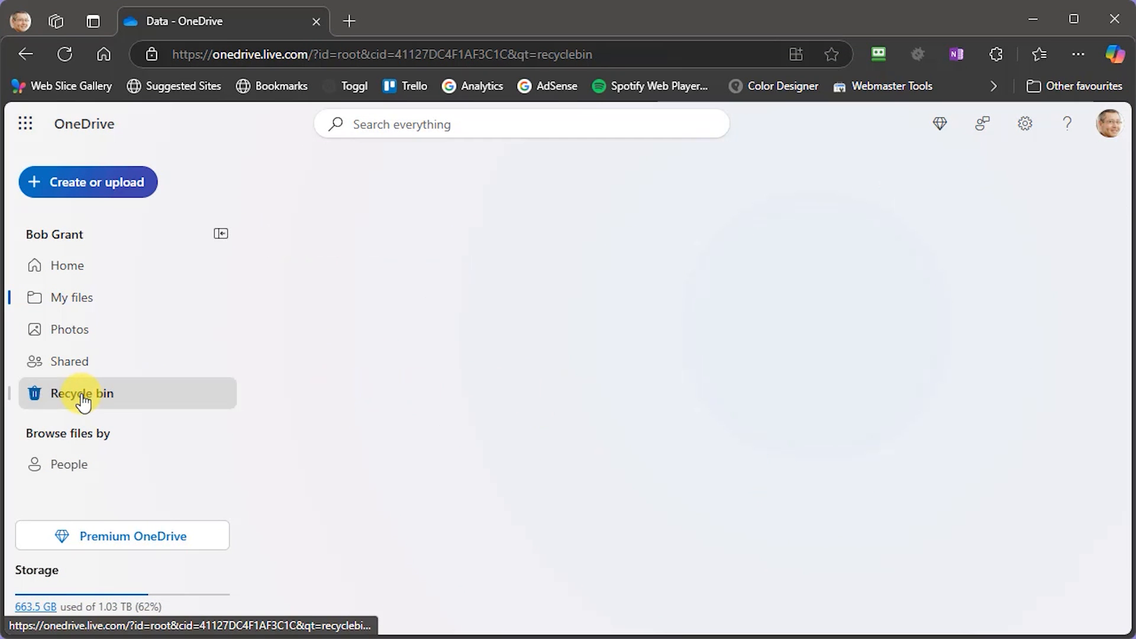
click(81, 393)
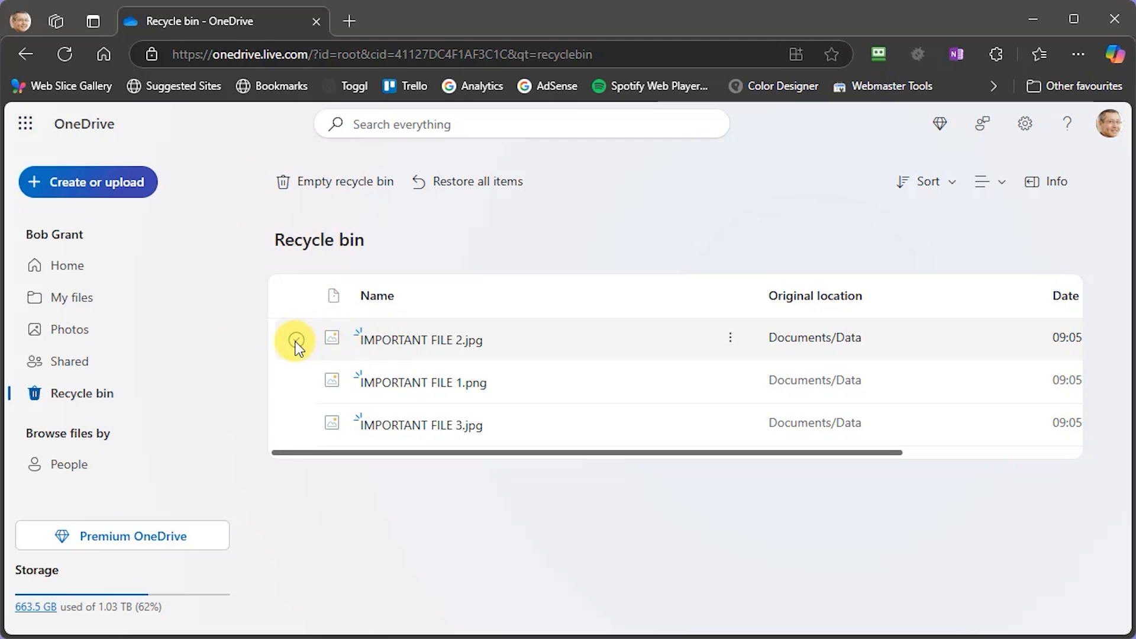
click(296, 296)
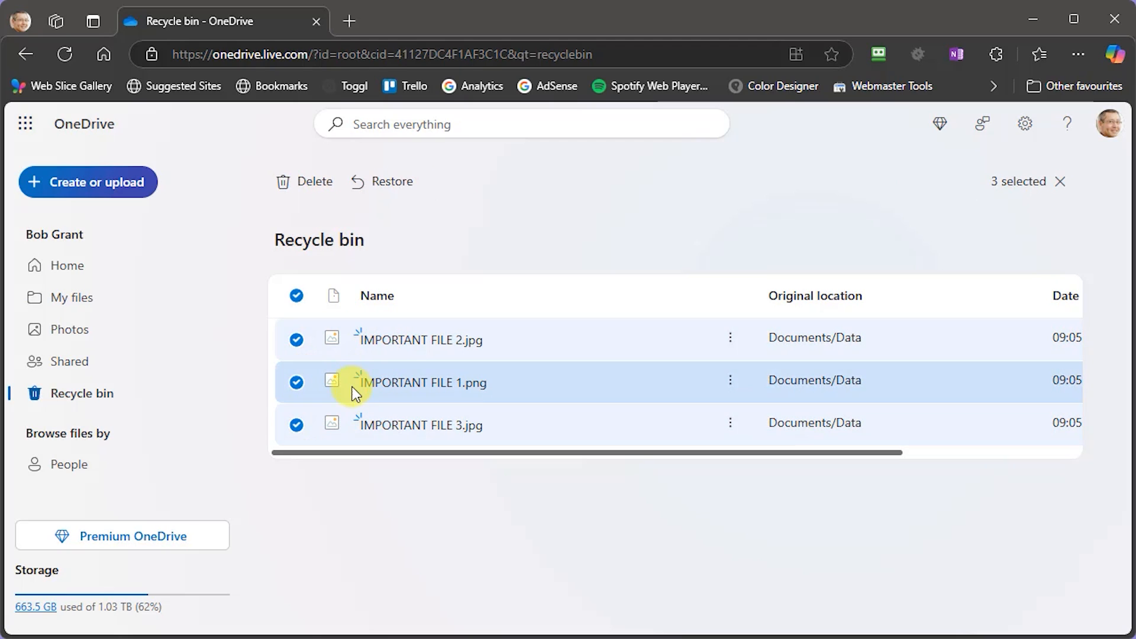
mouse_move(398, 344)
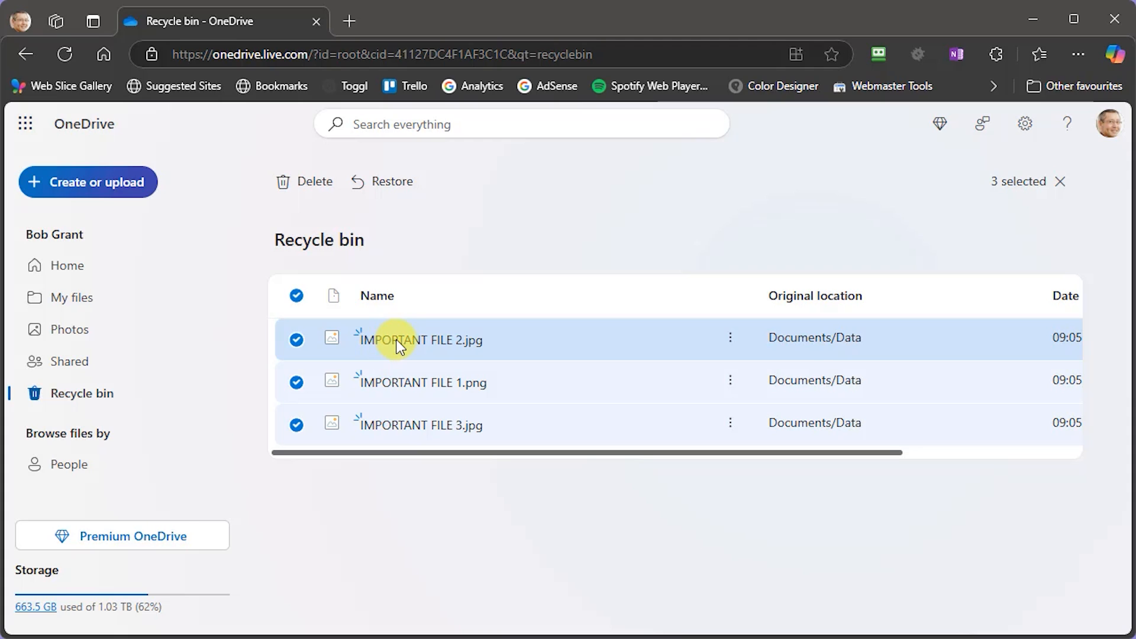
click(389, 181)
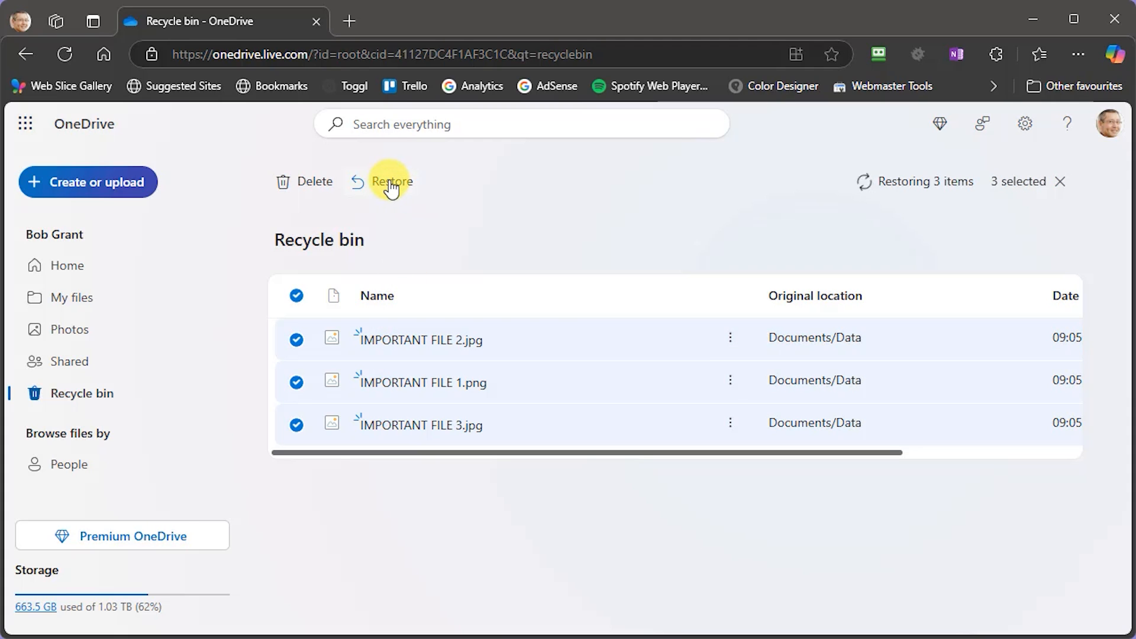
click(390, 181)
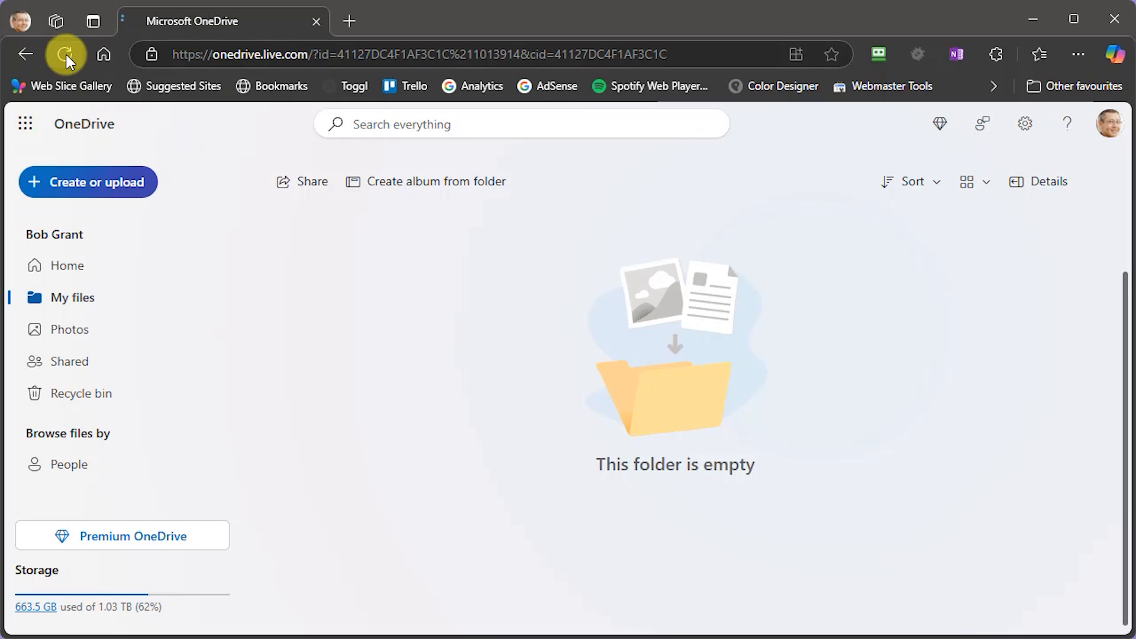
click(65, 55)
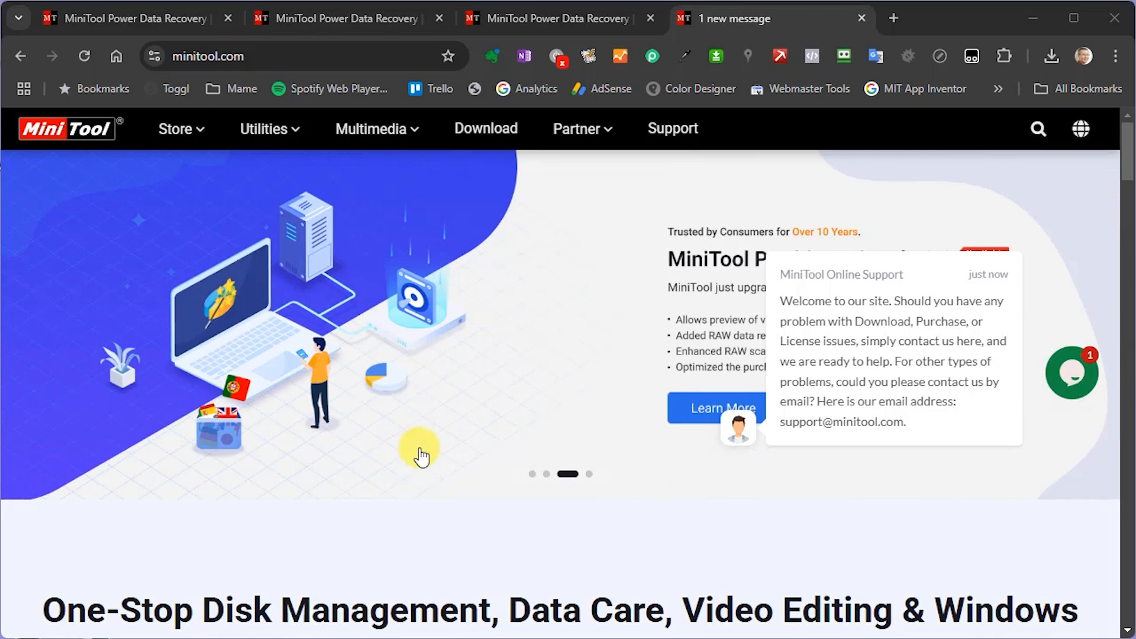
- Start the free MiniTool Power Data Recovery download from the Utilities Data Recovery page
click(269, 129)
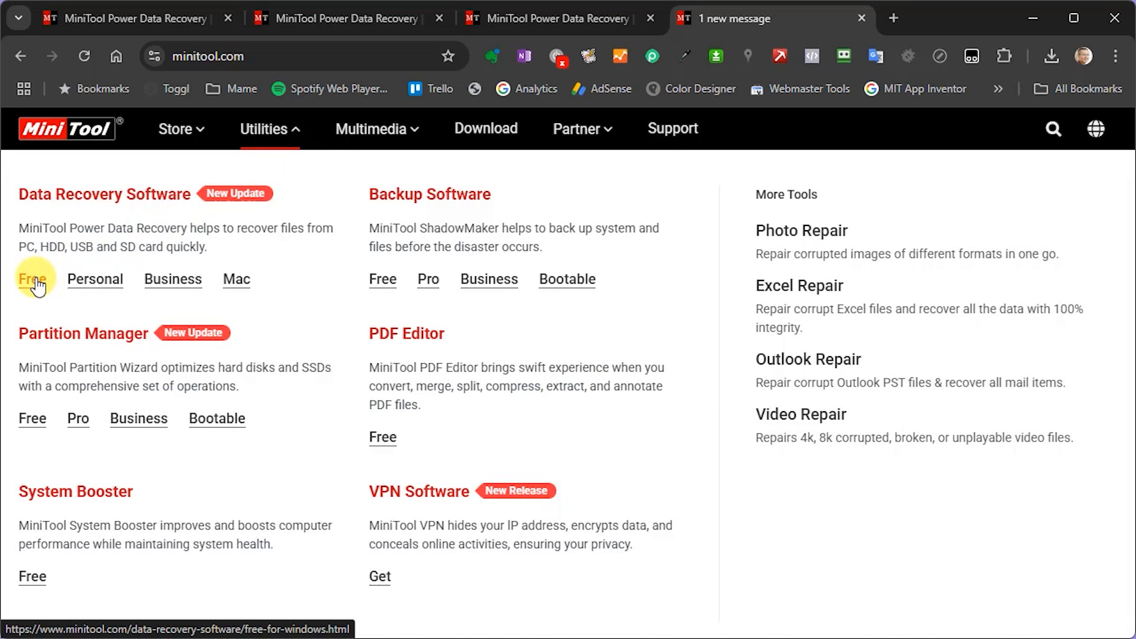
click(32, 279)
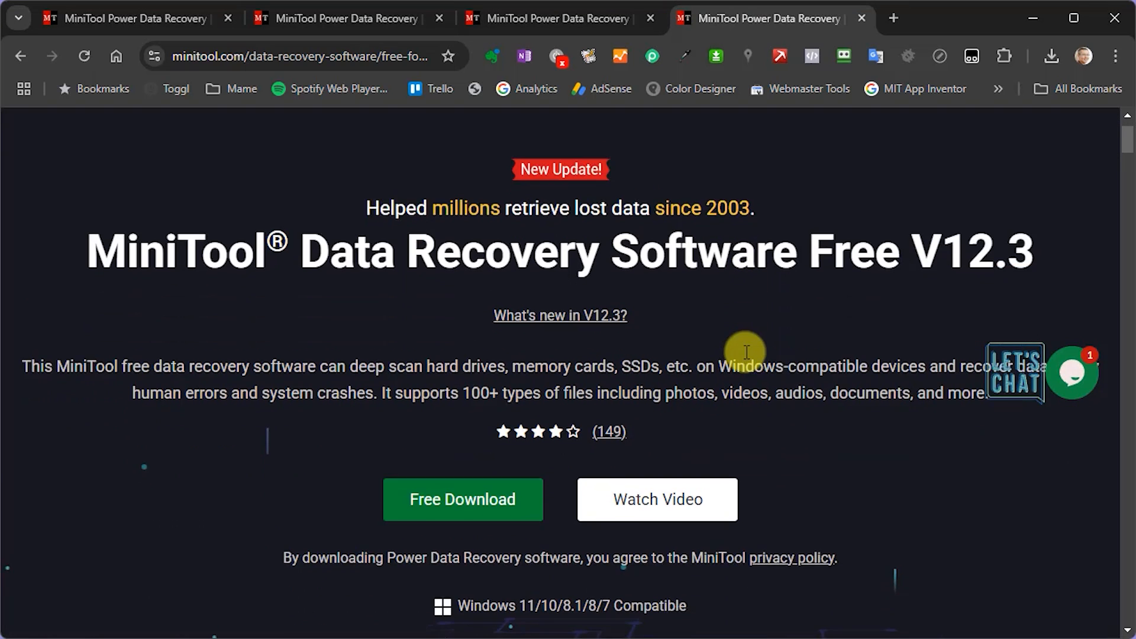
scroll(down, 3)
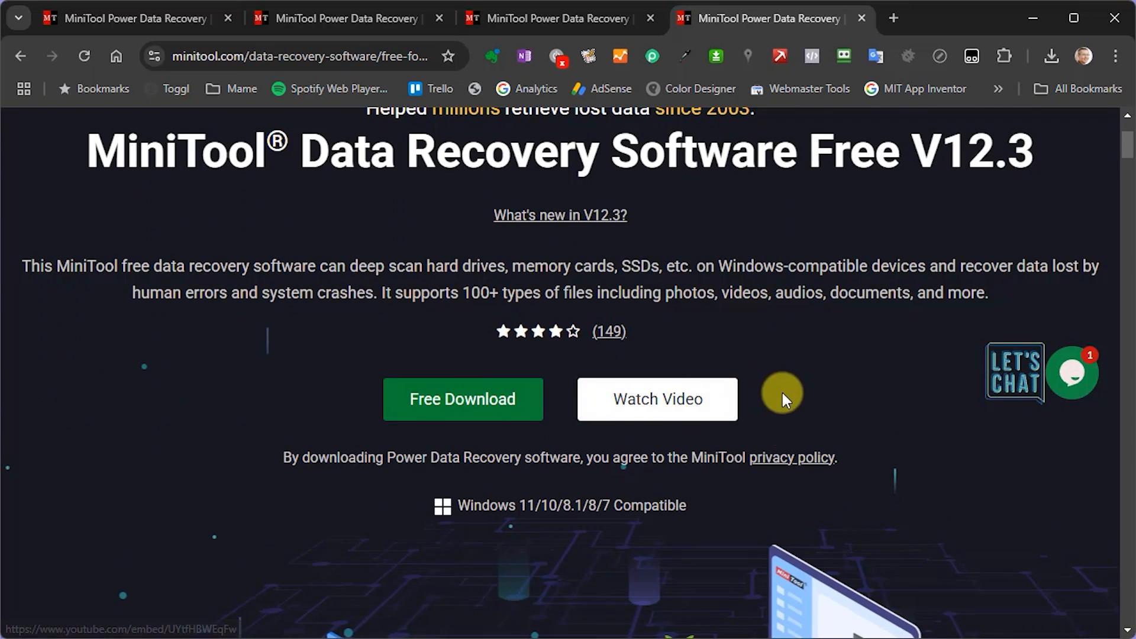
scroll(down, 3)
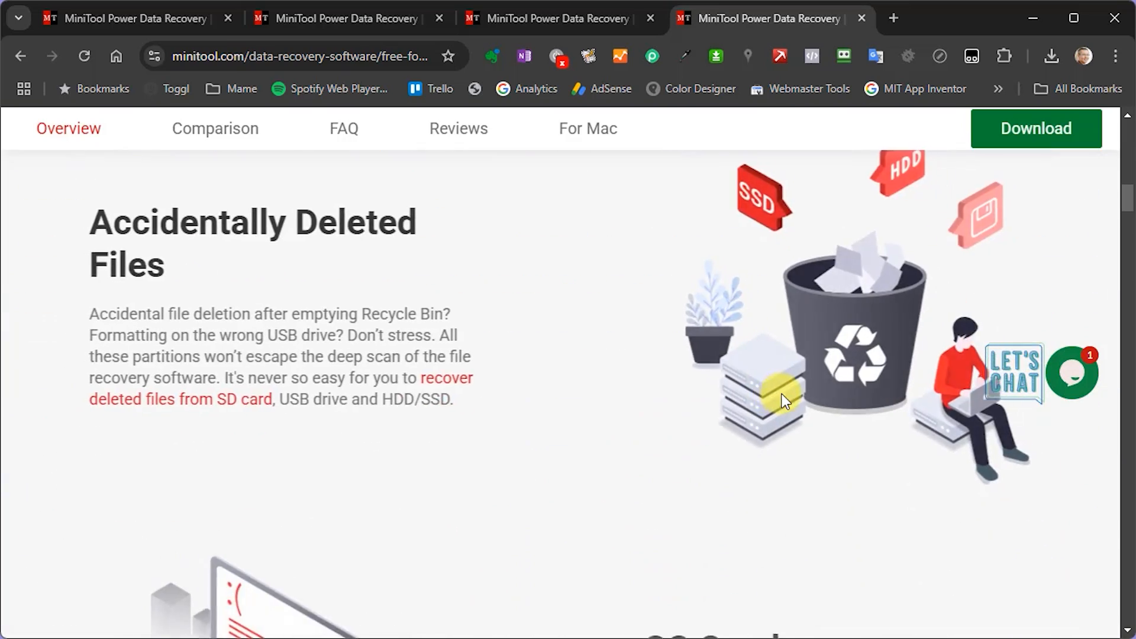
scroll(down, 3)
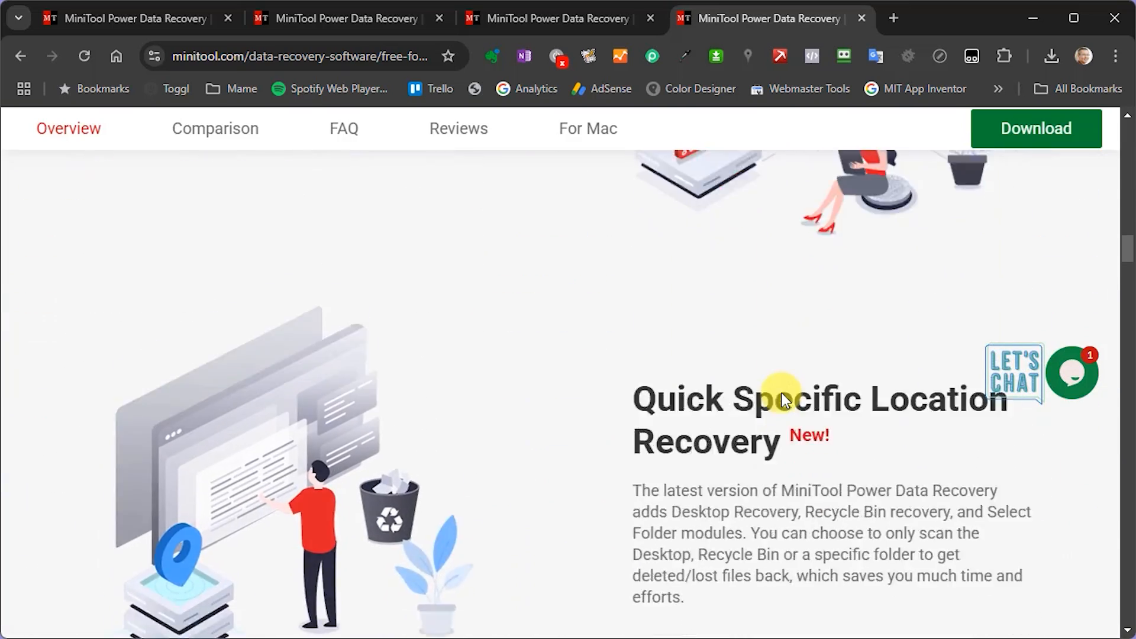
click(1036, 127)
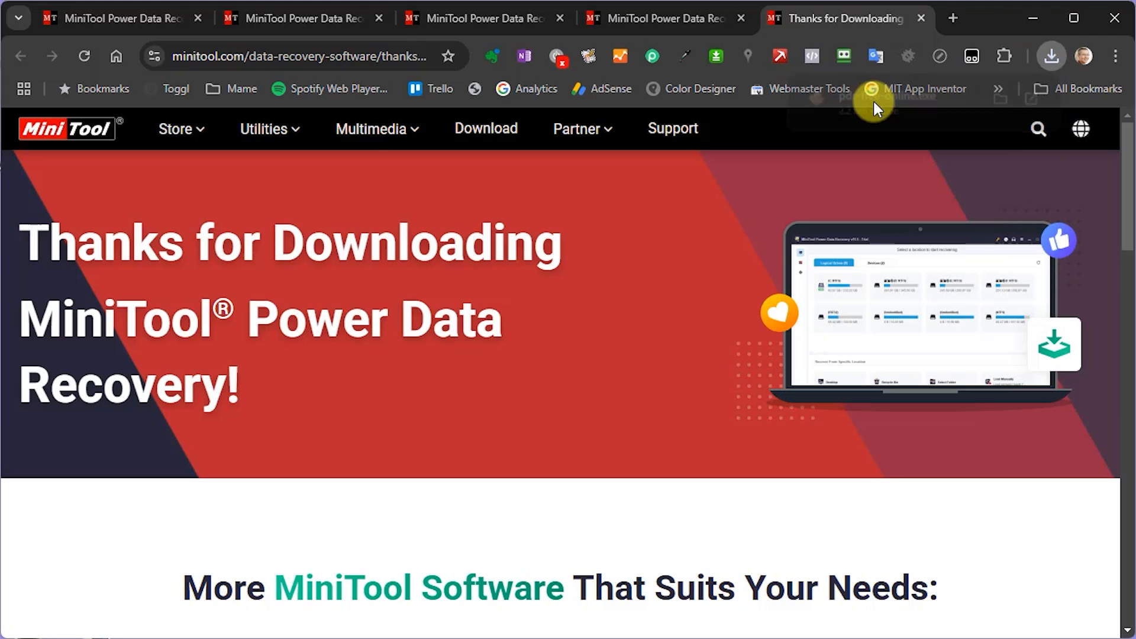
mouse_move(471, 536)
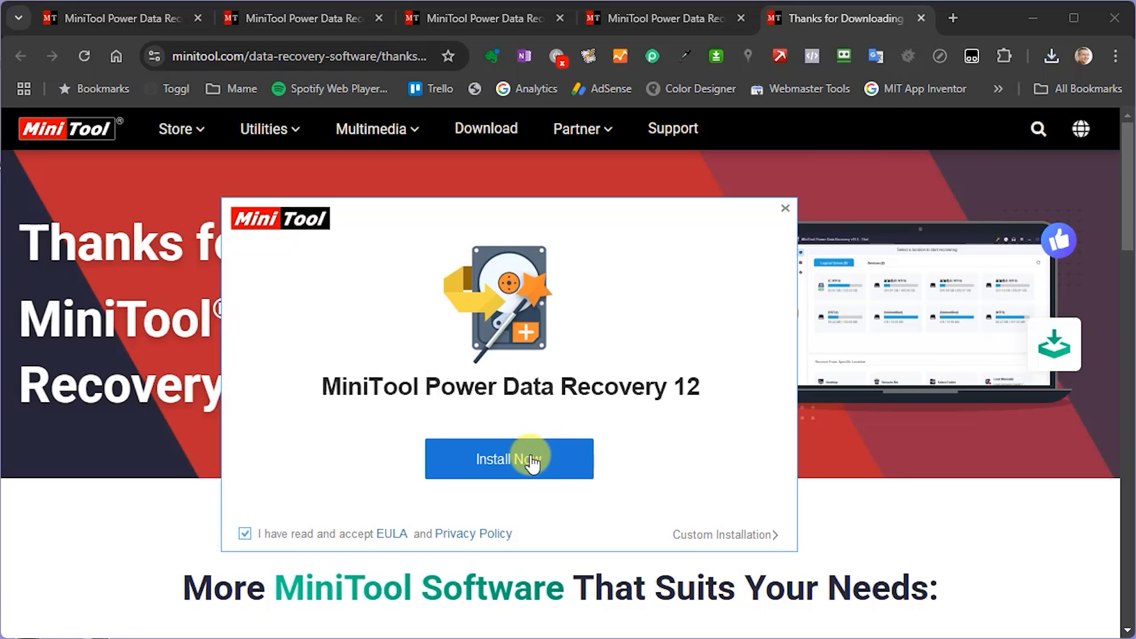
- Install MiniTool Power Data Recovery 12, accepting the drive-overwrite warning
click(508, 459)
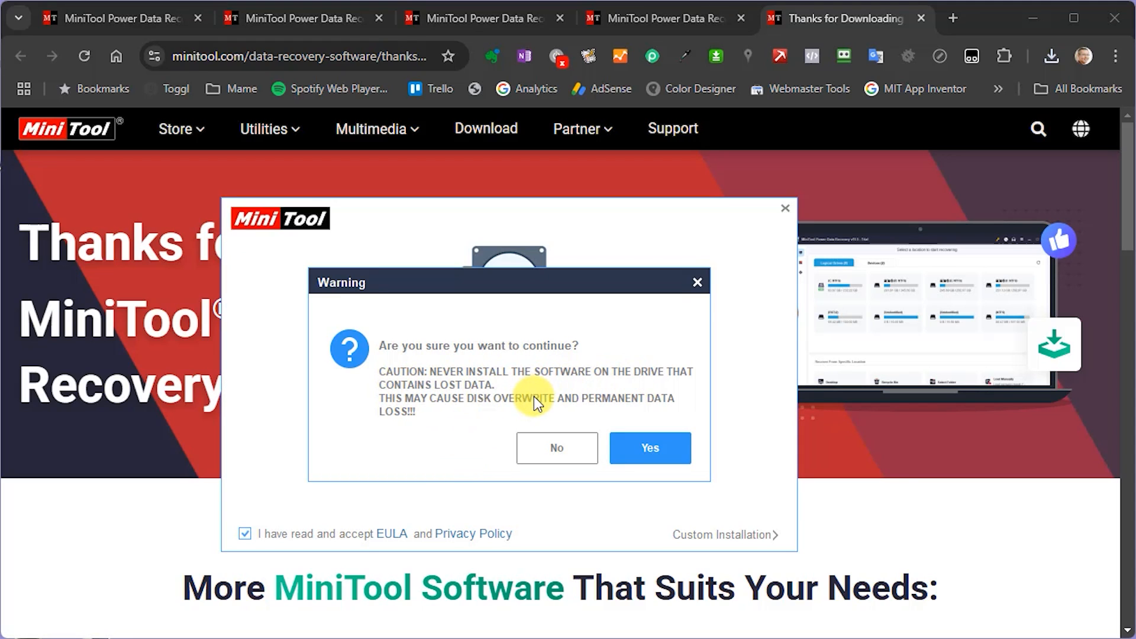
mouse_move(699, 496)
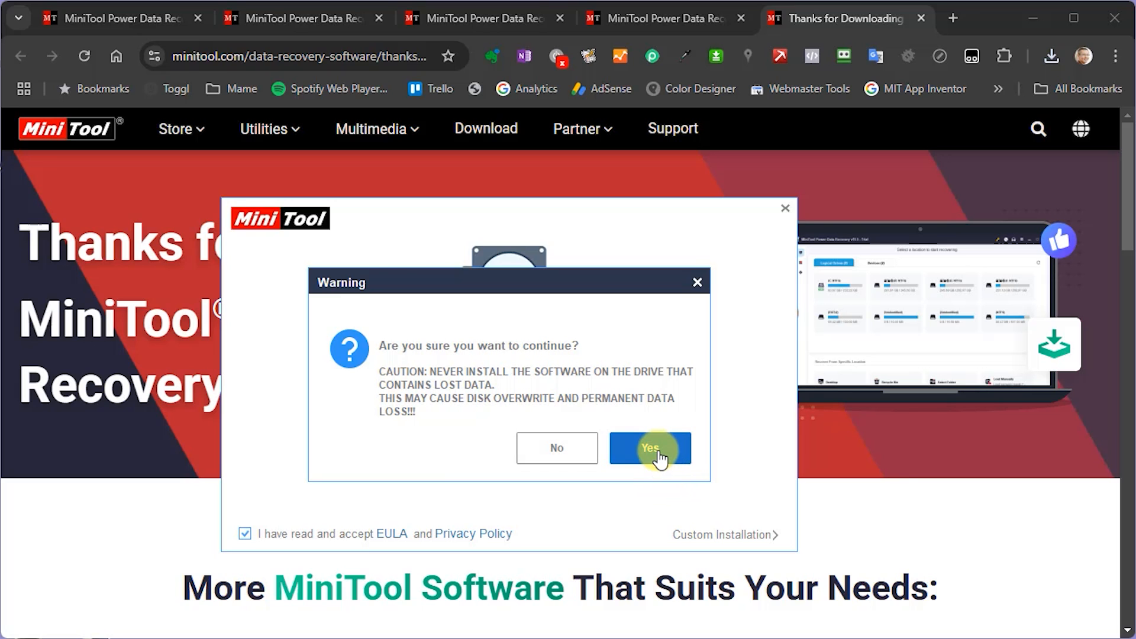
click(649, 448)
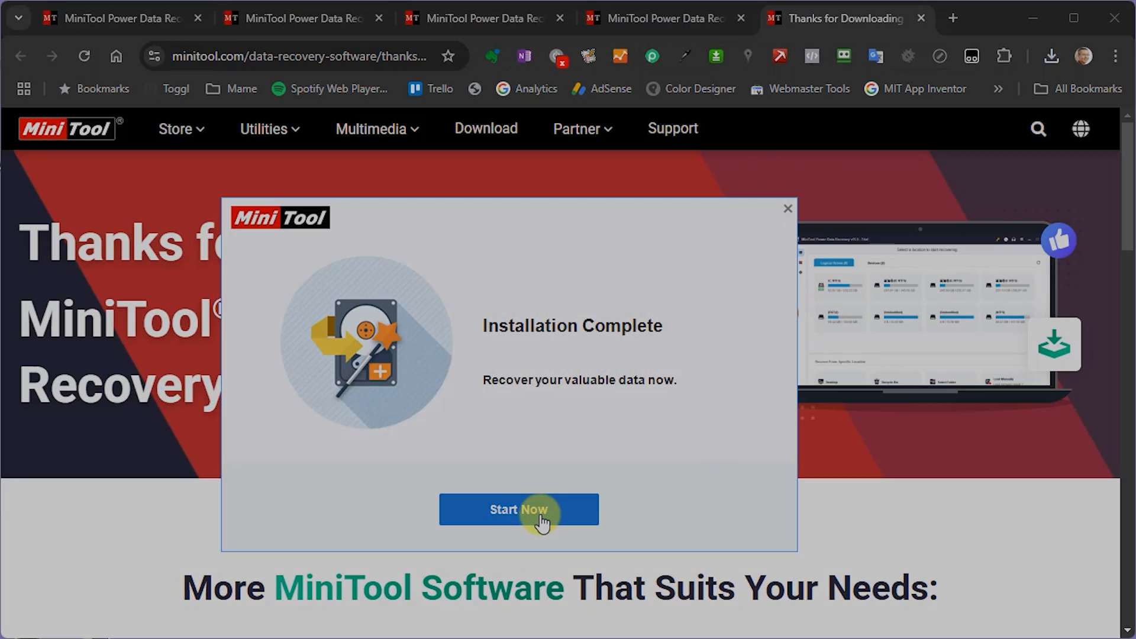
- Start the installed program and request the Power Data Recovery V12.3 Personal trial
click(518, 509)
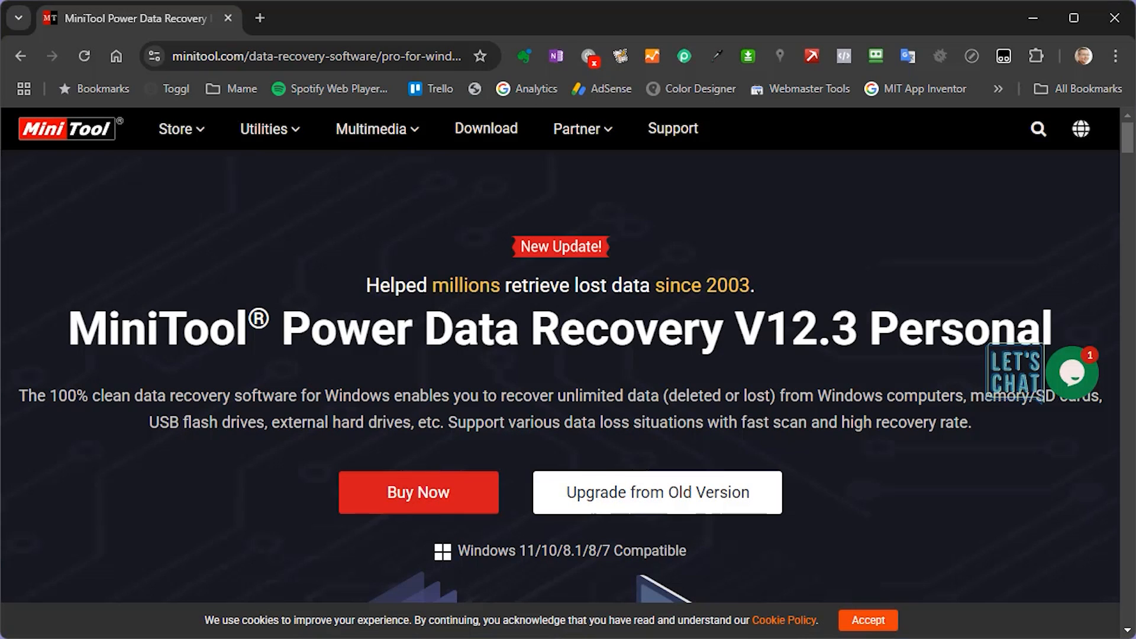
scroll(down, 3)
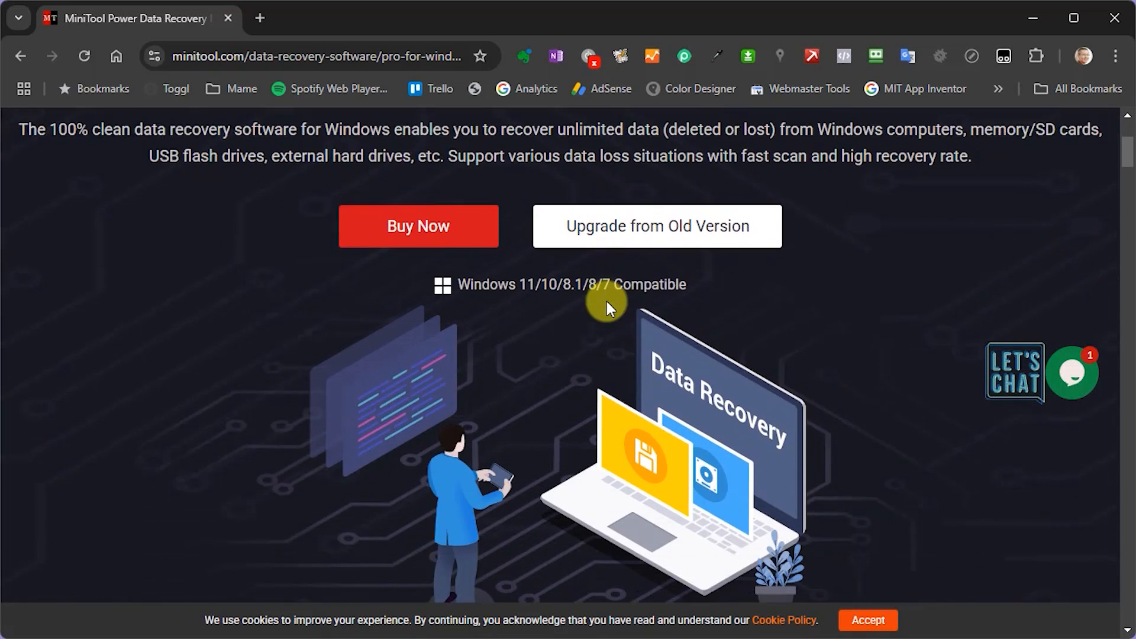
scroll(down, 3)
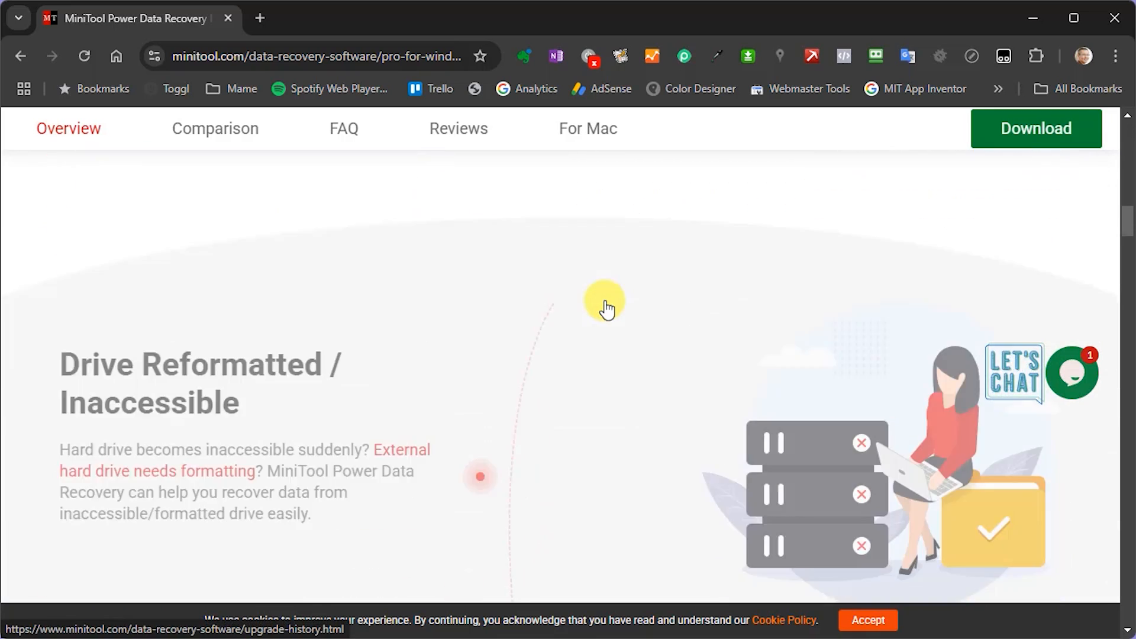
scroll(down, 3)
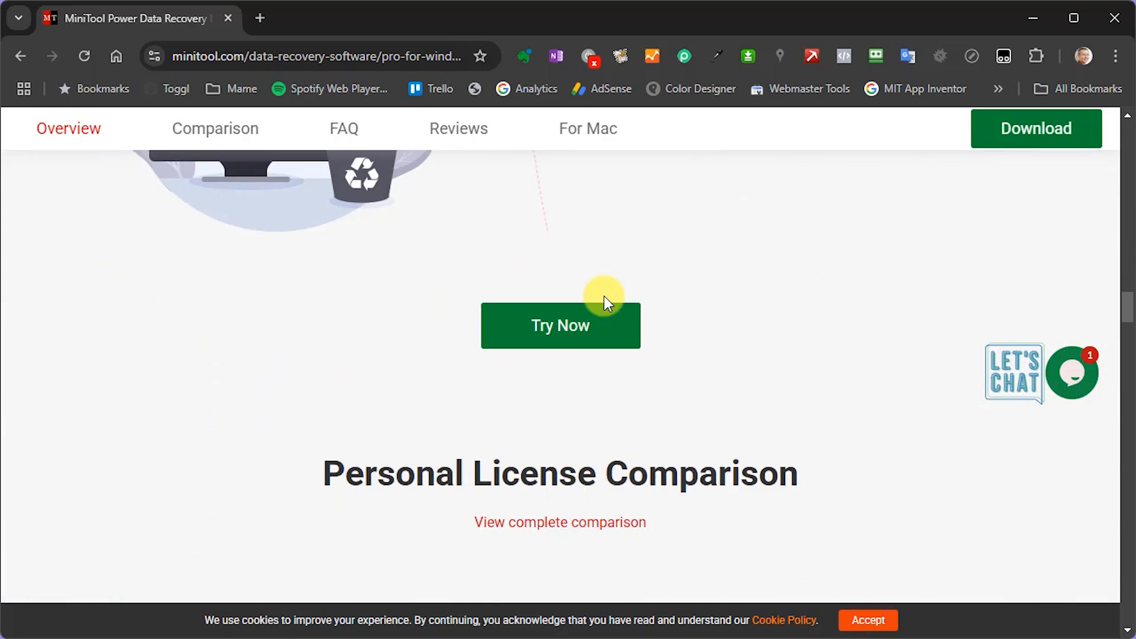
click(215, 128)
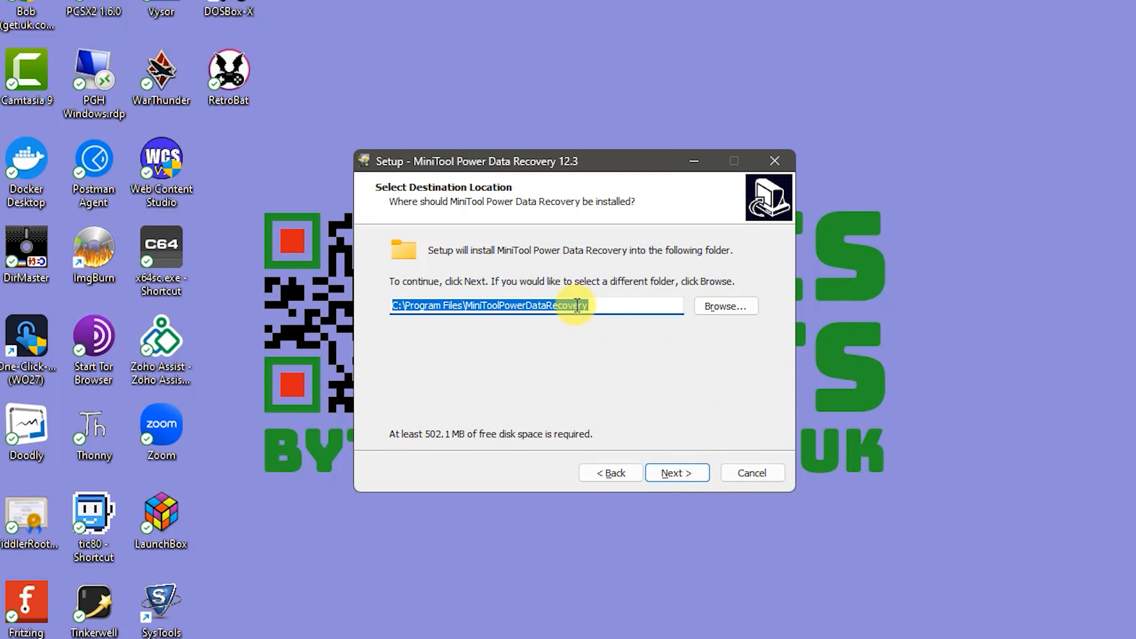
- Install MiniTool Power Data Recovery to the Data (H:) drive and launch it when setup finishes
click(724, 306)
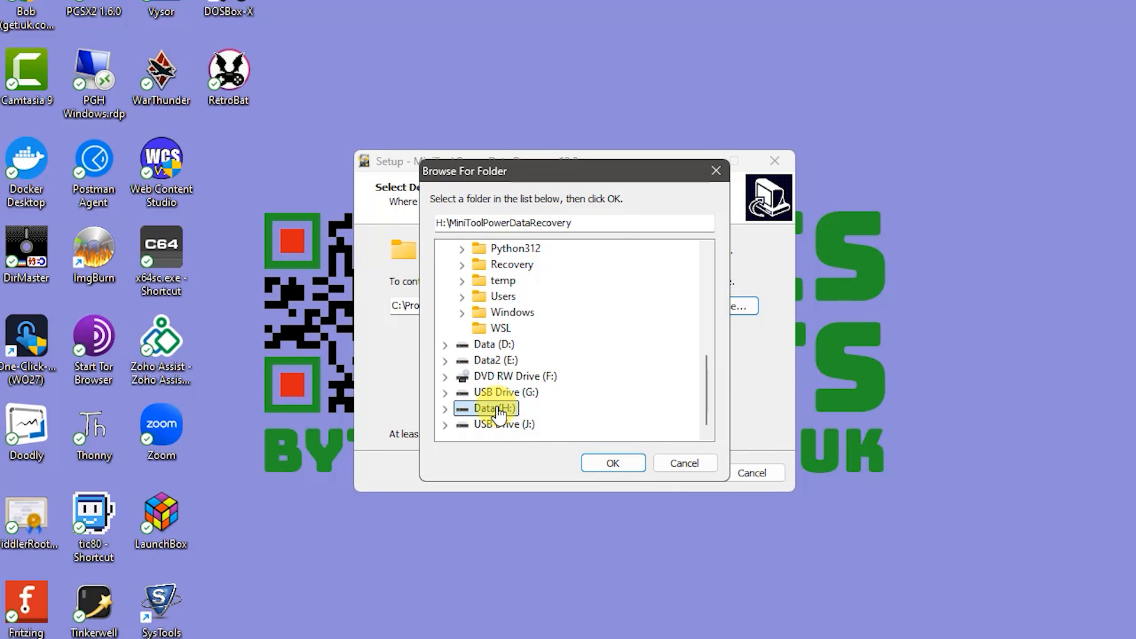
click(612, 462)
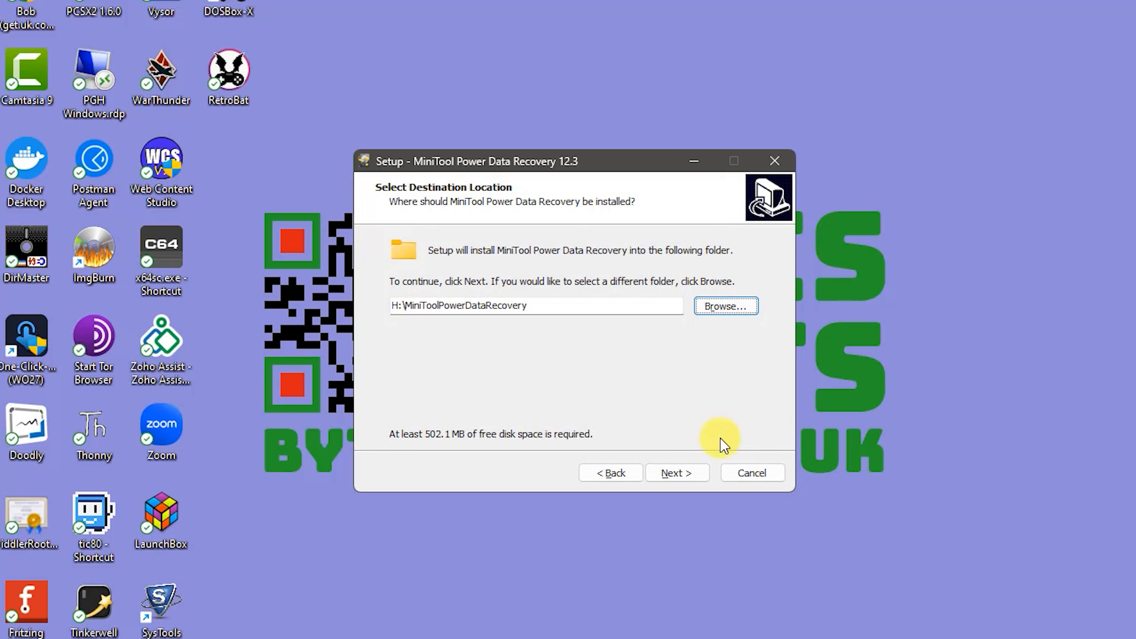
click(676, 472)
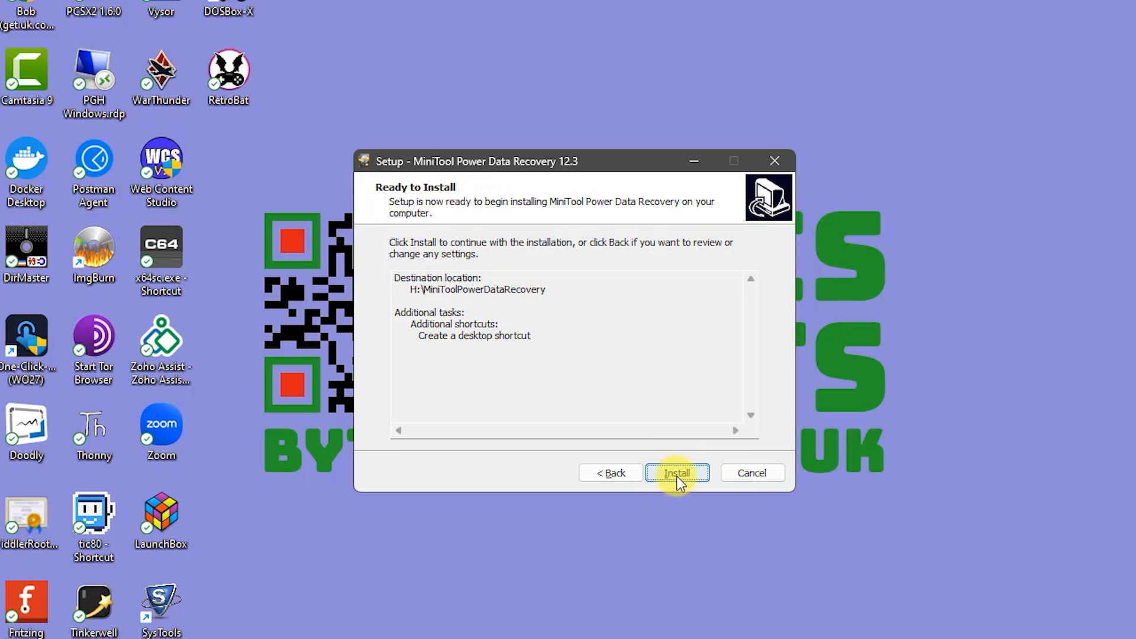
click(677, 473)
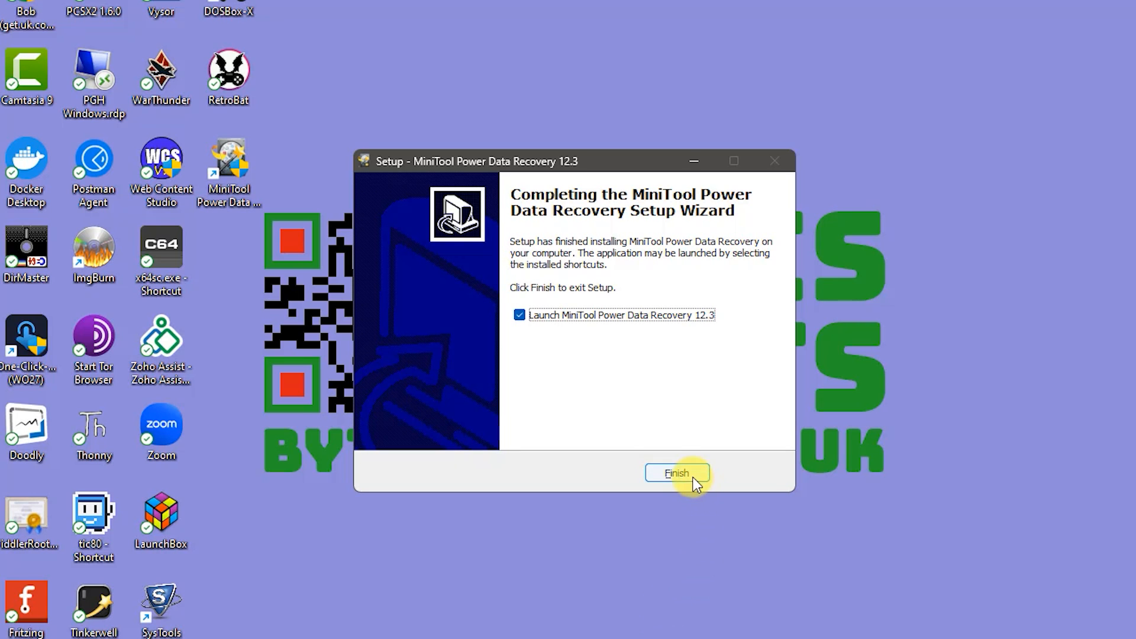
click(677, 472)
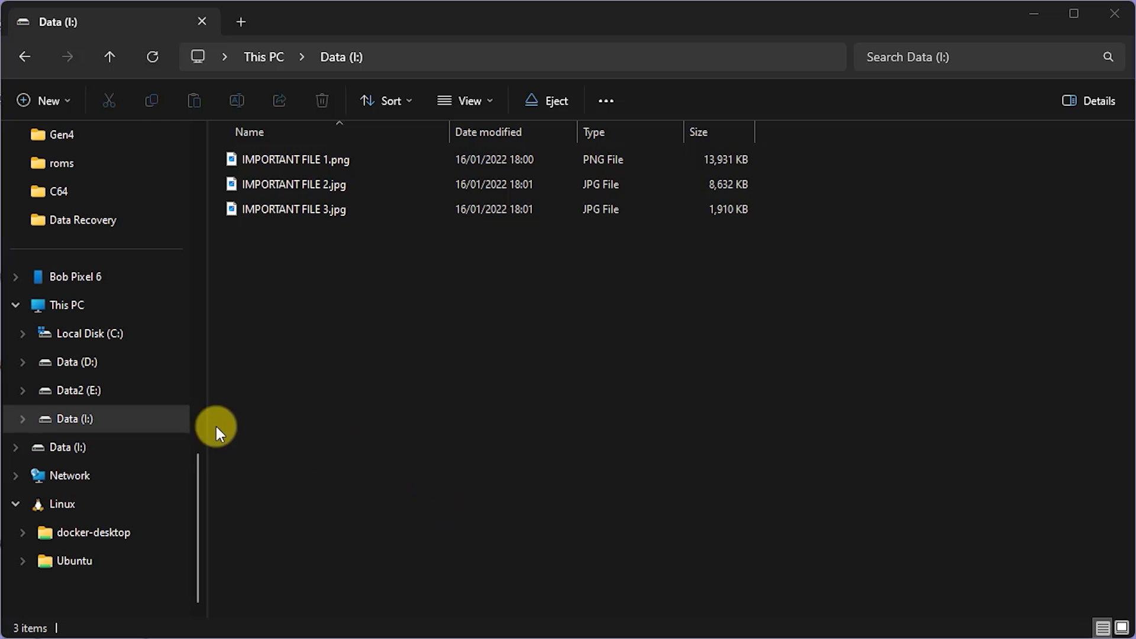
right_click(74, 418)
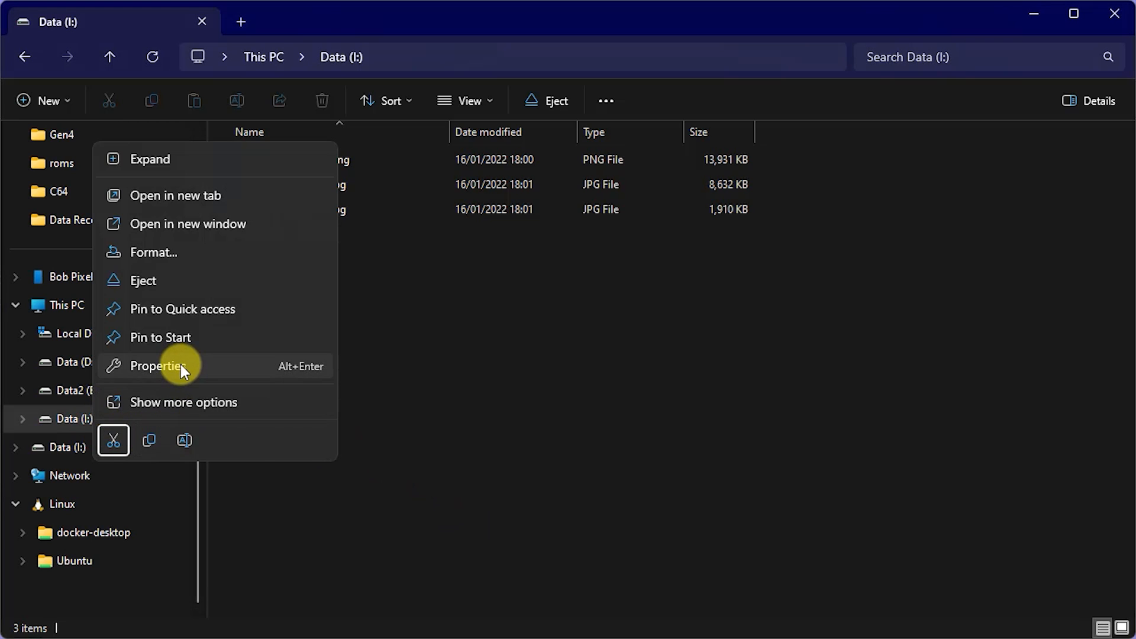
click(157, 366)
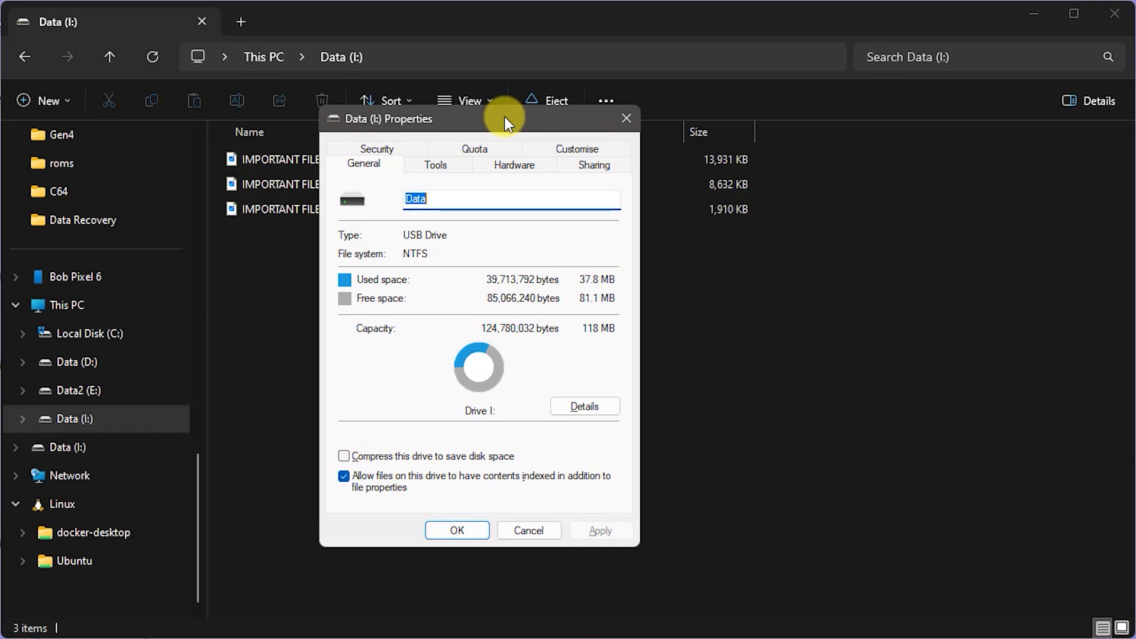
mouse_move(544, 392)
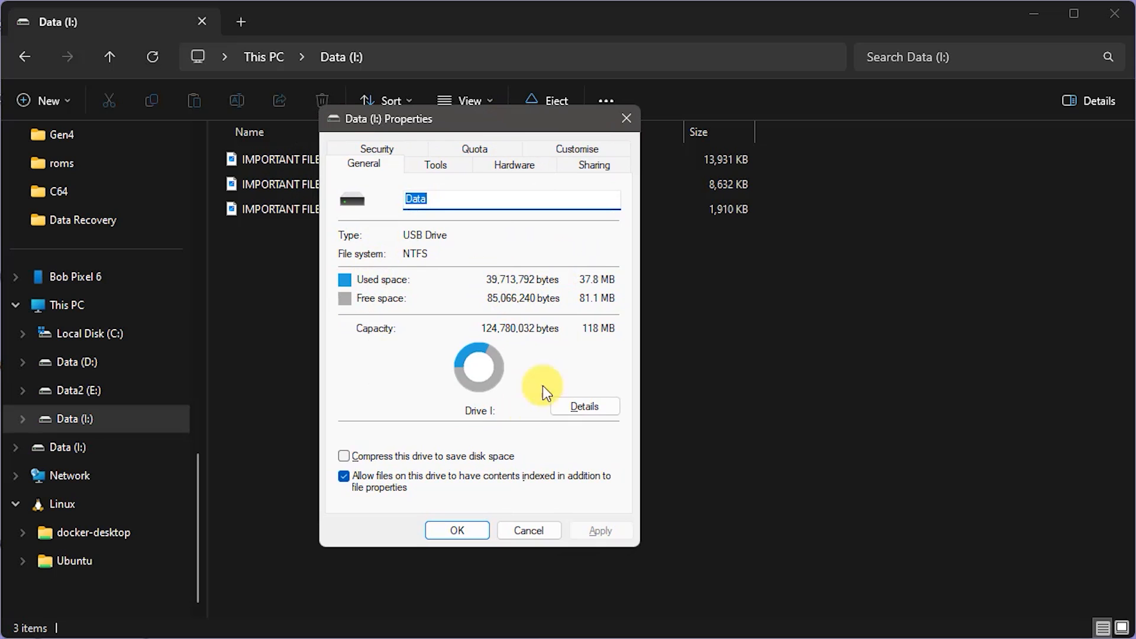
mouse_move(513, 434)
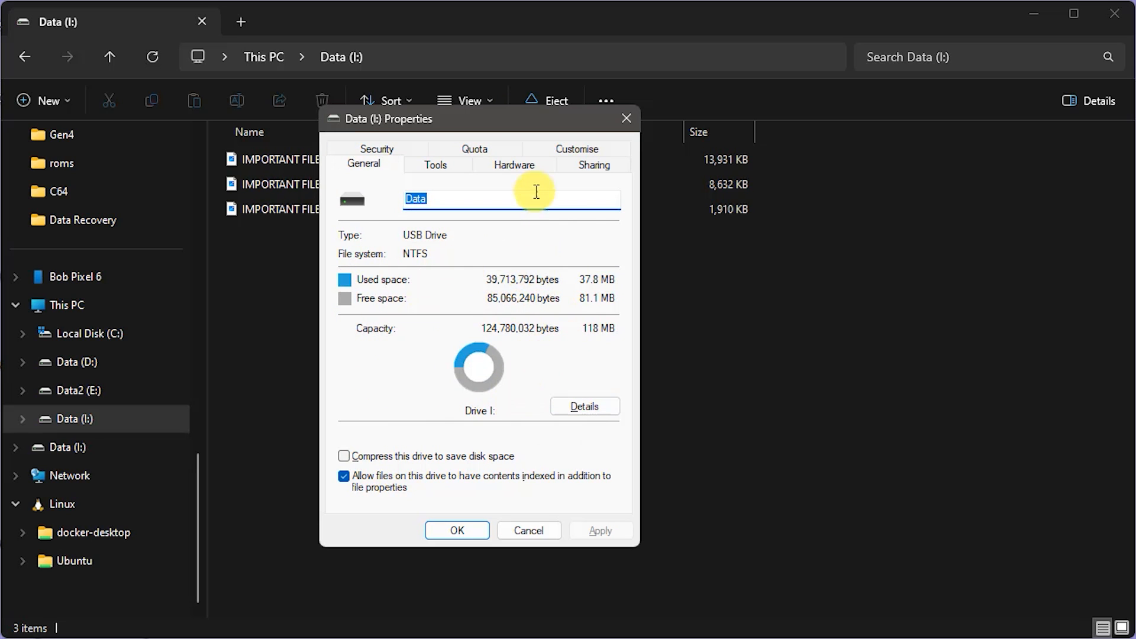
click(528, 530)
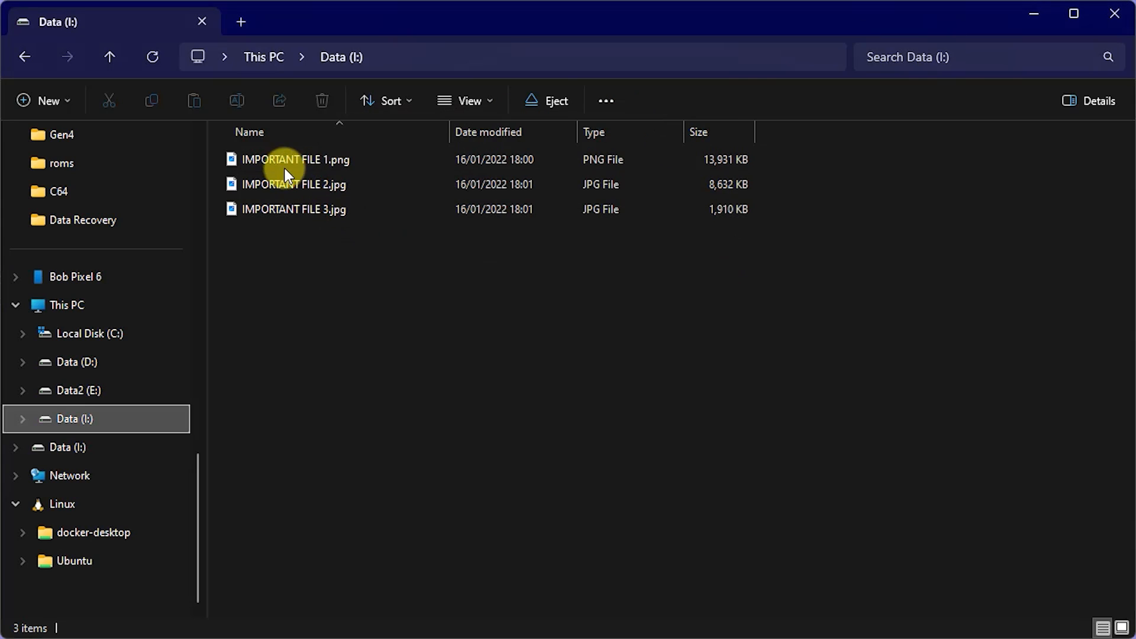
- Select all three image files on Data (I:) and permanently delete them with Shift+Delete
click(293, 210)
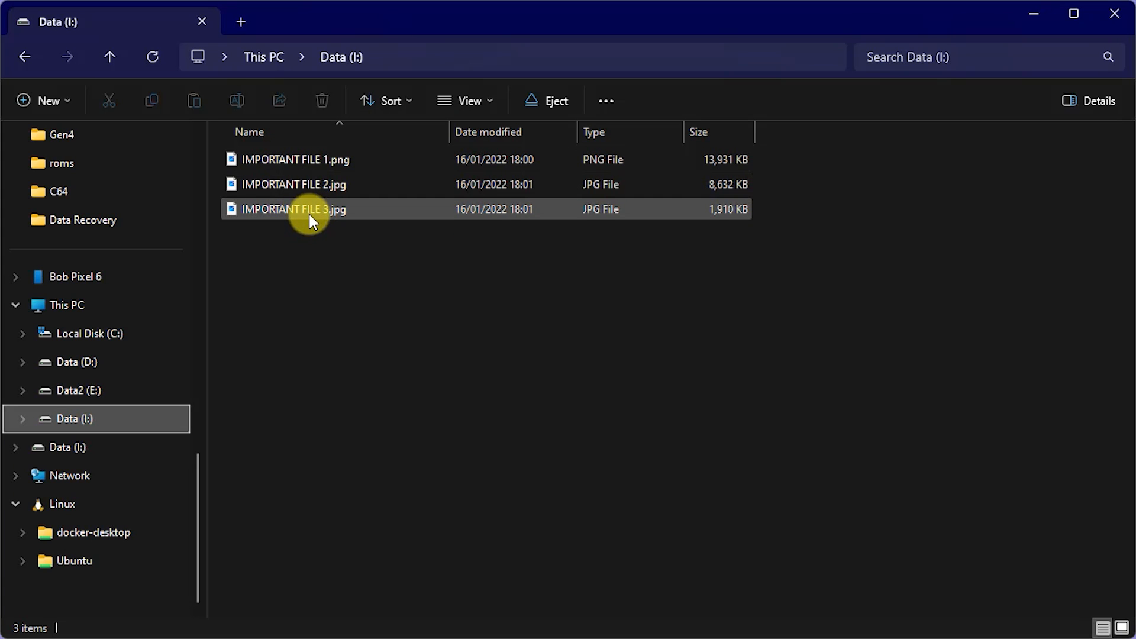
key(ctrl+a)
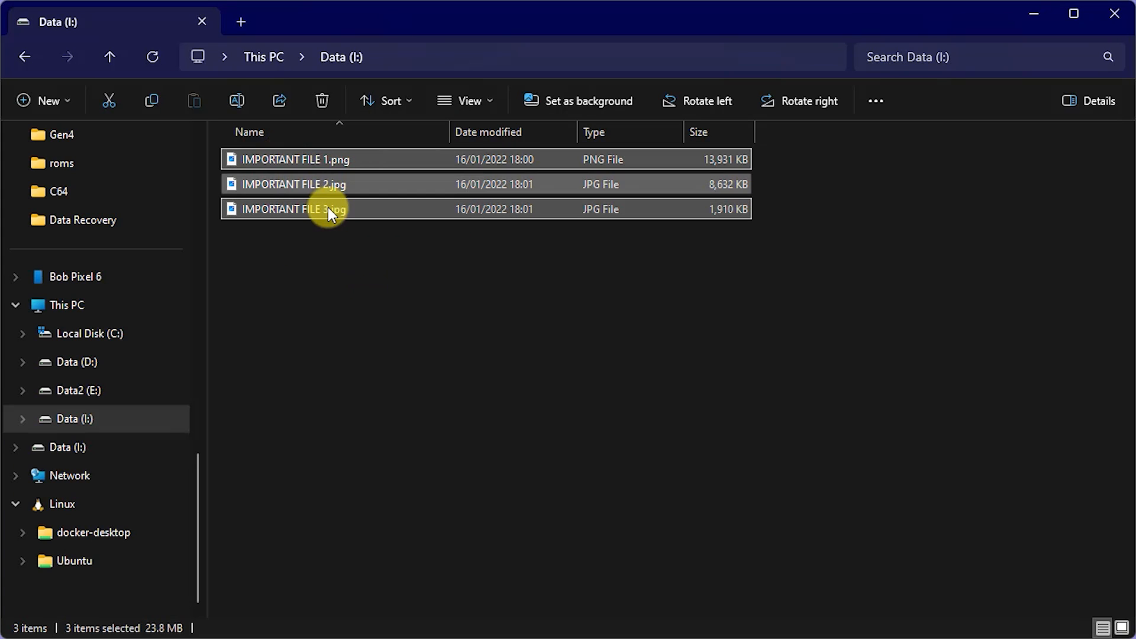
click(321, 100)
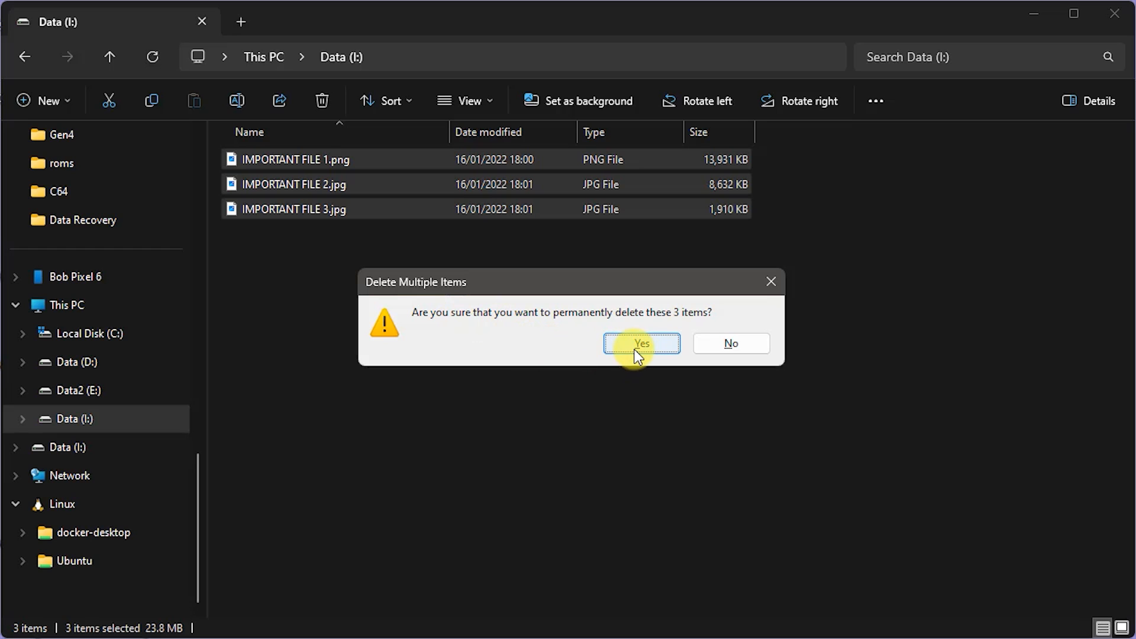
click(640, 343)
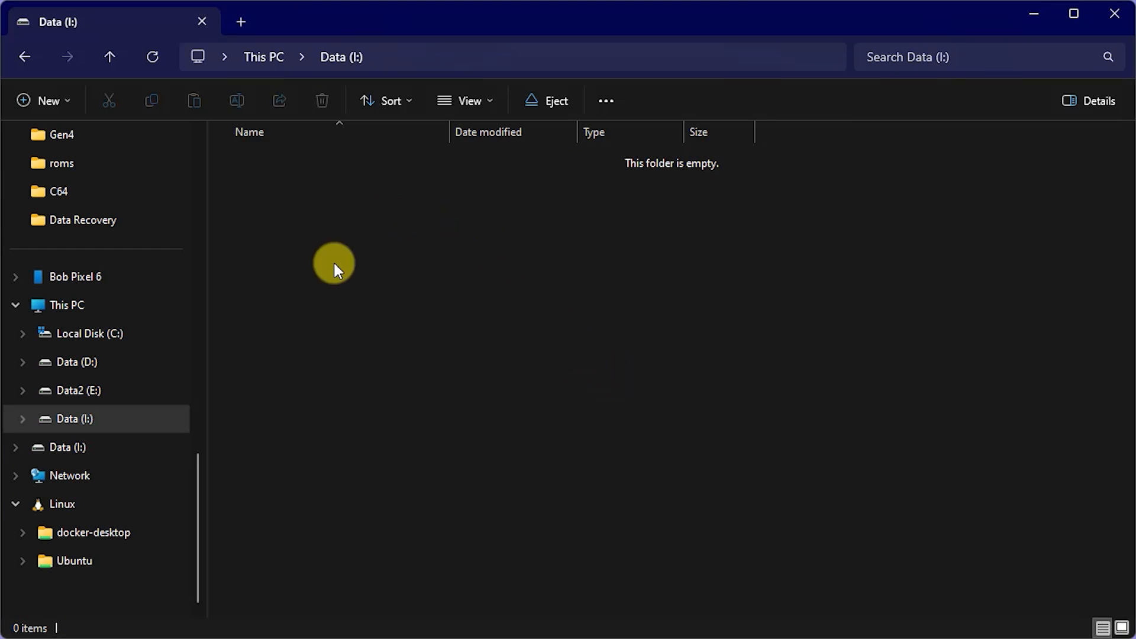
mouse_move(340, 181)
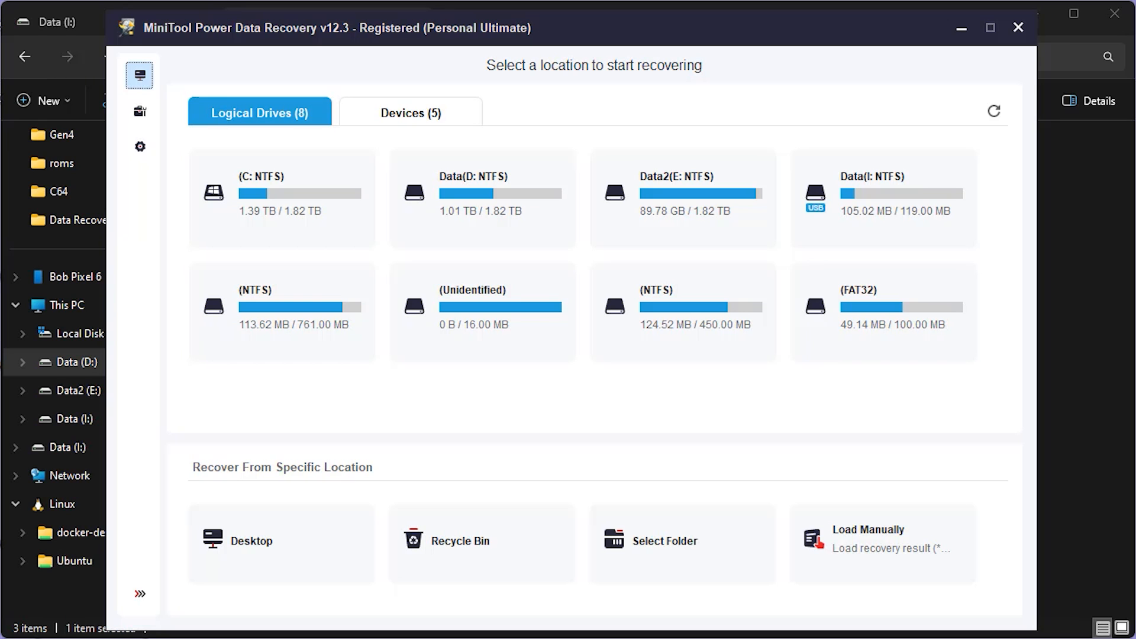
mouse_move(451, 307)
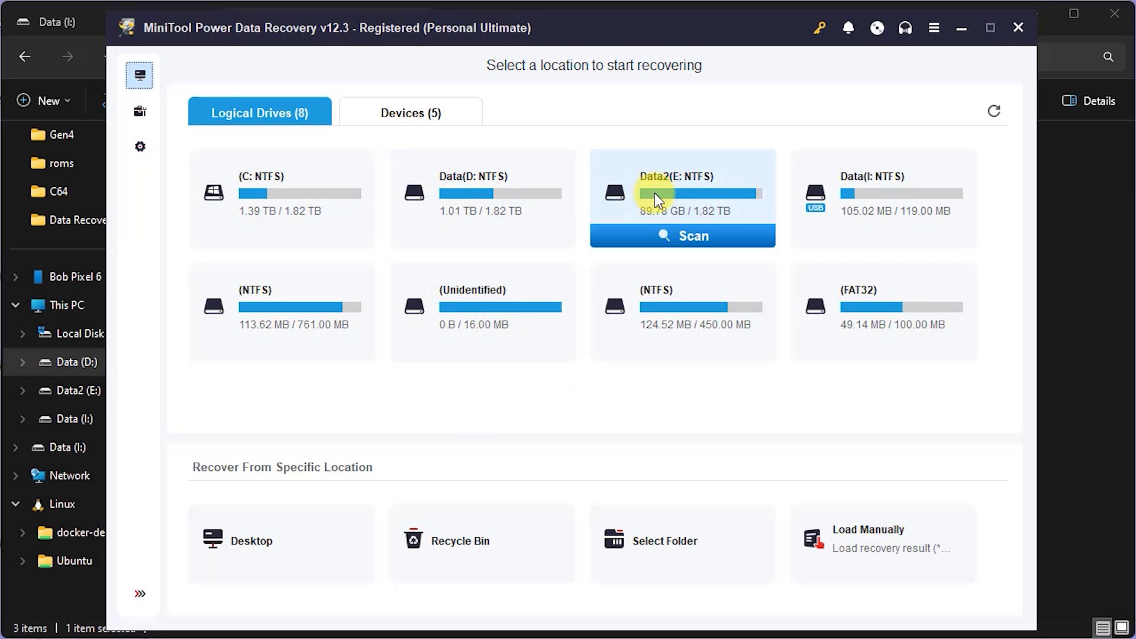
mouse_move(656, 297)
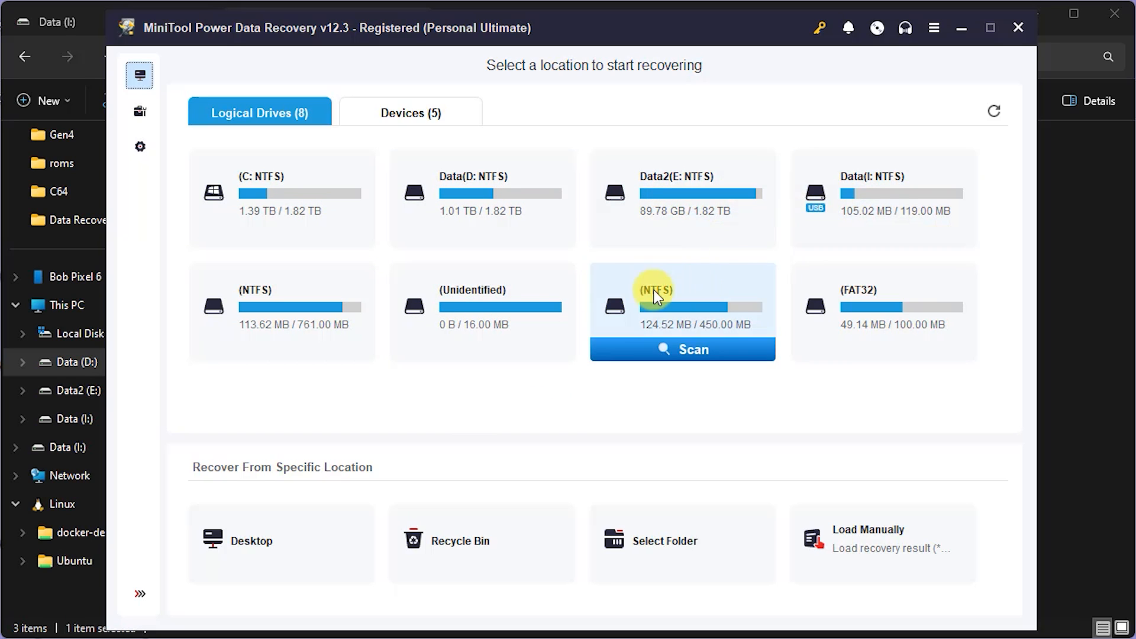
mouse_move(308, 297)
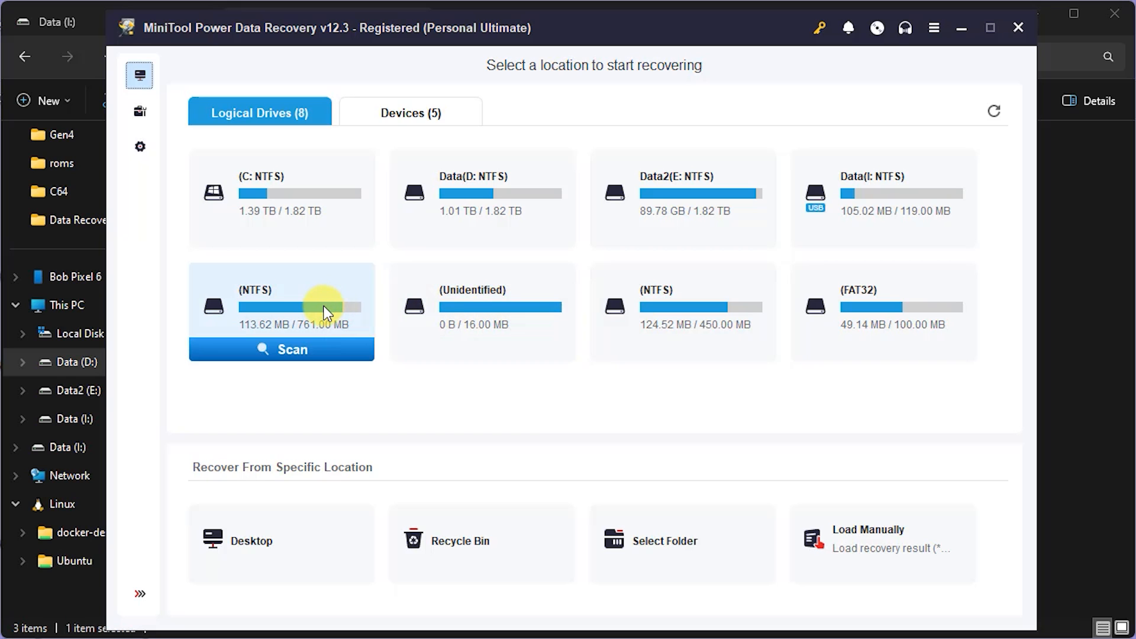
- Check the notifications and dismiss the registry-issues notice
click(847, 28)
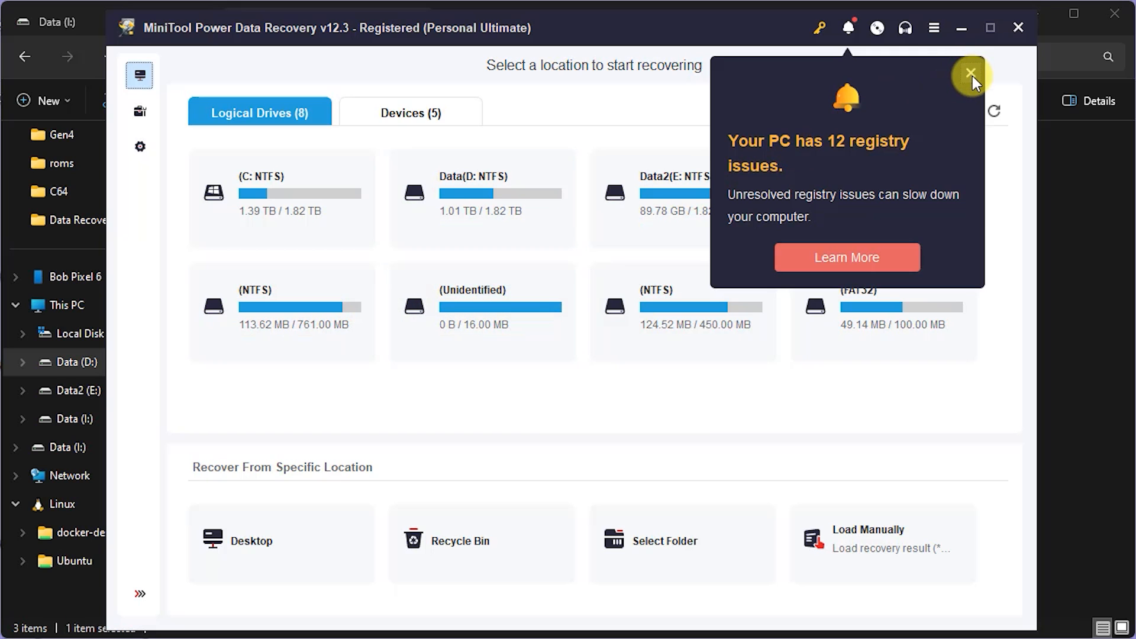
click(970, 73)
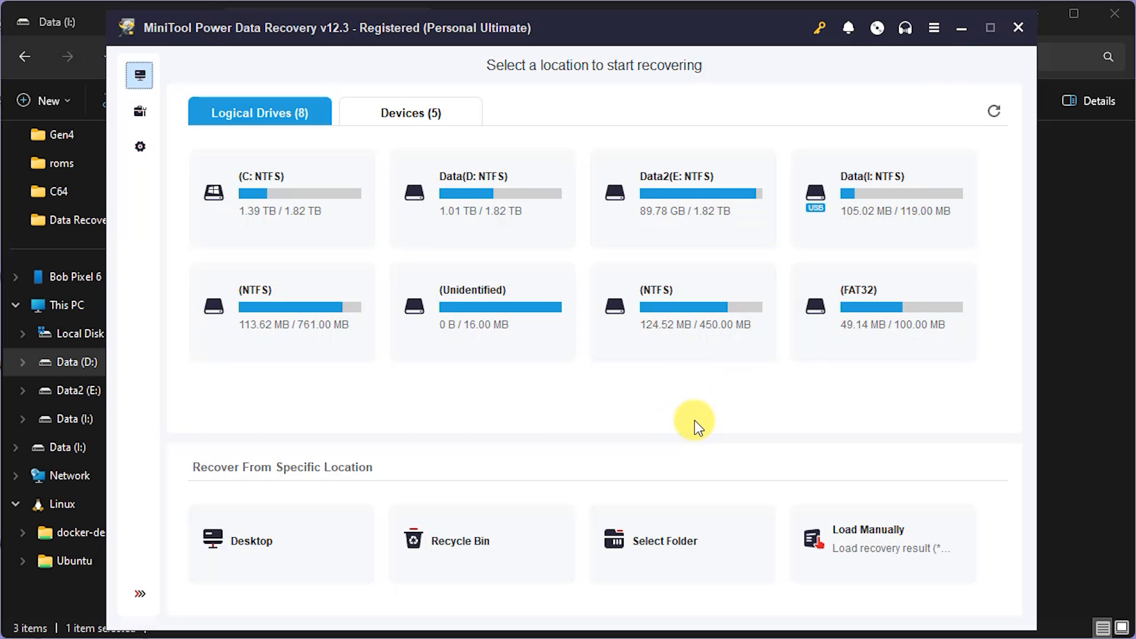
mouse_move(321, 218)
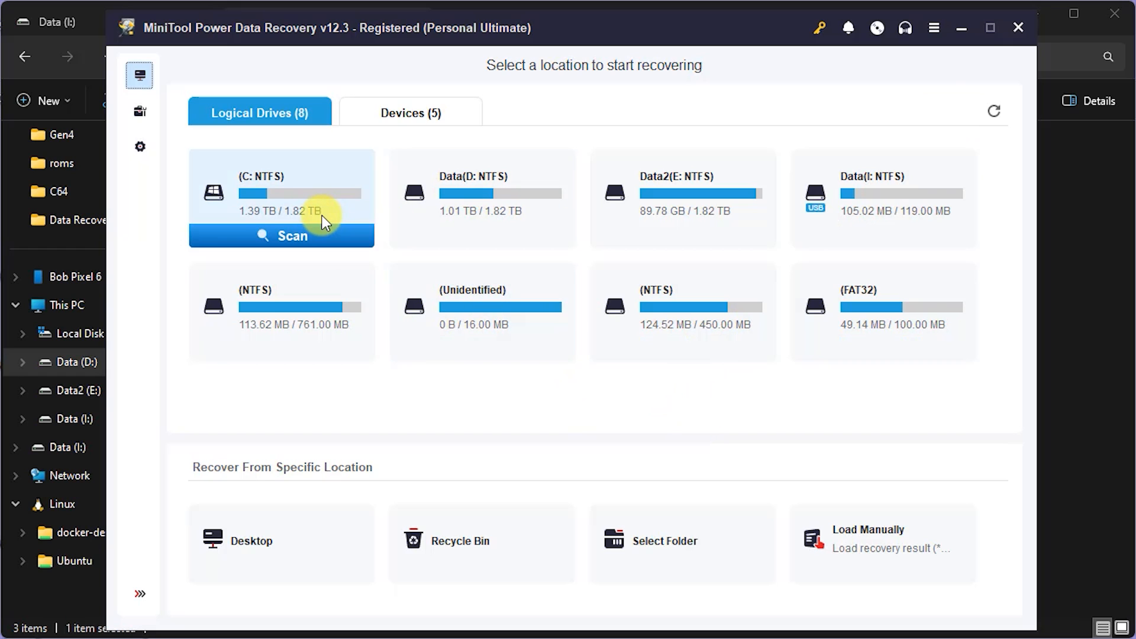
mouse_move(280, 238)
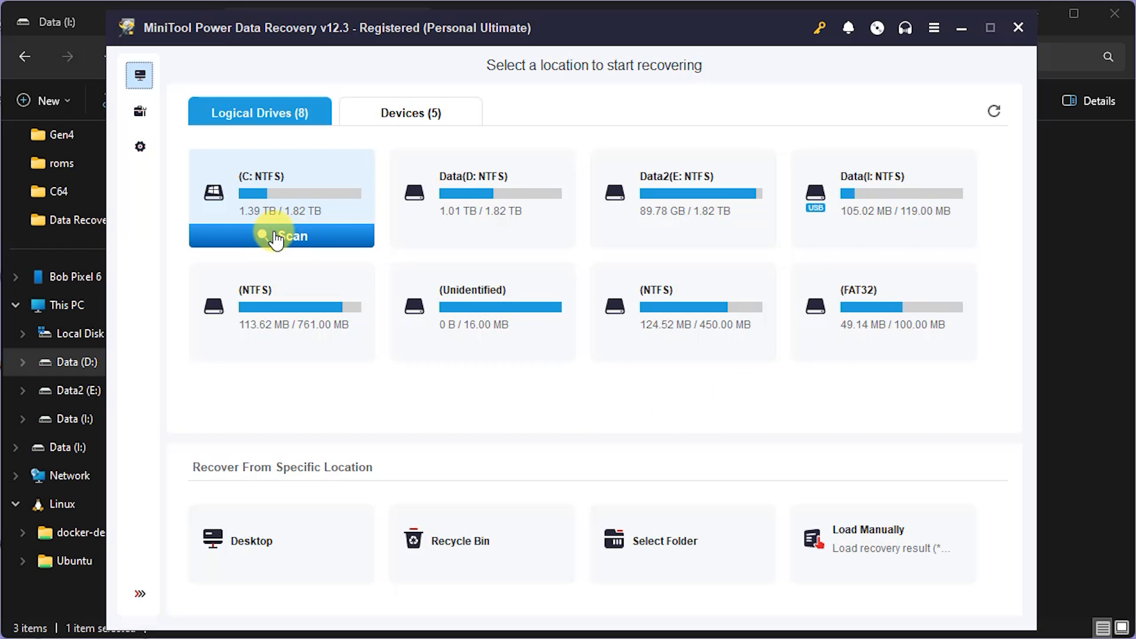
mouse_move(638, 540)
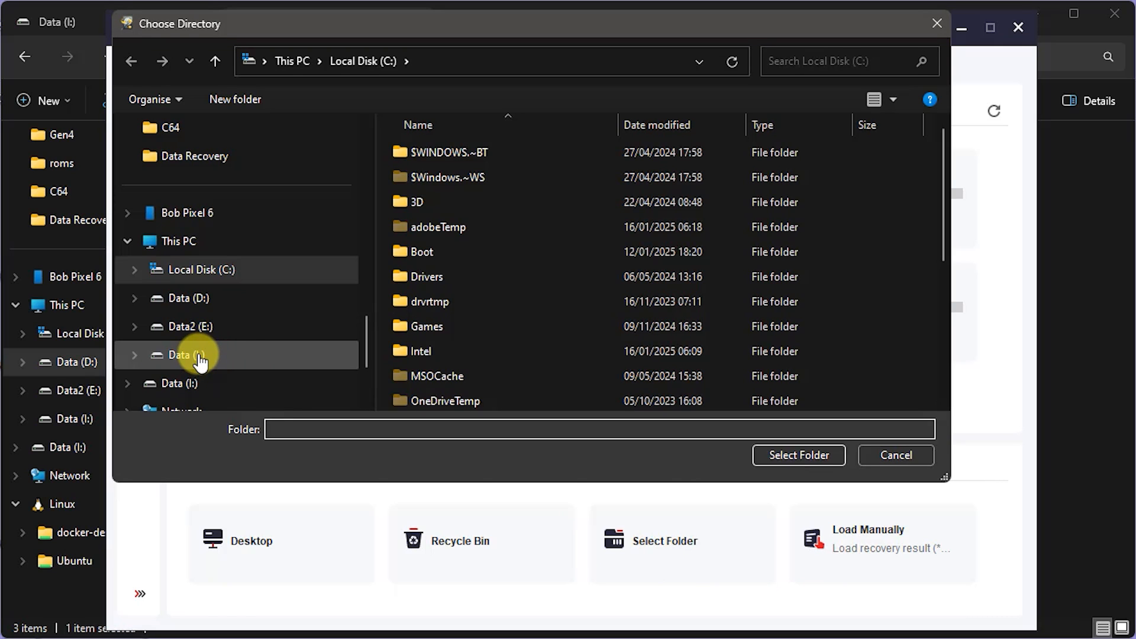
- Choose Data (I:) in the Choose Directory dialog and start scanning it
click(187, 355)
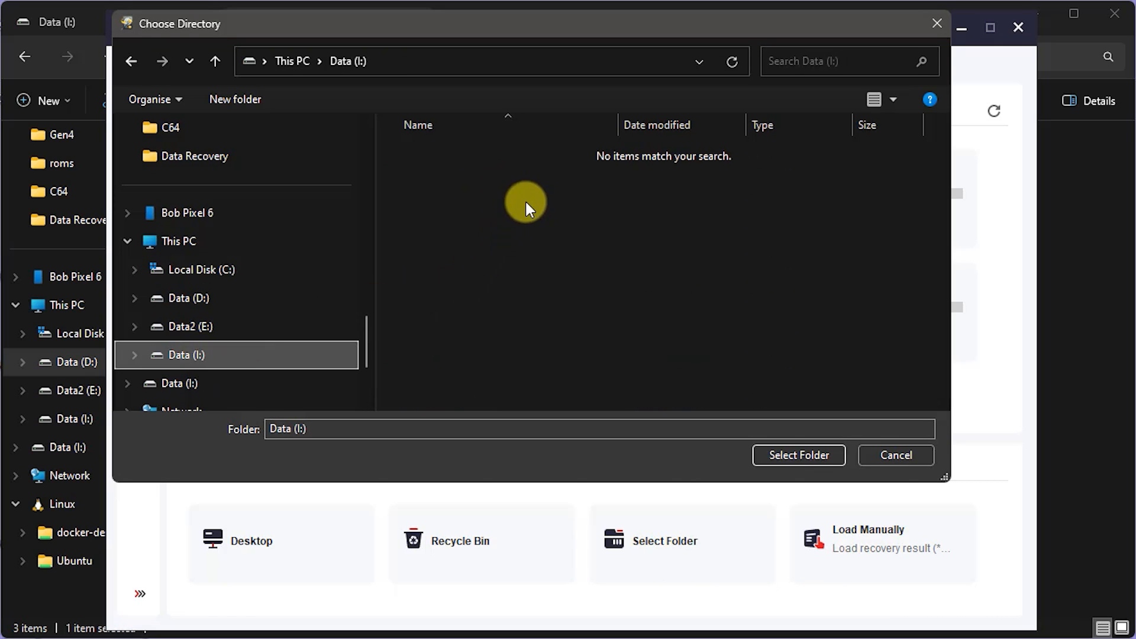
mouse_move(797, 454)
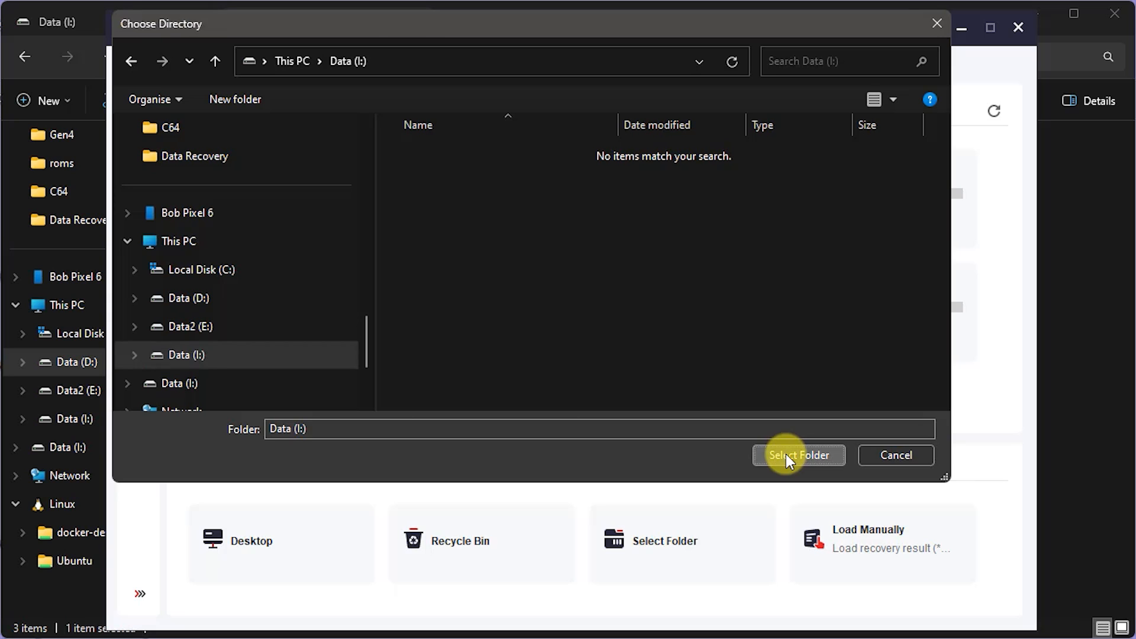
click(797, 455)
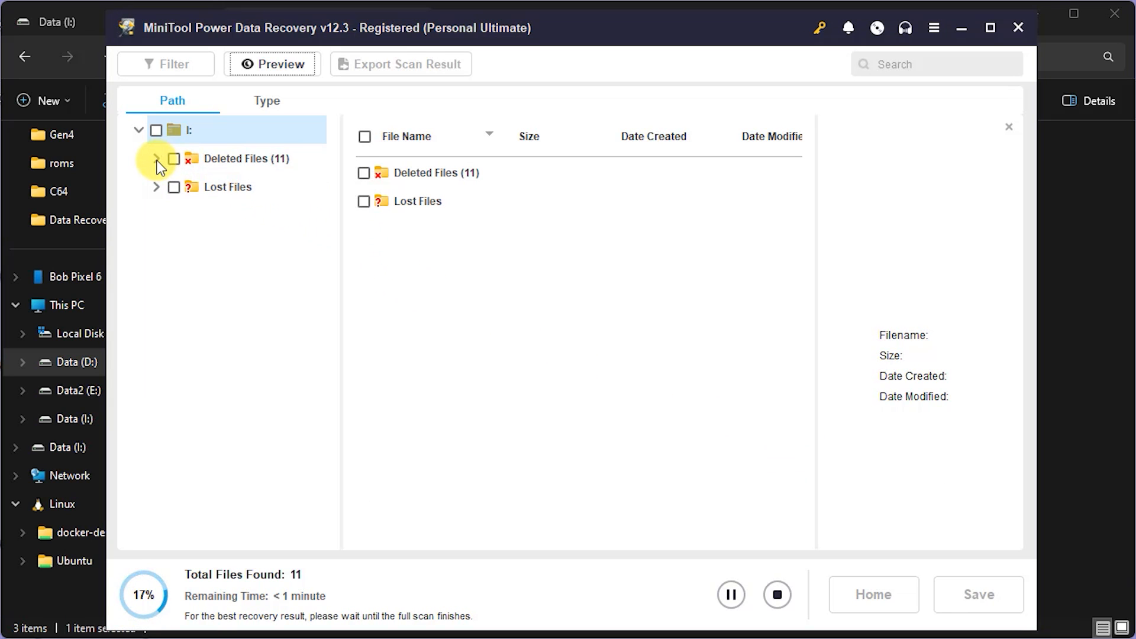
- Browse the scan results through the recovered JPEG and PNG raw files, then list the Lost Files folder
click(156, 159)
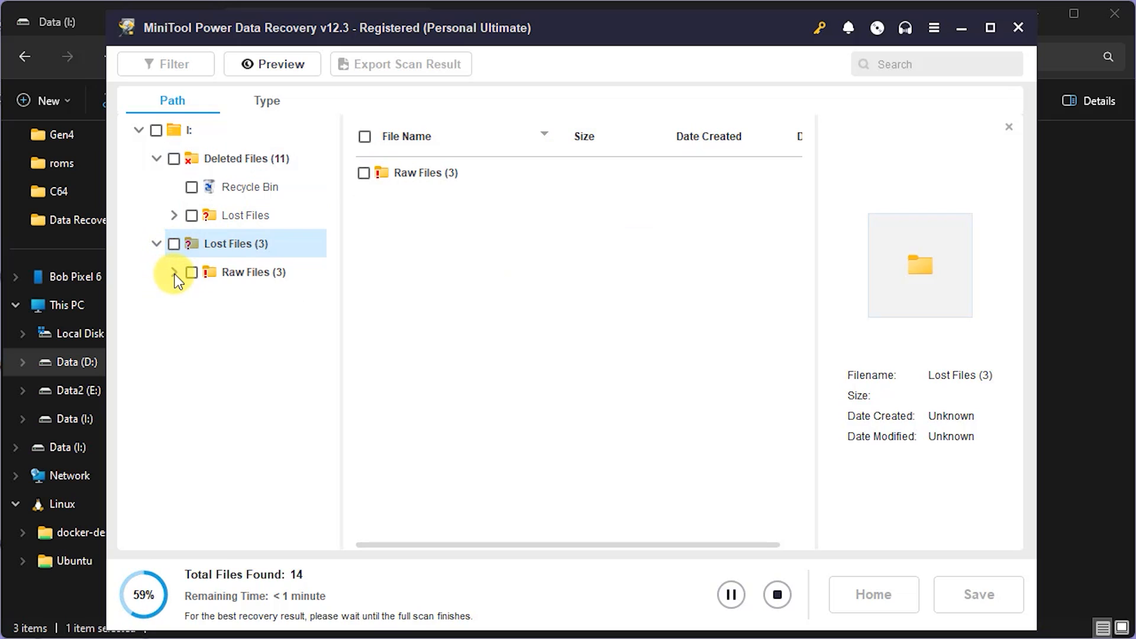
click(174, 272)
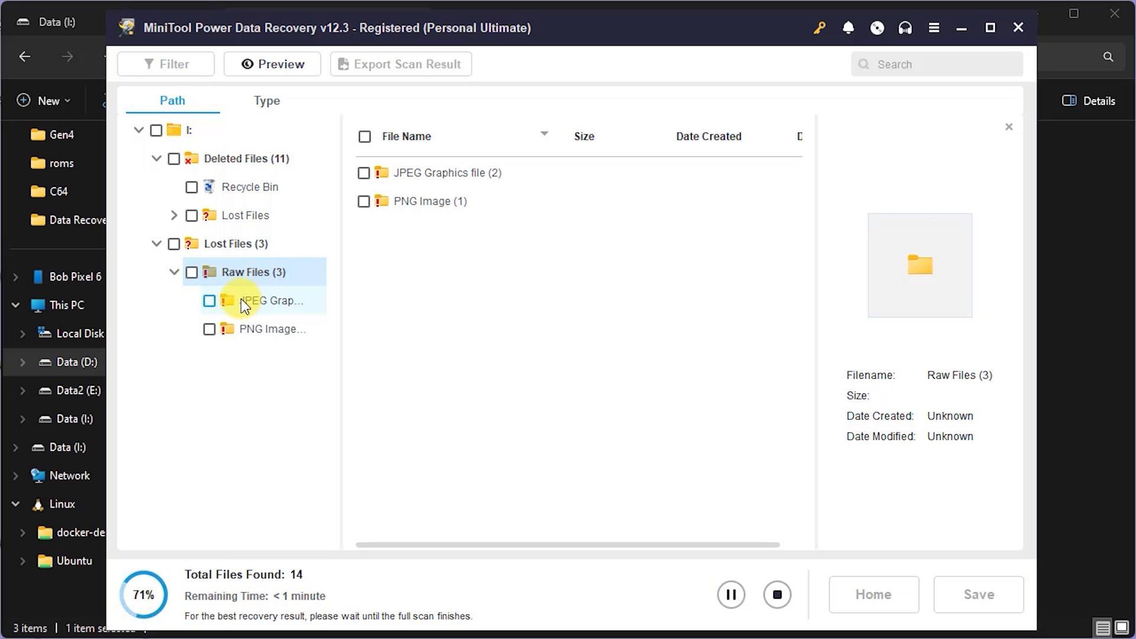
click(273, 300)
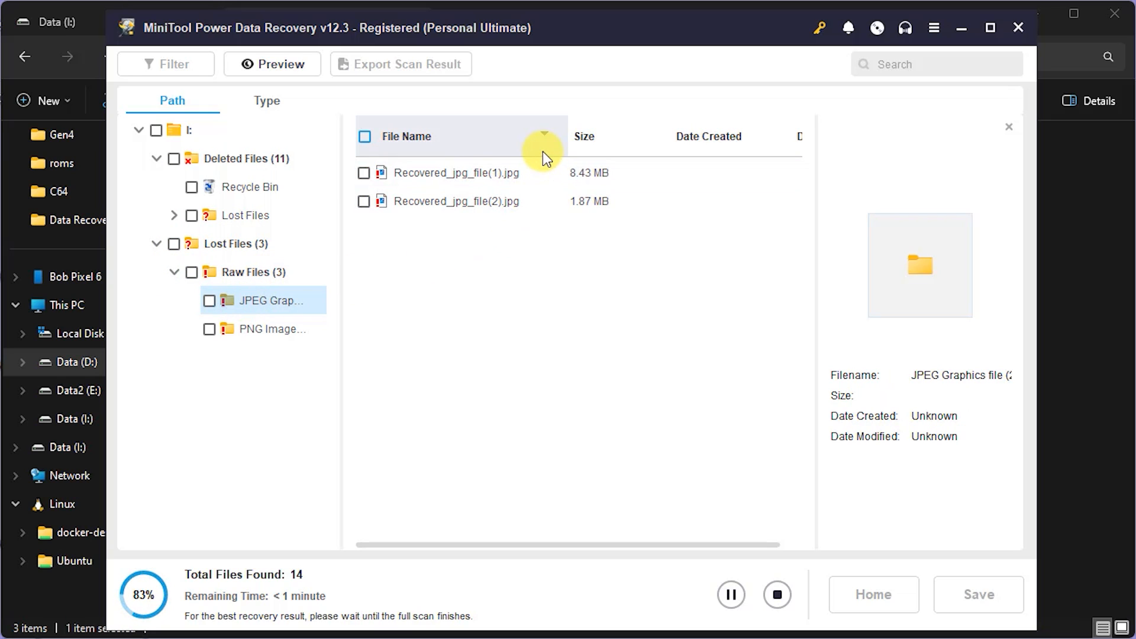
click(259, 328)
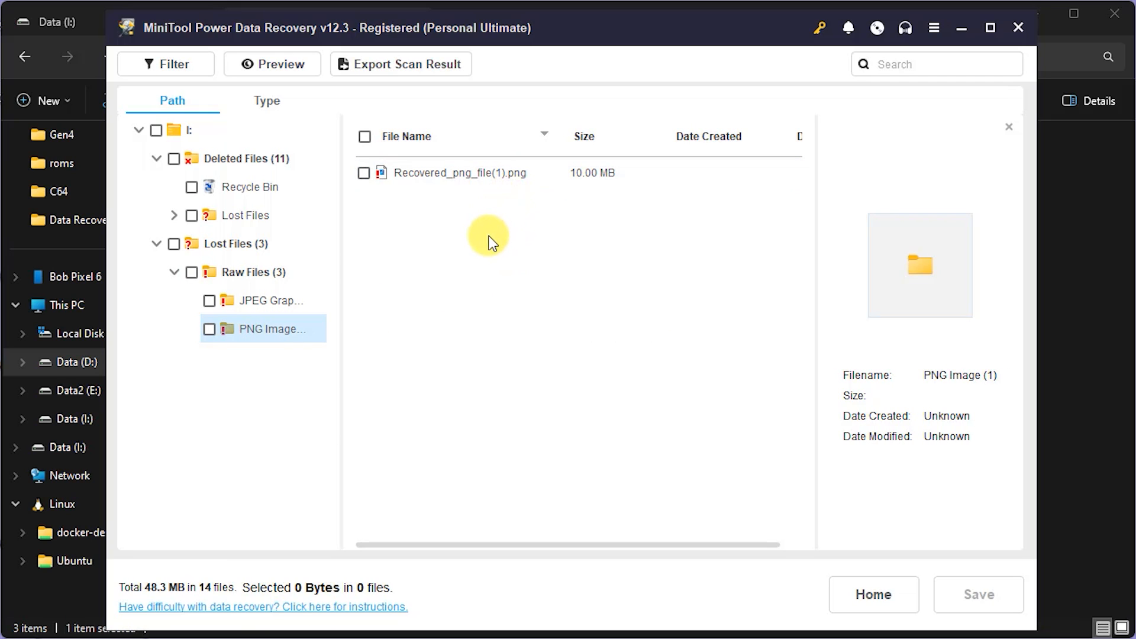
mouse_move(479, 251)
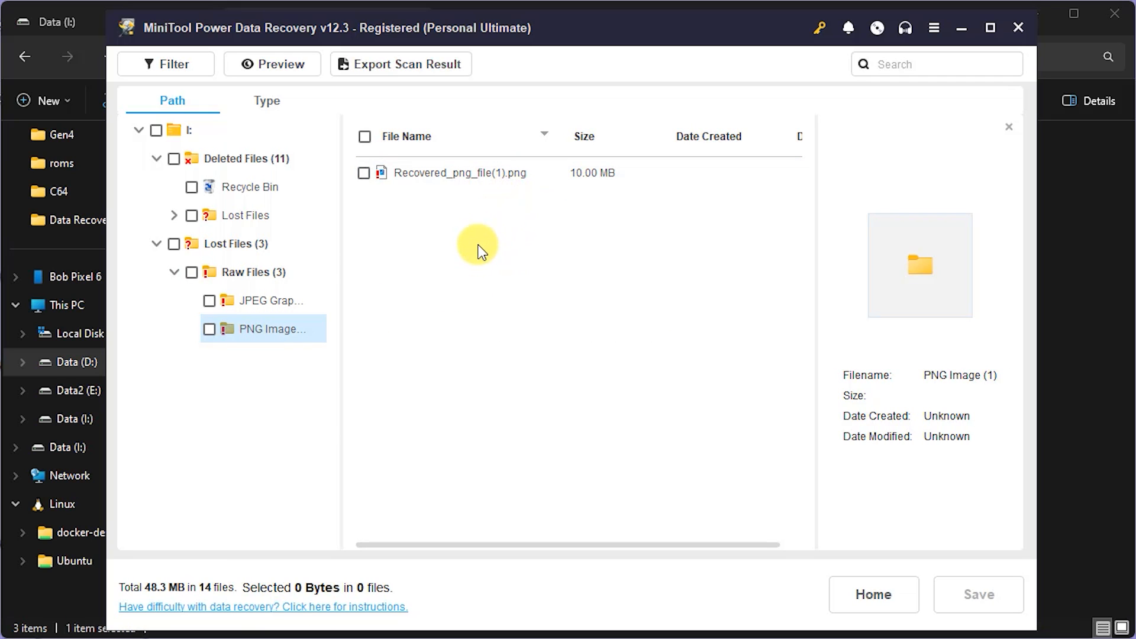
click(460, 173)
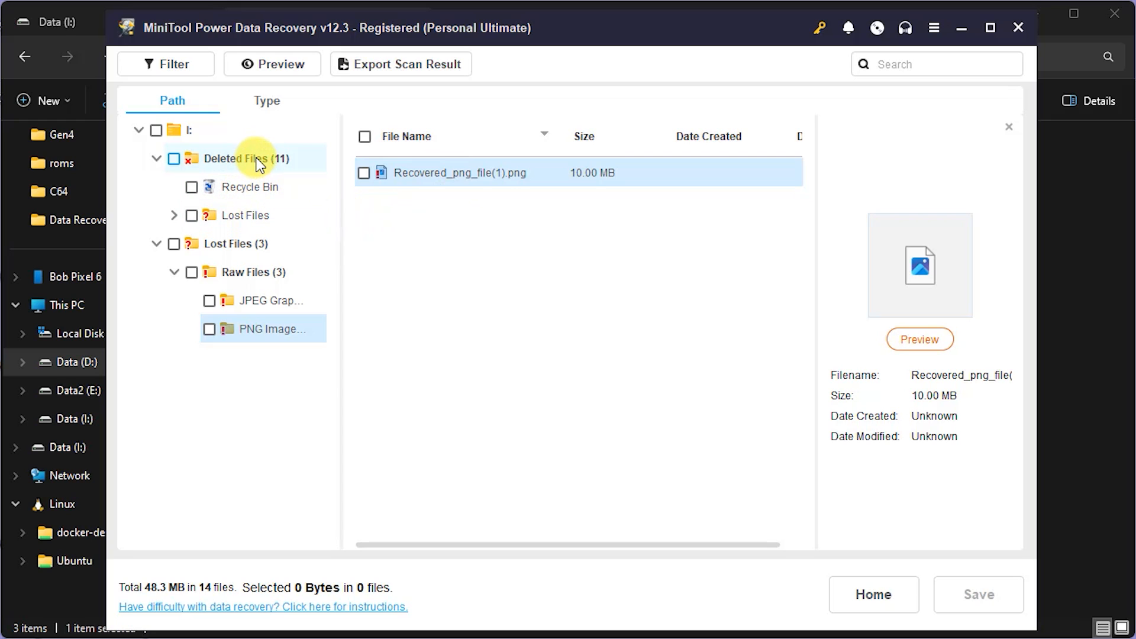
click(272, 300)
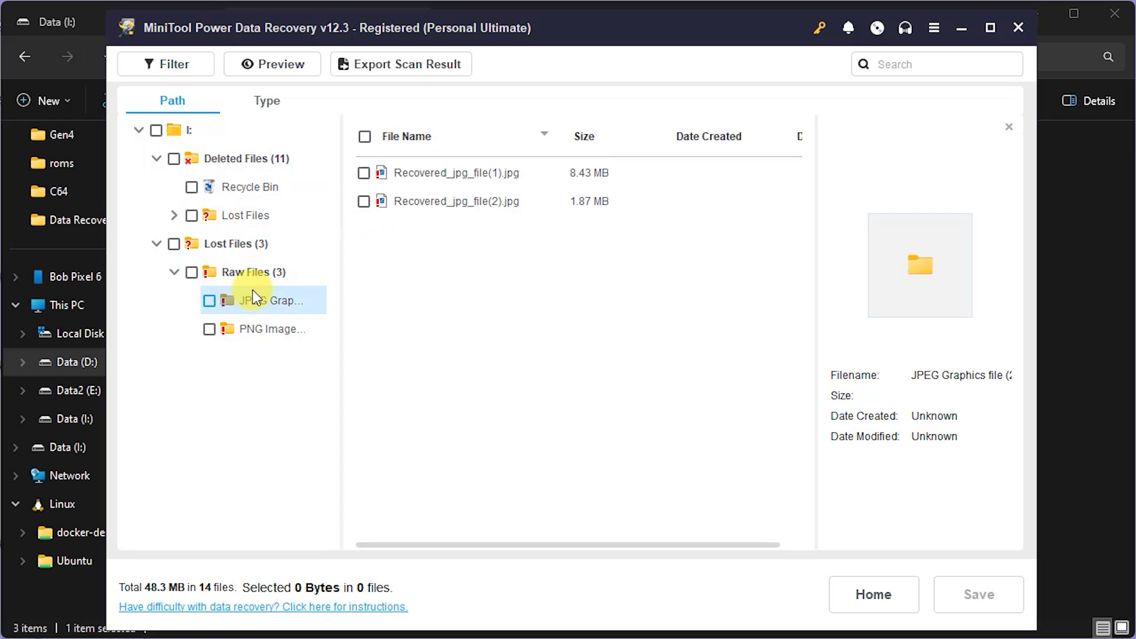
mouse_move(242, 215)
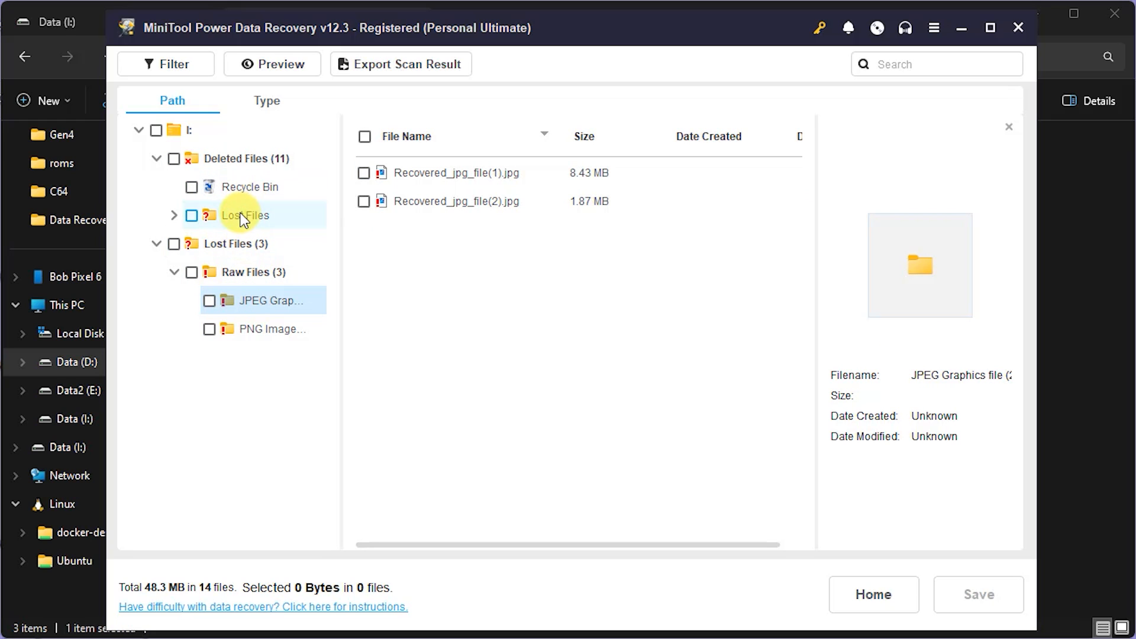
click(244, 215)
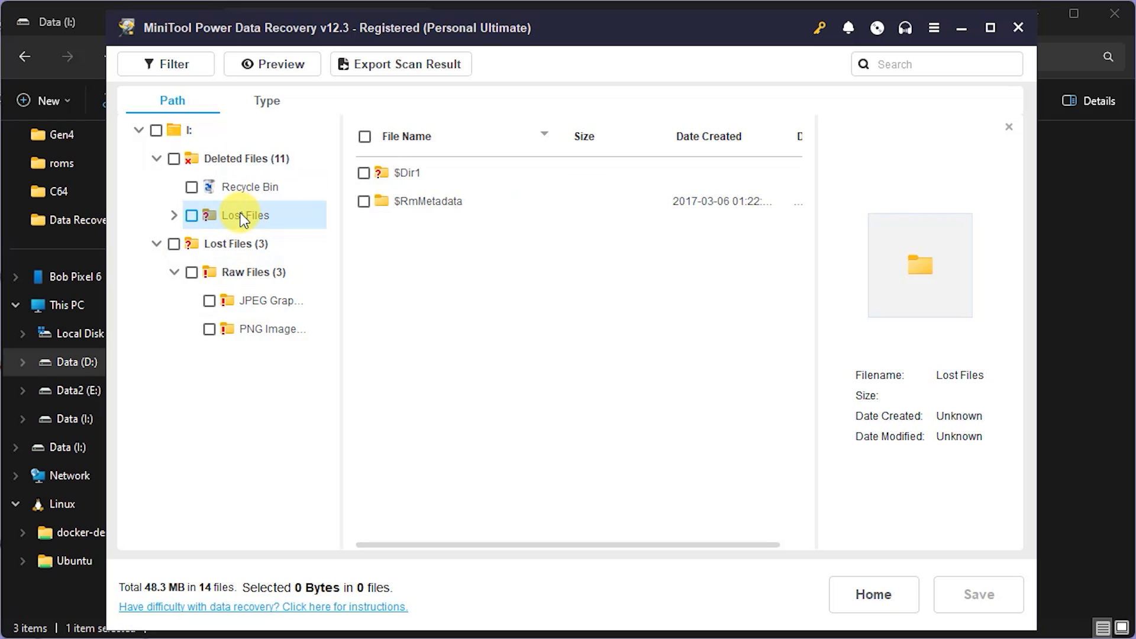
- List the Deleted Files folder and view the details of the 13.60 MB IMPORTANT FILE 1.png
click(249, 158)
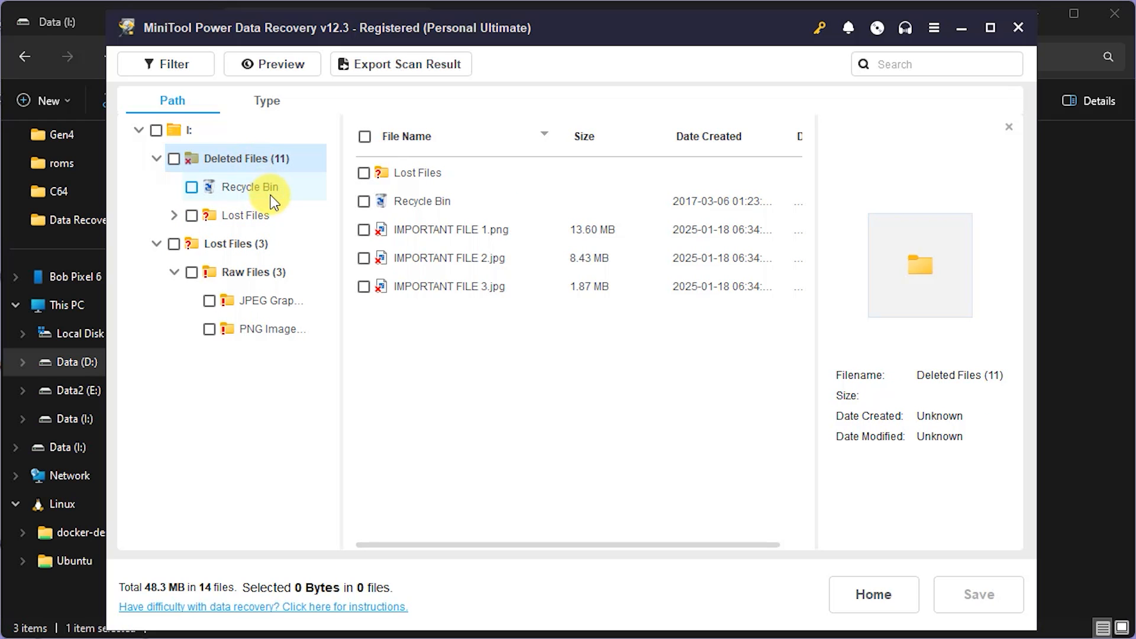
mouse_move(498, 328)
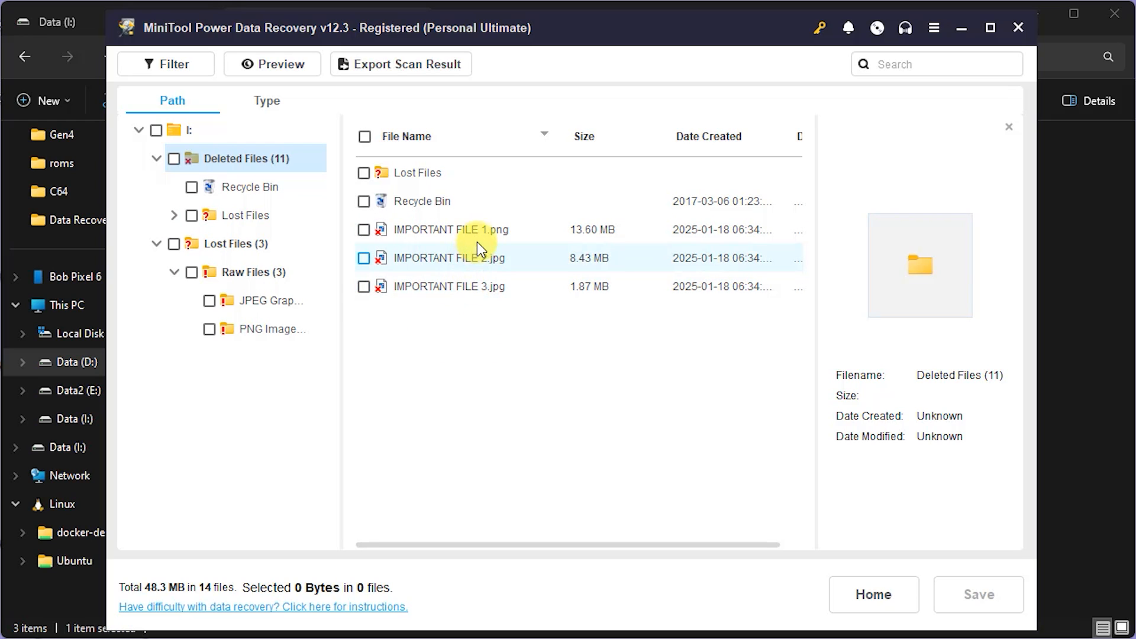
click(450, 230)
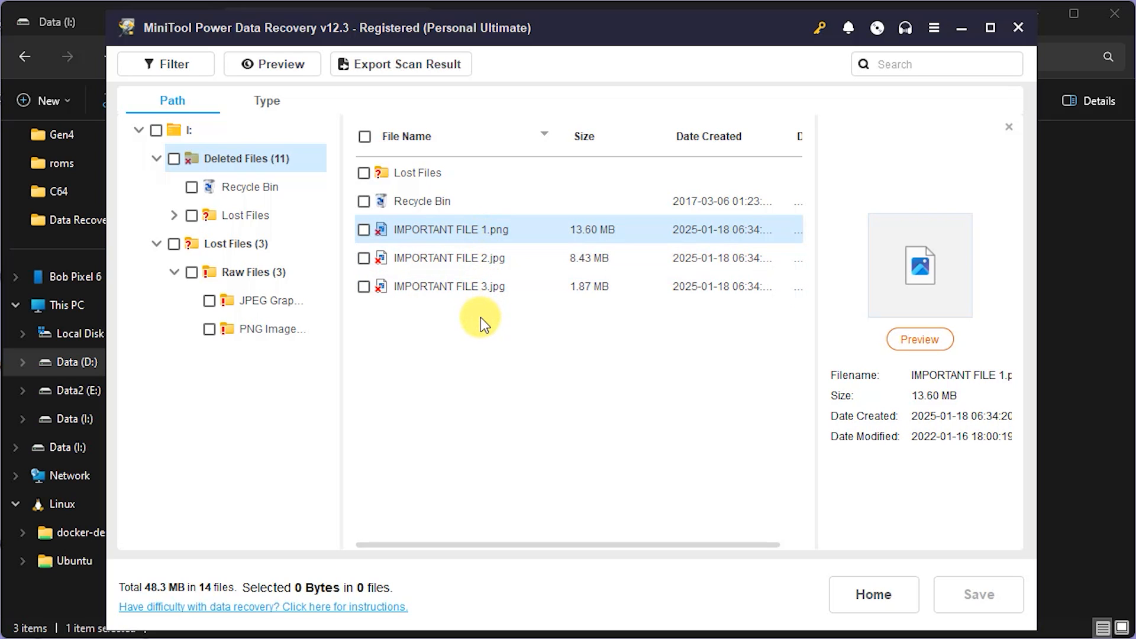
mouse_move(469, 362)
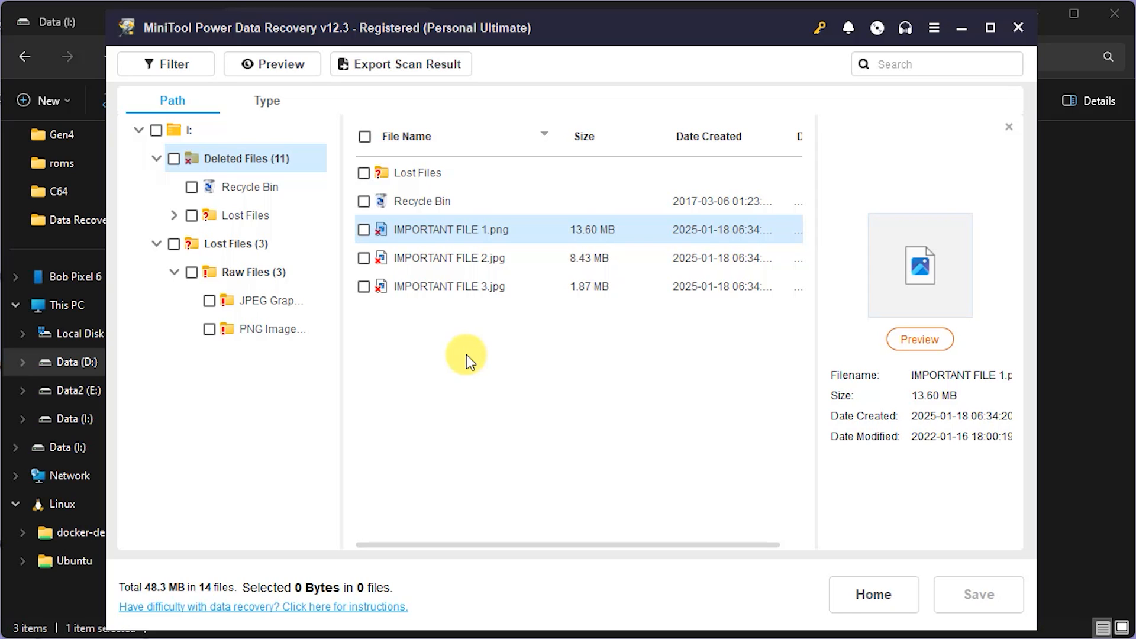
mouse_move(383, 321)
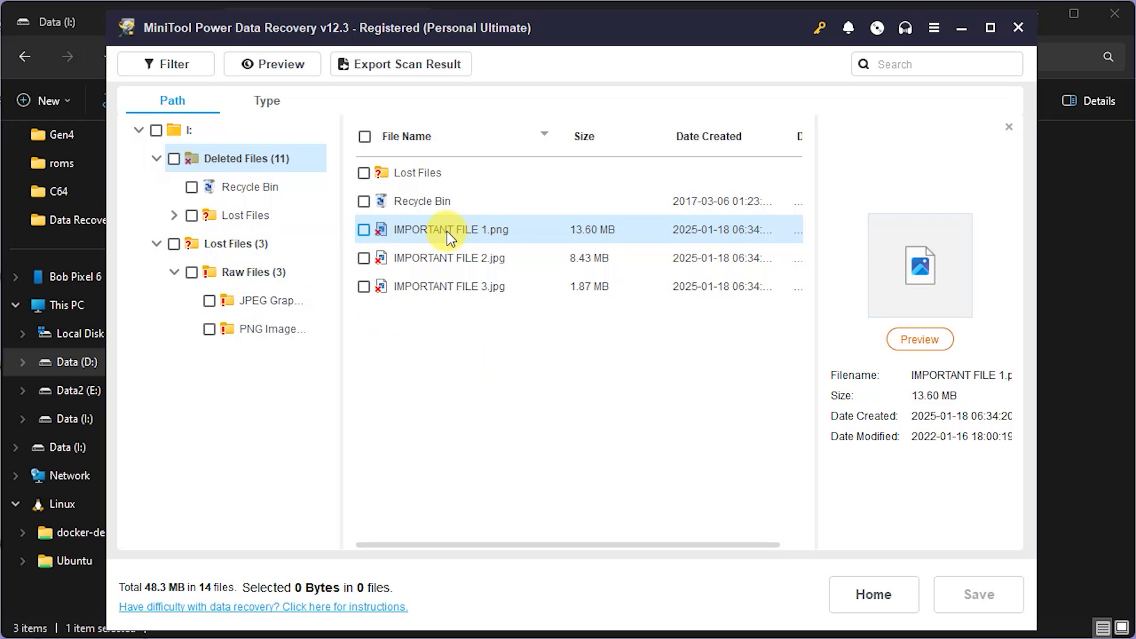
click(268, 299)
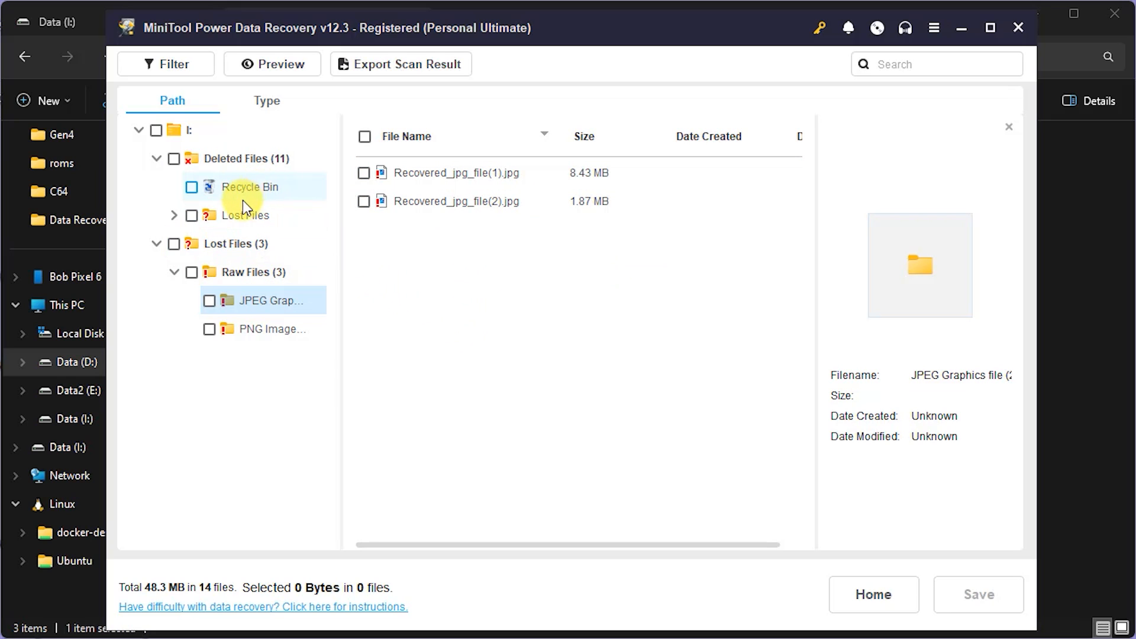
click(247, 157)
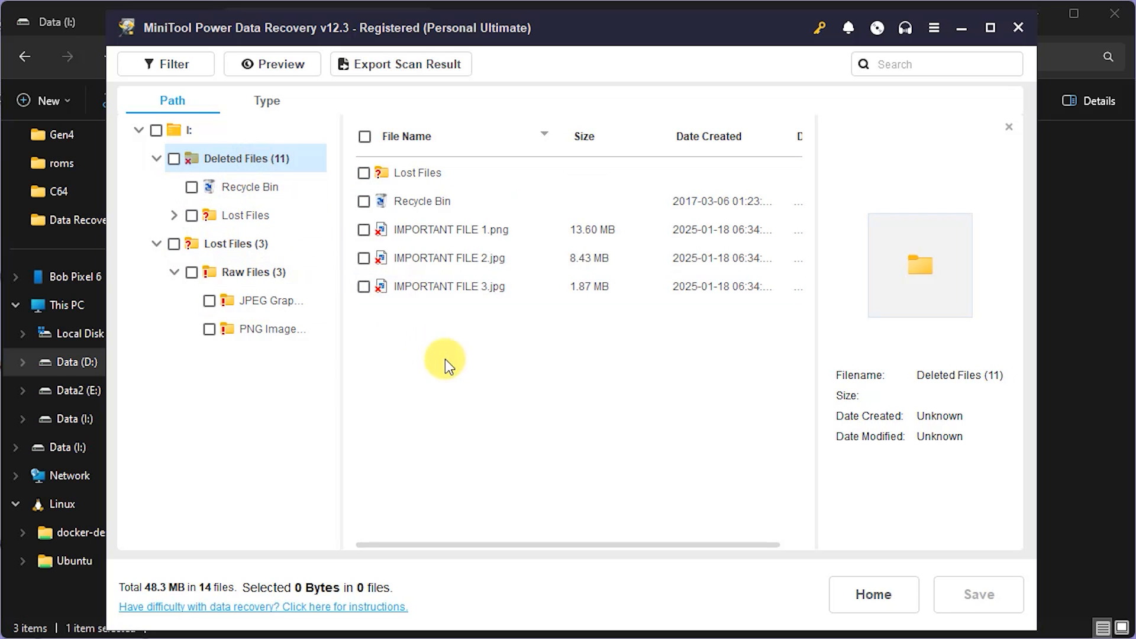
mouse_move(457, 376)
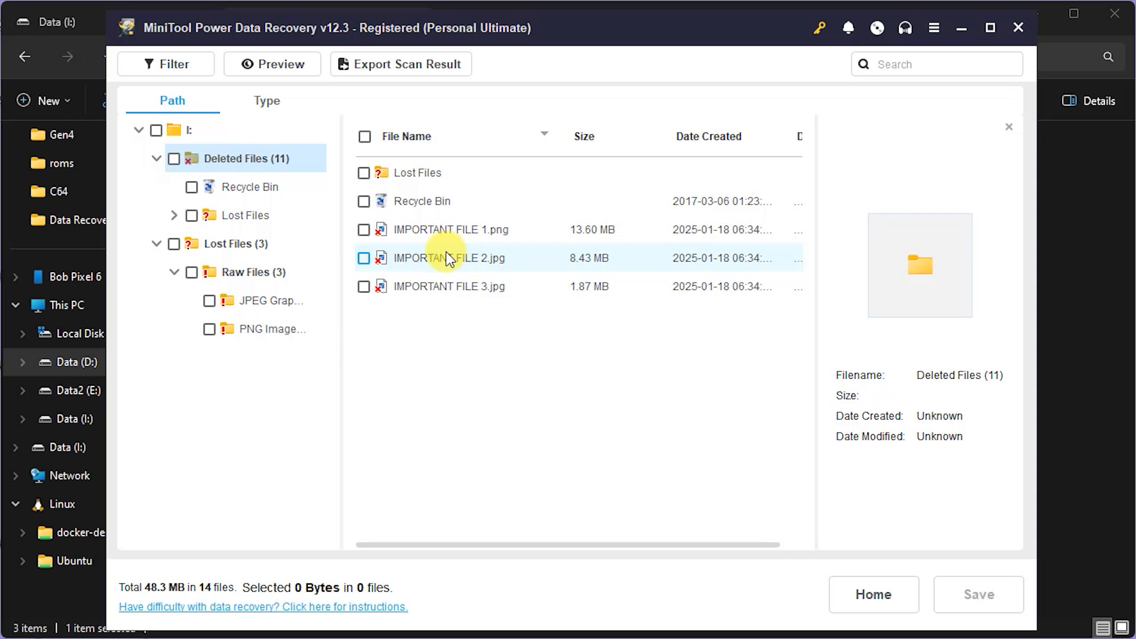
mouse_move(449, 258)
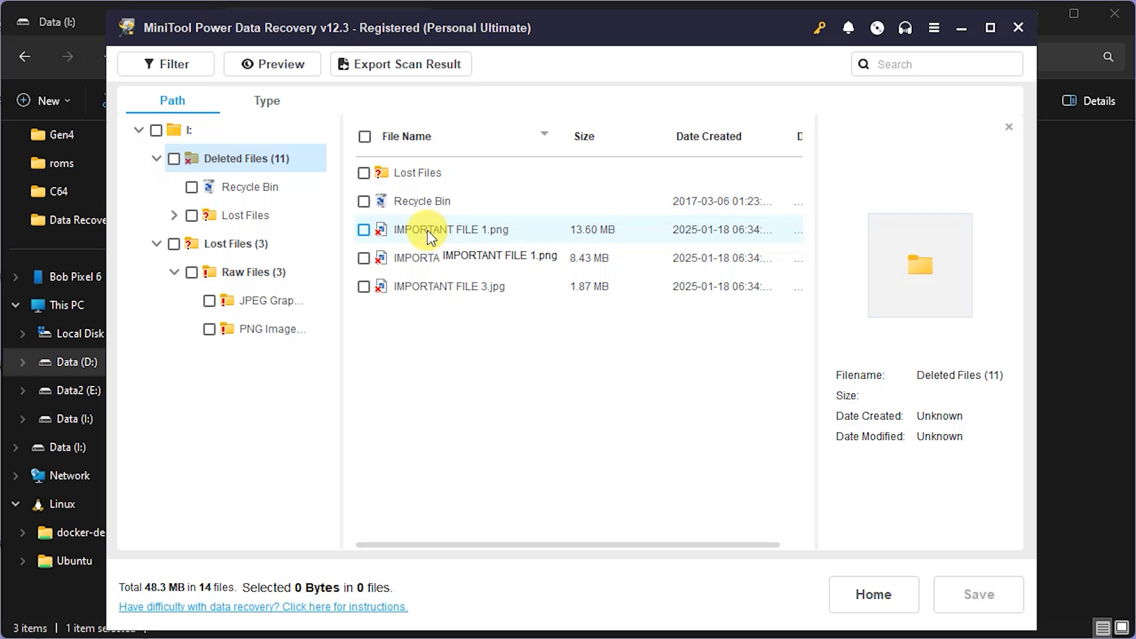
click(449, 230)
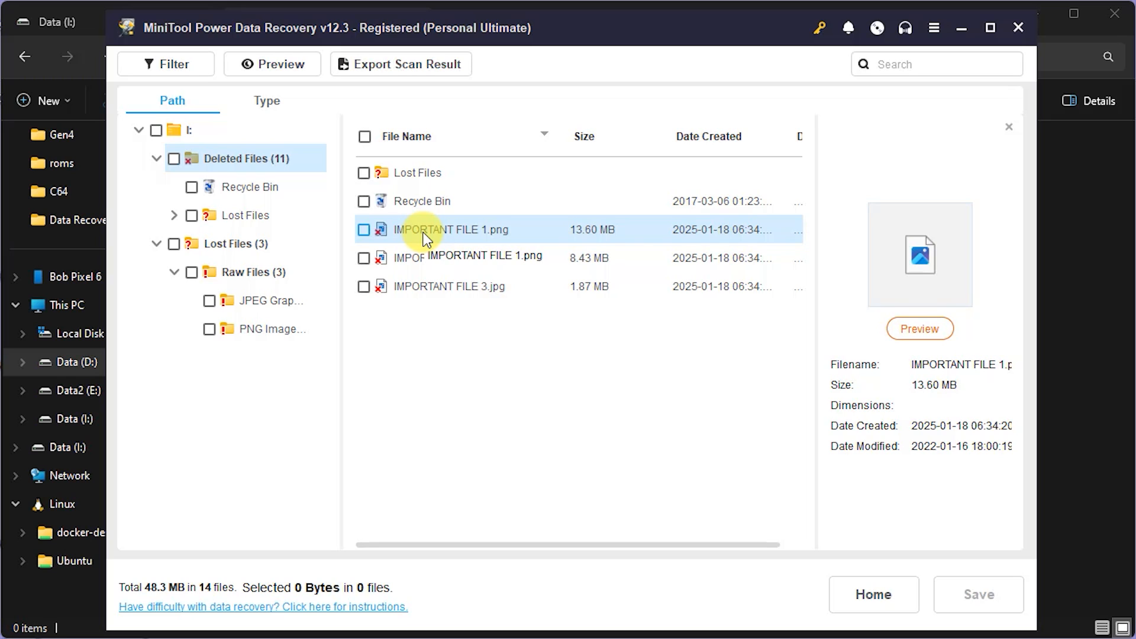
- Mark IMPORTANT FILE 1.png, 2.jpg and 3.jpg for recovery, 23.9 MB in total
click(364, 230)
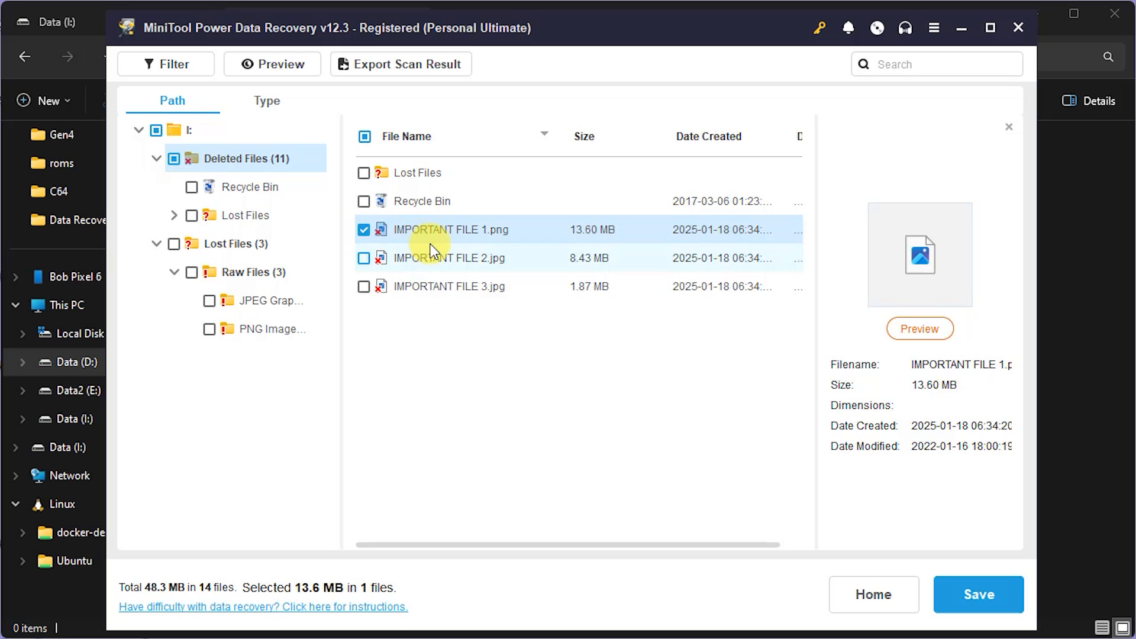
right_click(450, 229)
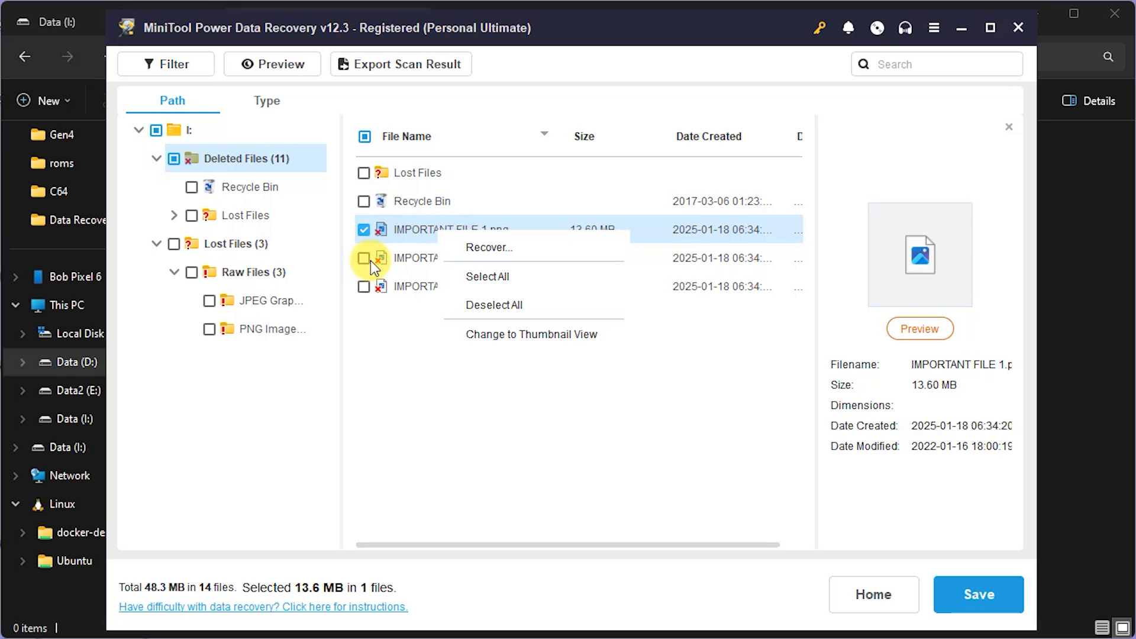
click(486, 276)
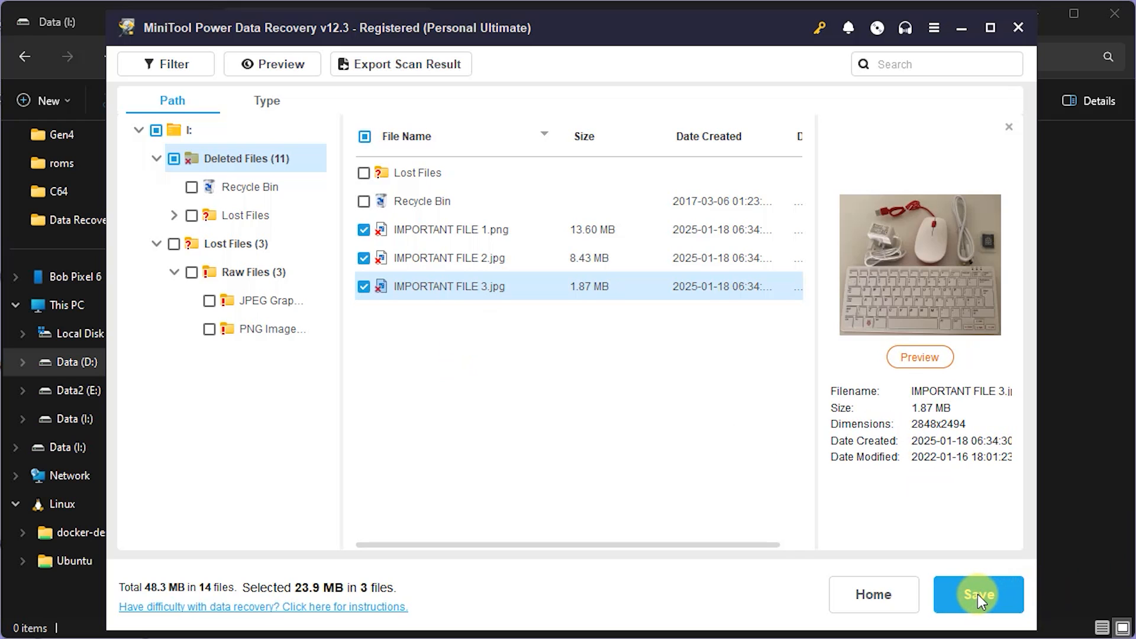
- Recover the three files into D:\BytesNBits\Recovered Files and view them when recovery completes
click(976, 594)
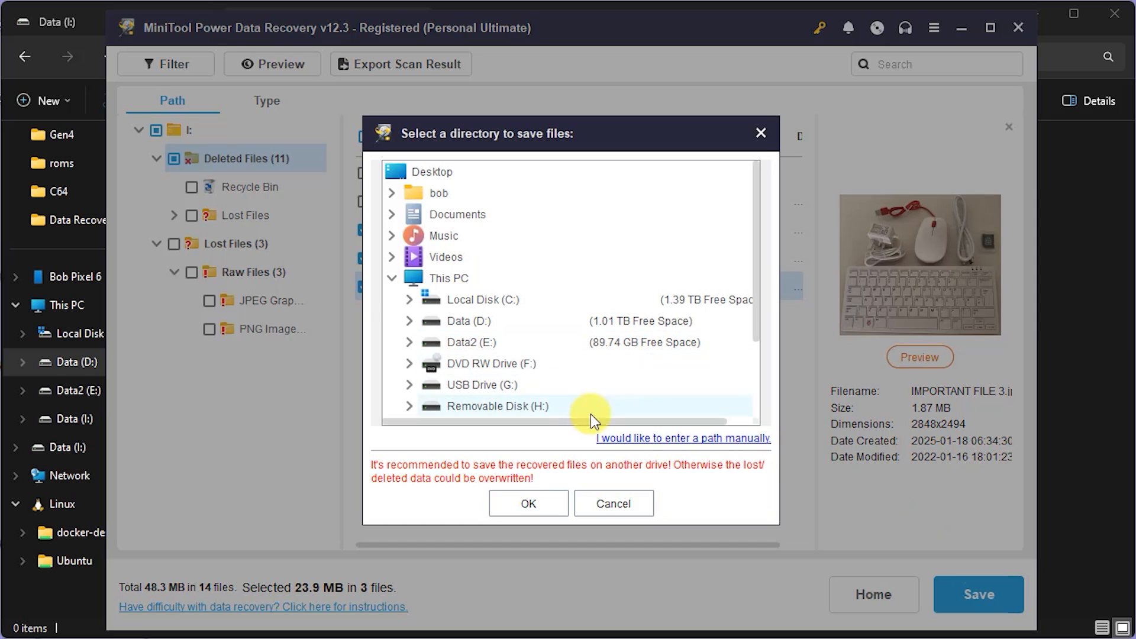
mouse_move(563, 484)
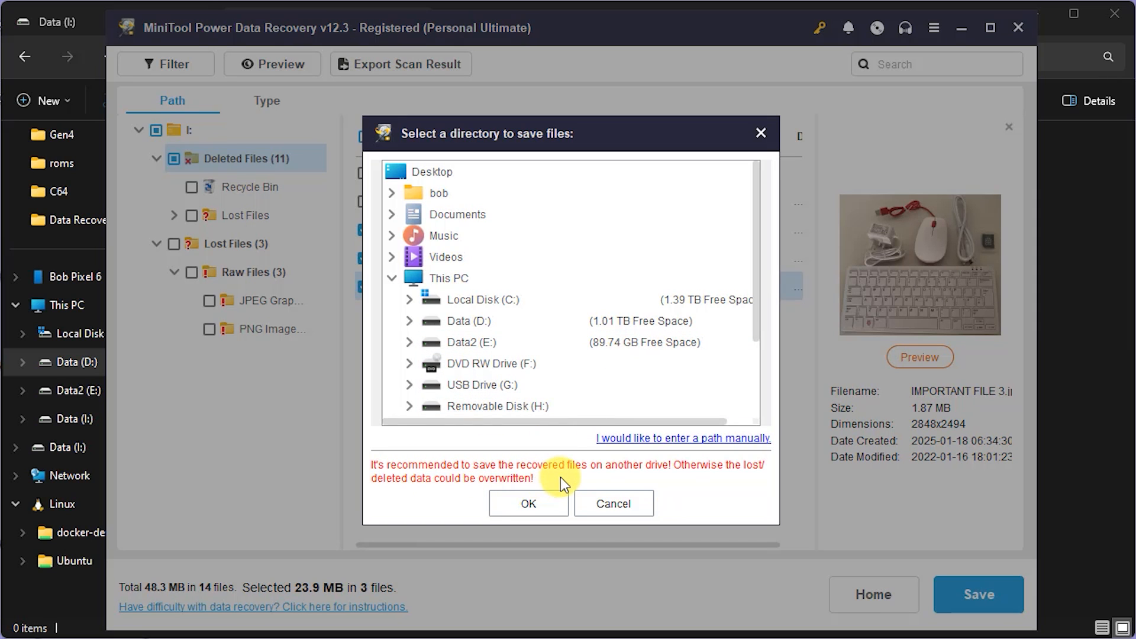
mouse_move(569, 474)
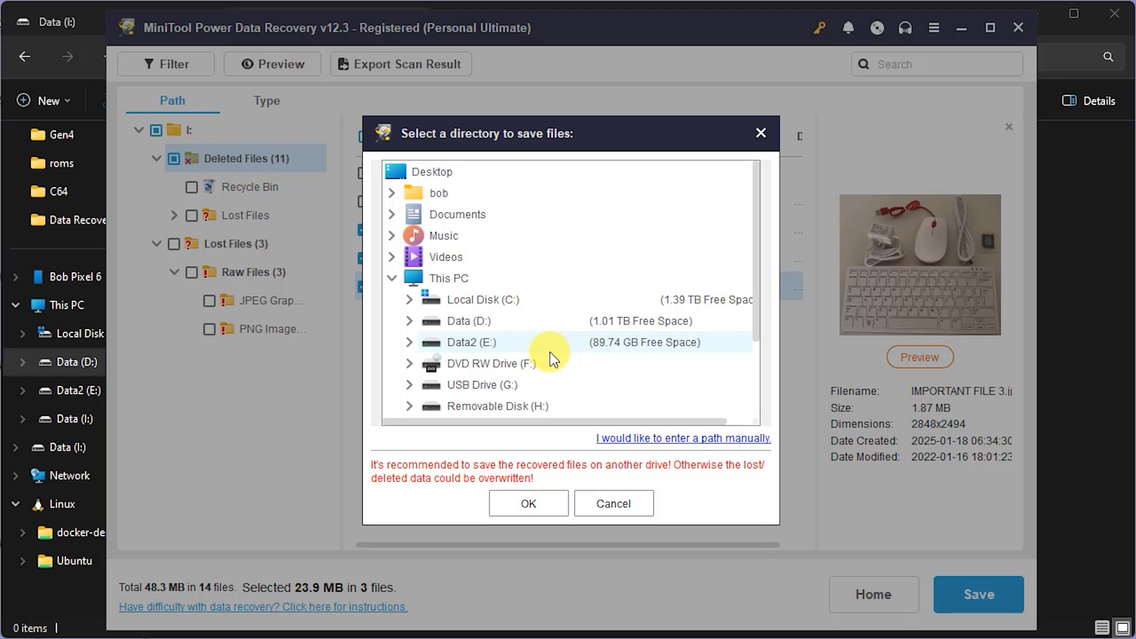
mouse_move(554, 475)
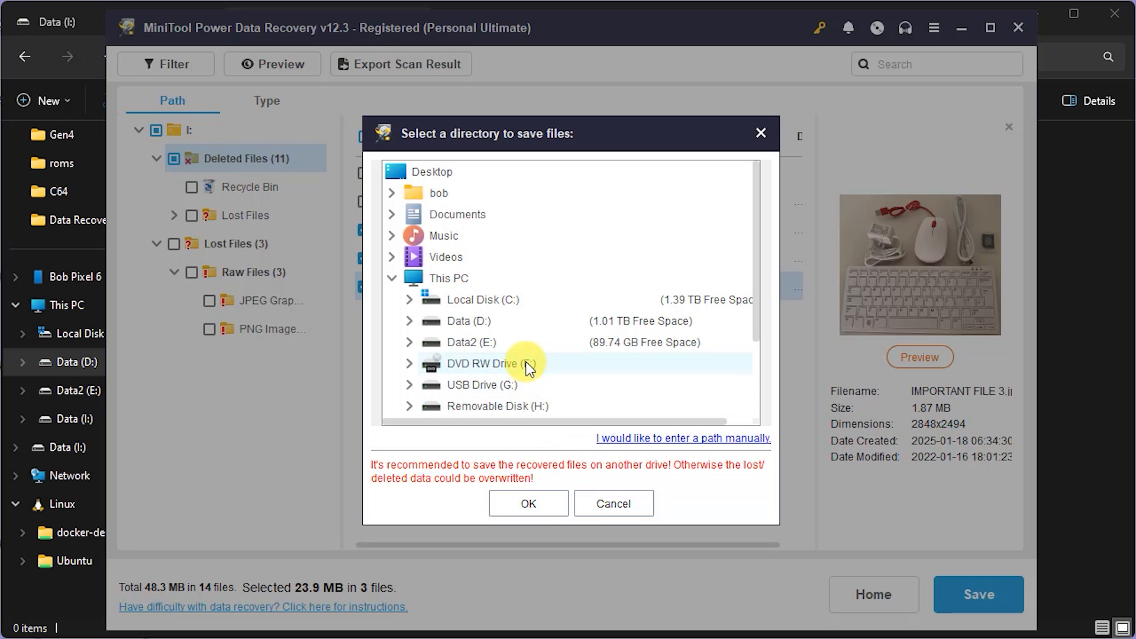
mouse_move(511, 425)
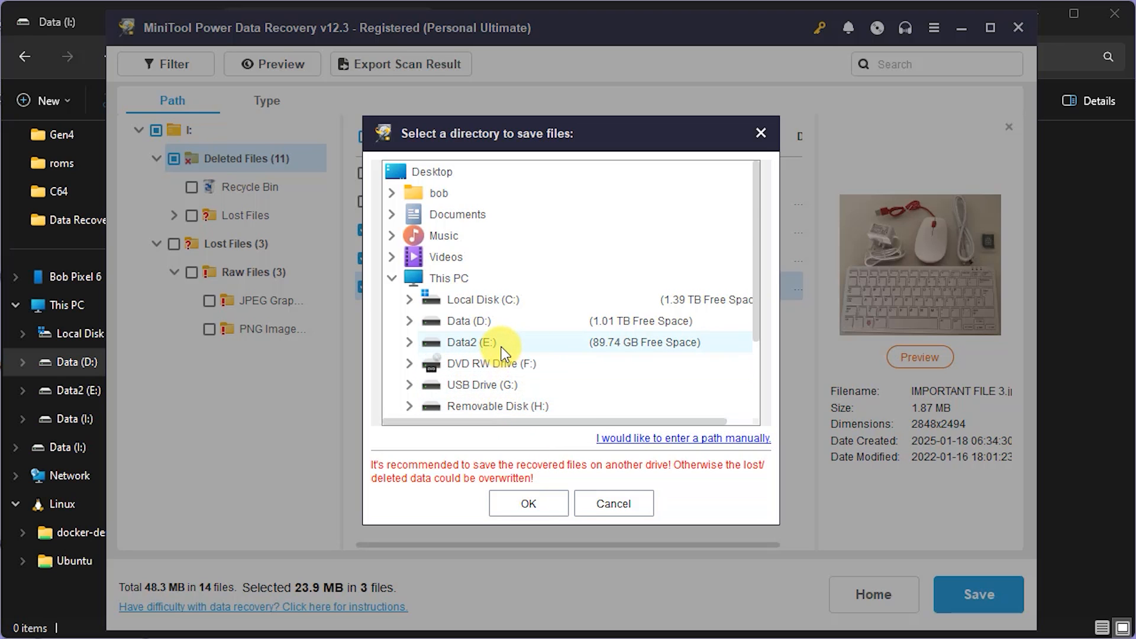
scroll(down, 3)
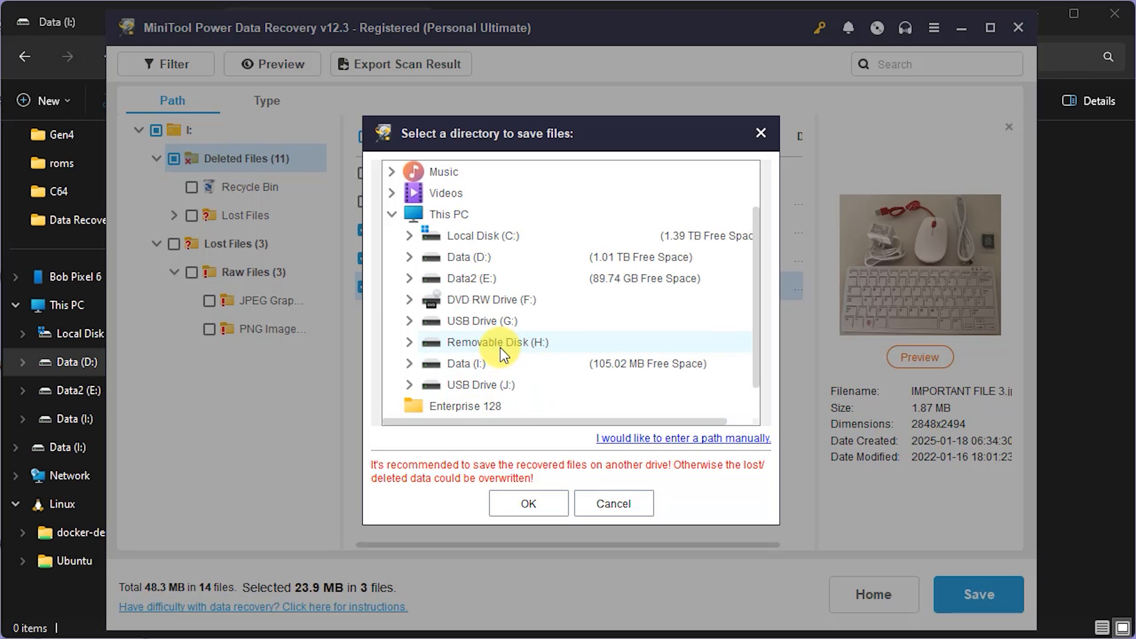
mouse_move(516, 361)
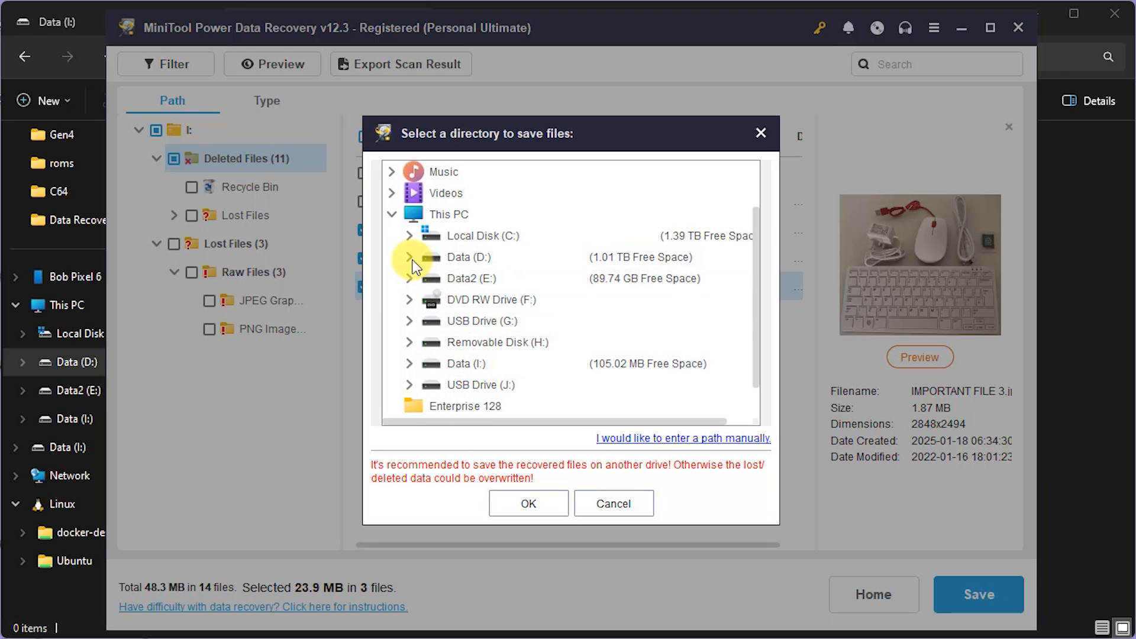
click(410, 256)
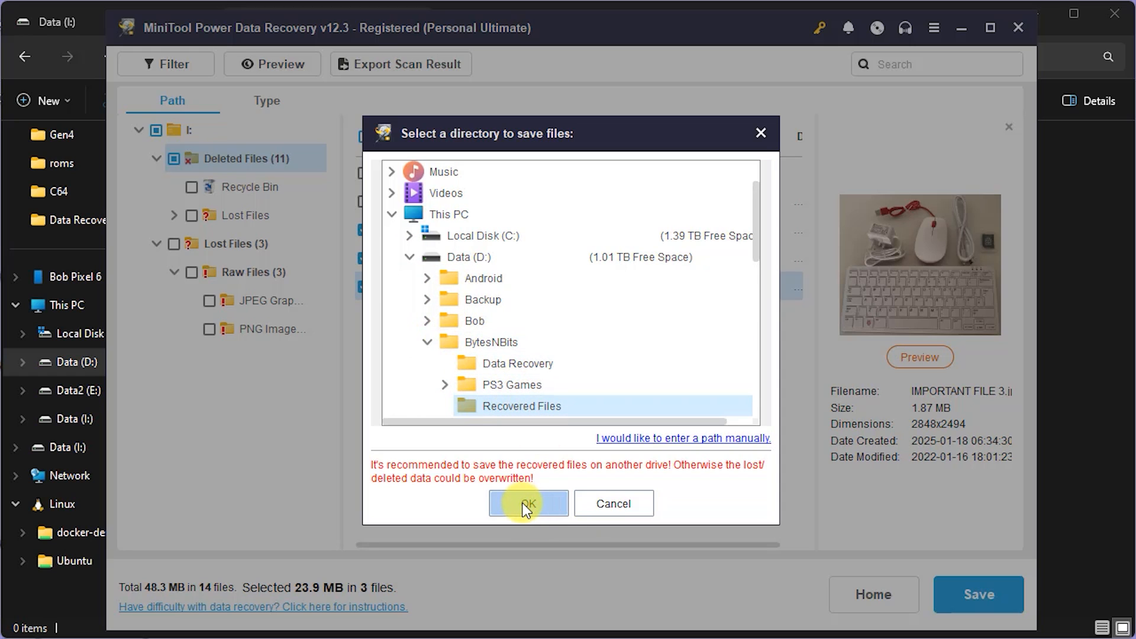
click(528, 503)
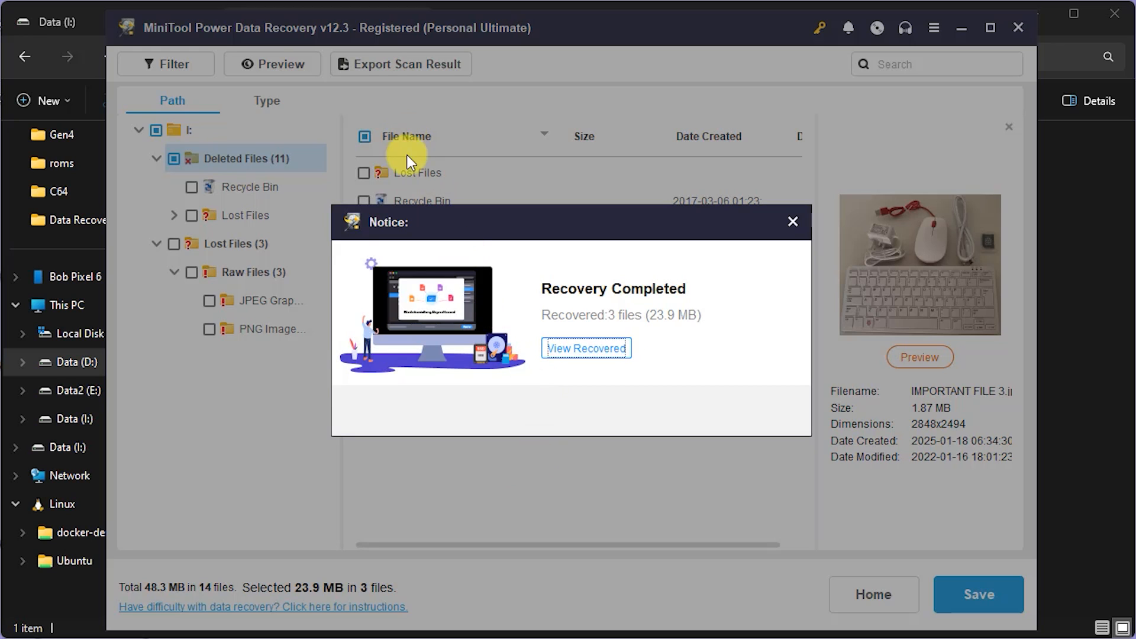
click(586, 348)
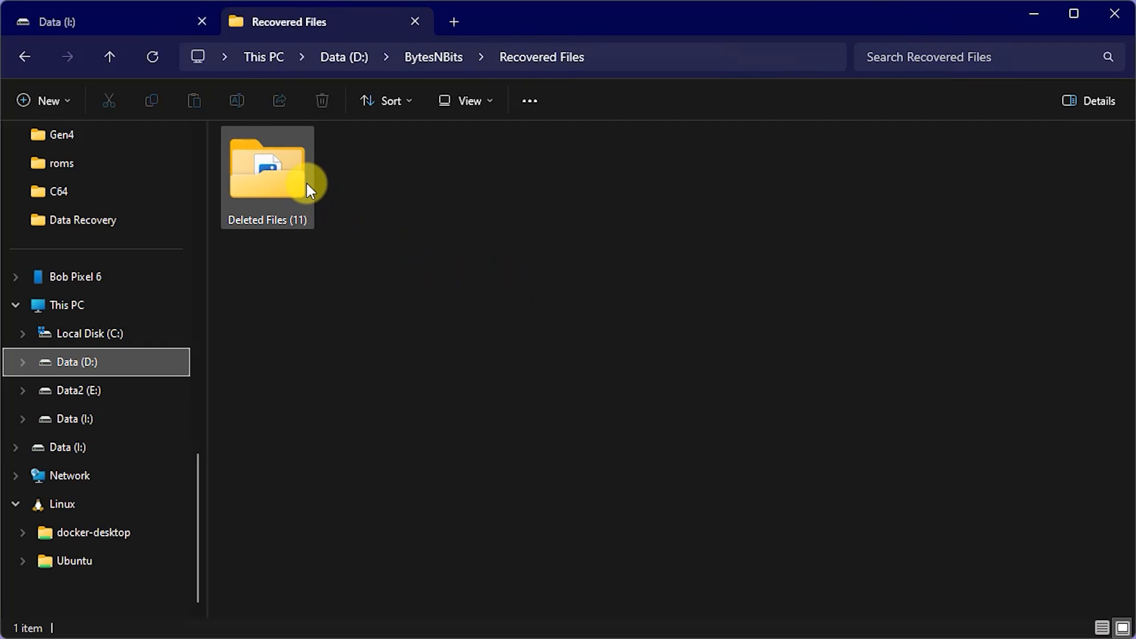
mouse_move(281, 191)
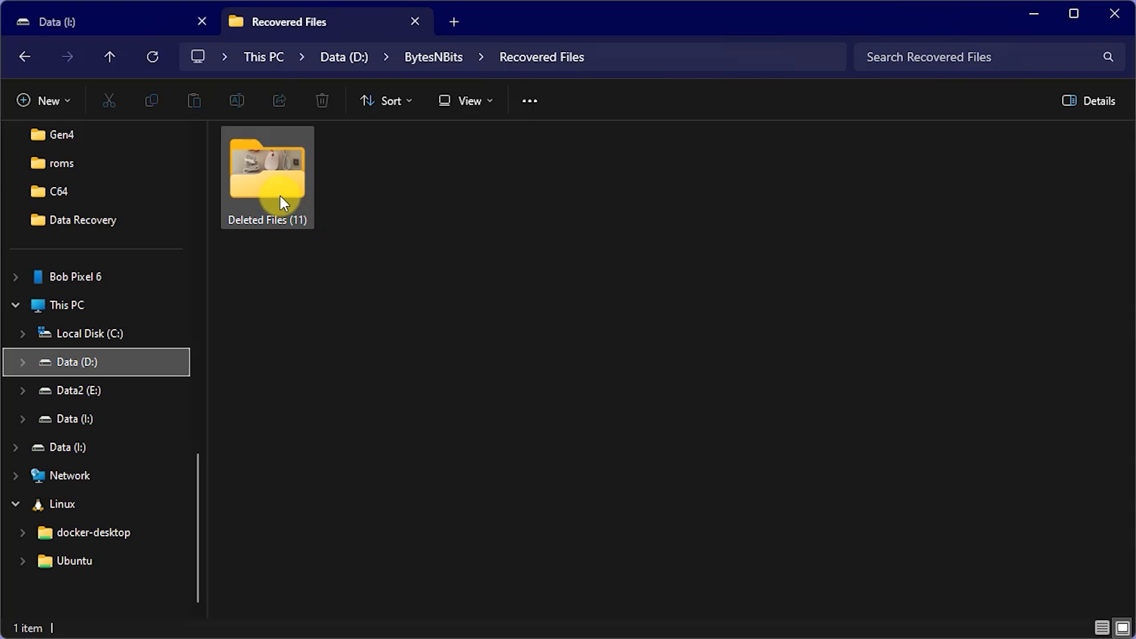
- View the three recovered images inside Deleted Files (11), then relaunch MiniTool Power Data Recovery
click(267, 167)
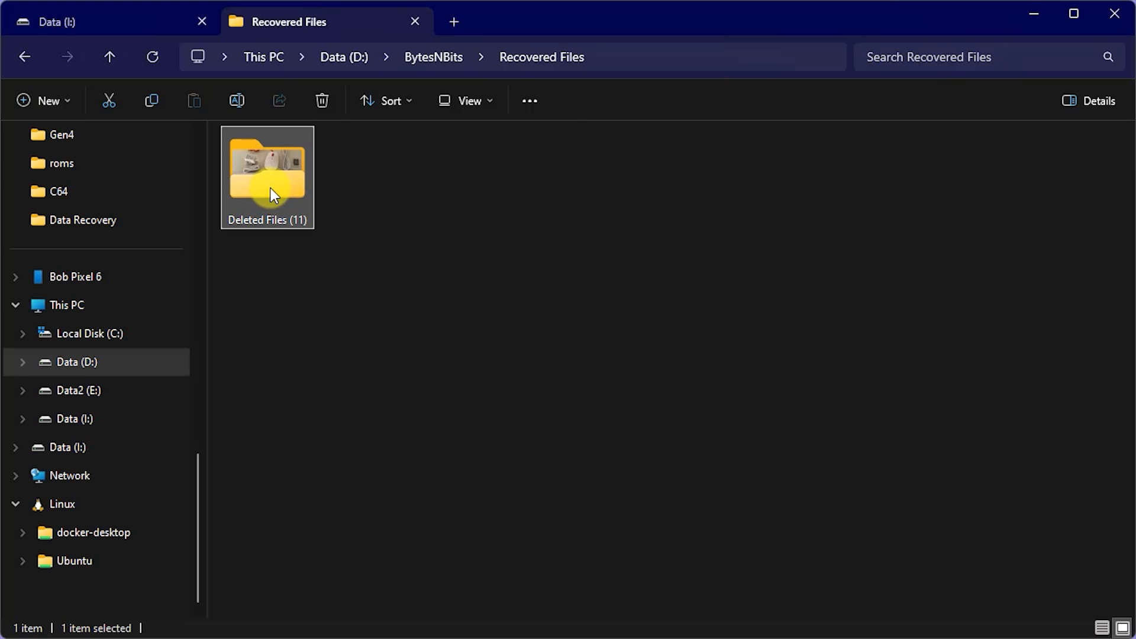
double_click(266, 167)
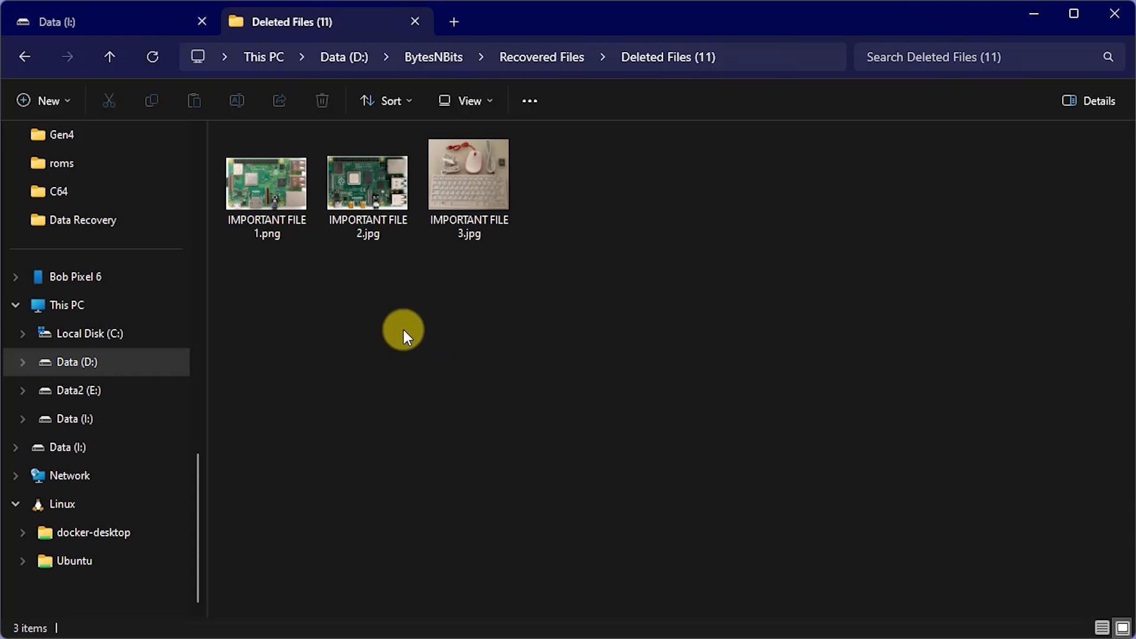
click(469, 174)
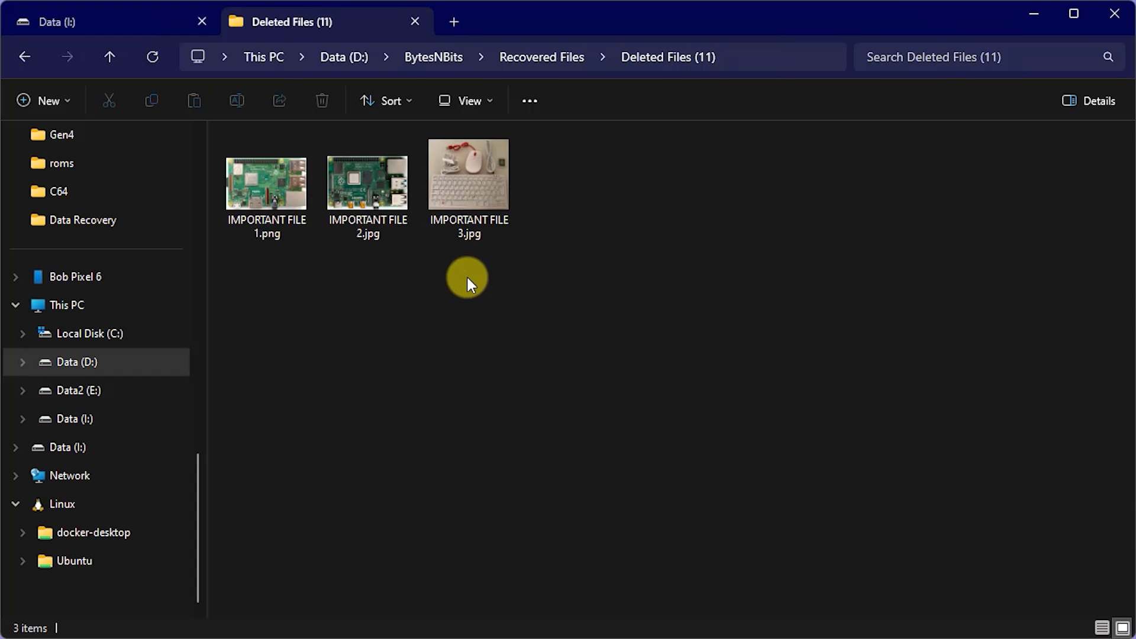
mouse_move(509, 340)
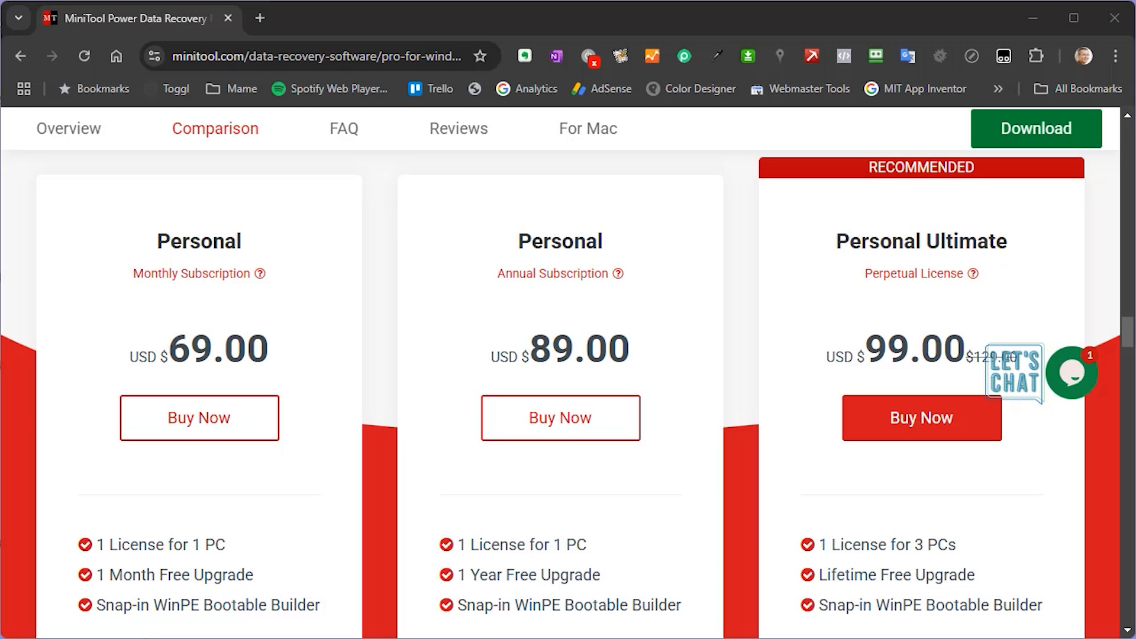
double_click(153, 605)
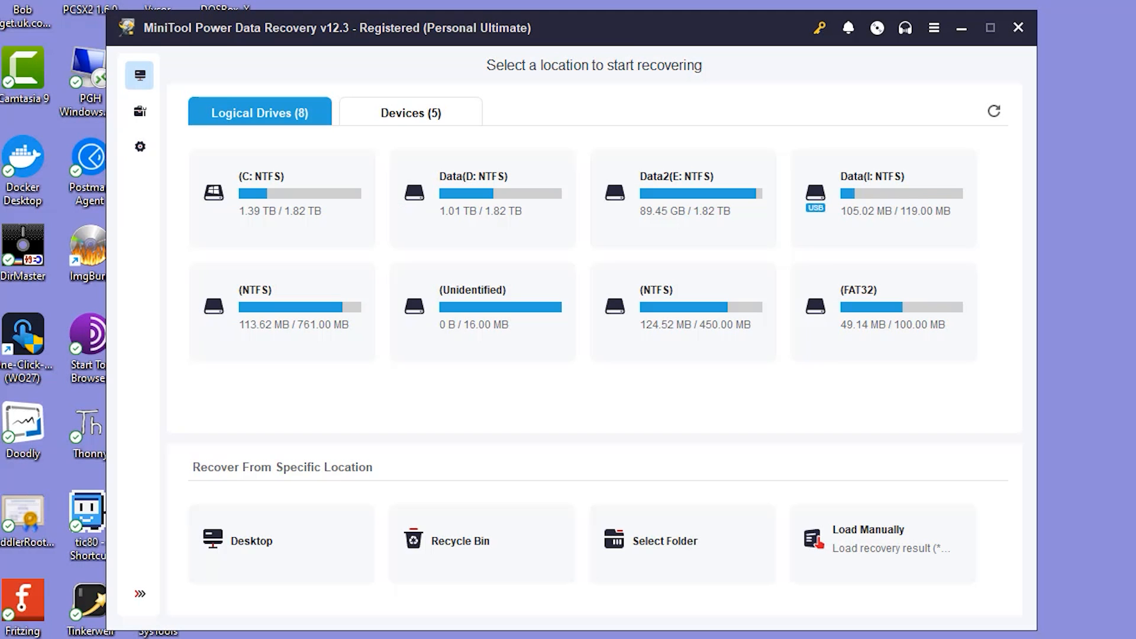
- Try the Bootable Media Builder icon and dismiss the missing media builder notice
click(877, 27)
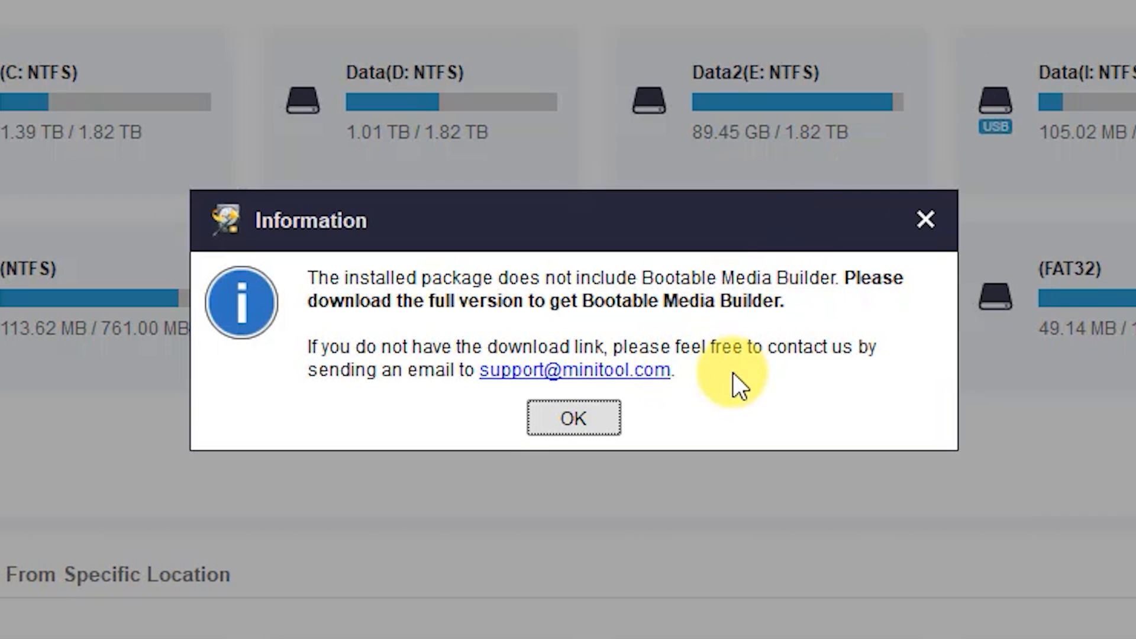
mouse_move(721, 402)
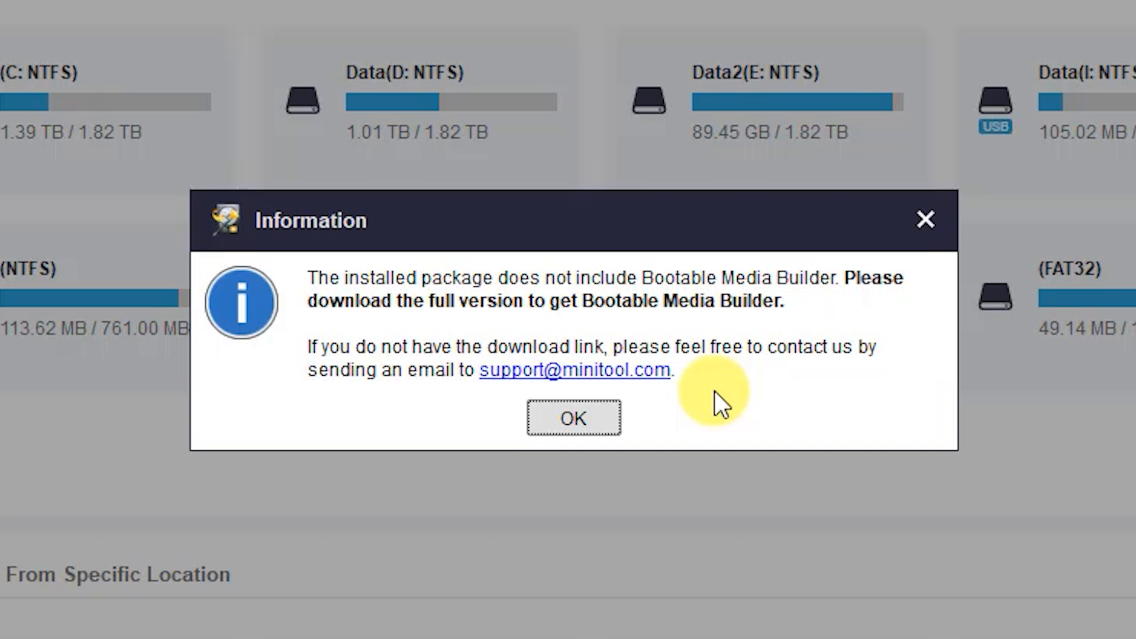
click(573, 418)
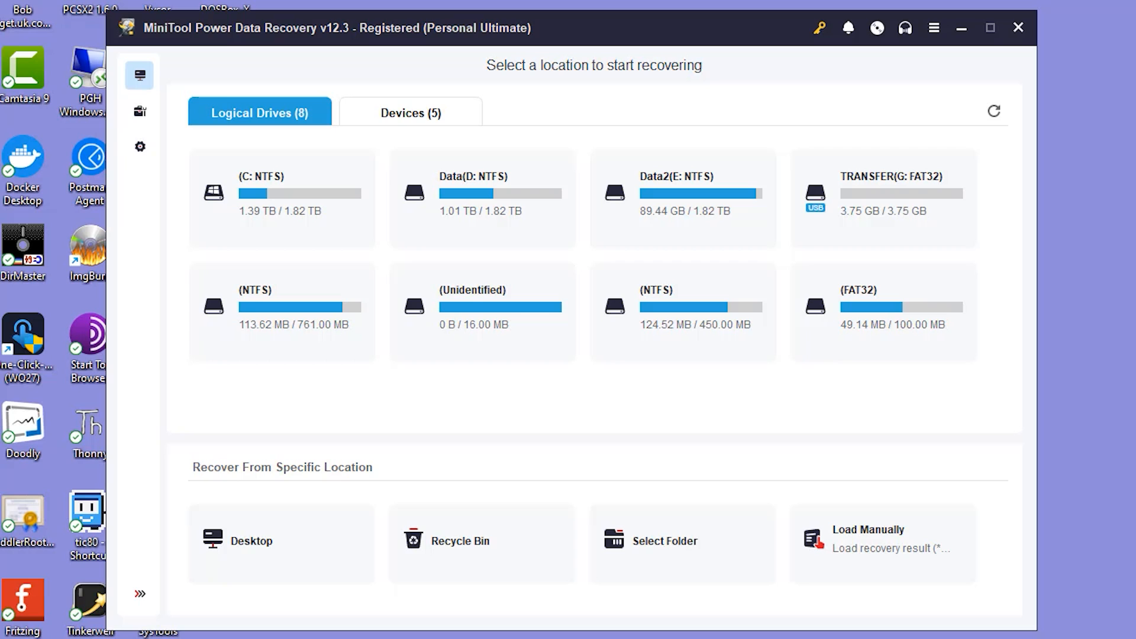
mouse_move(867, 211)
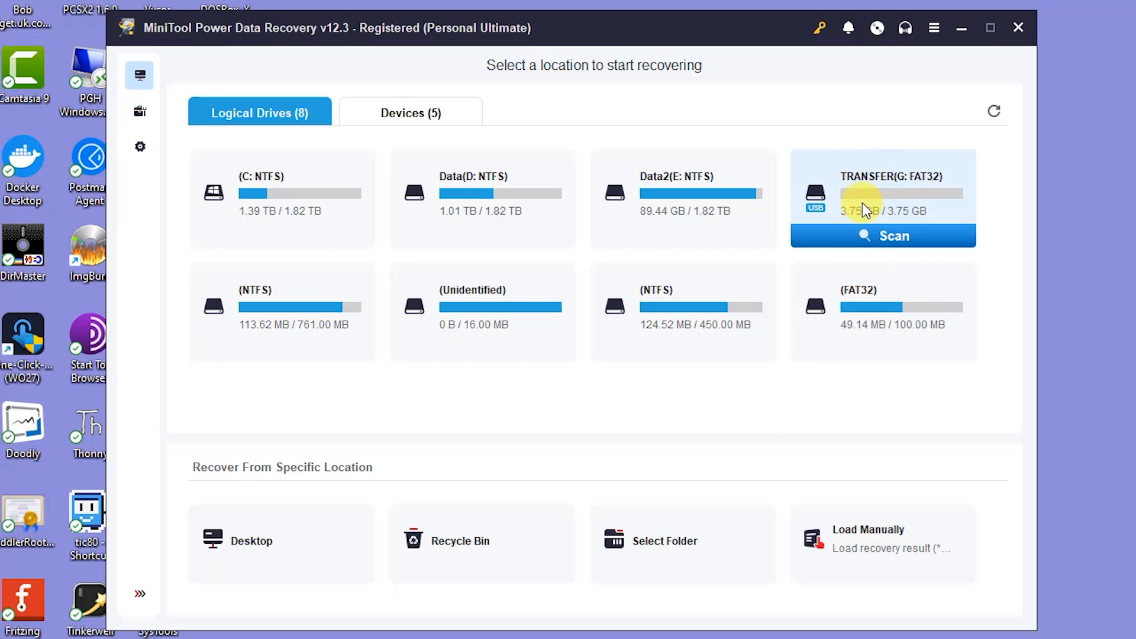
mouse_move(916, 201)
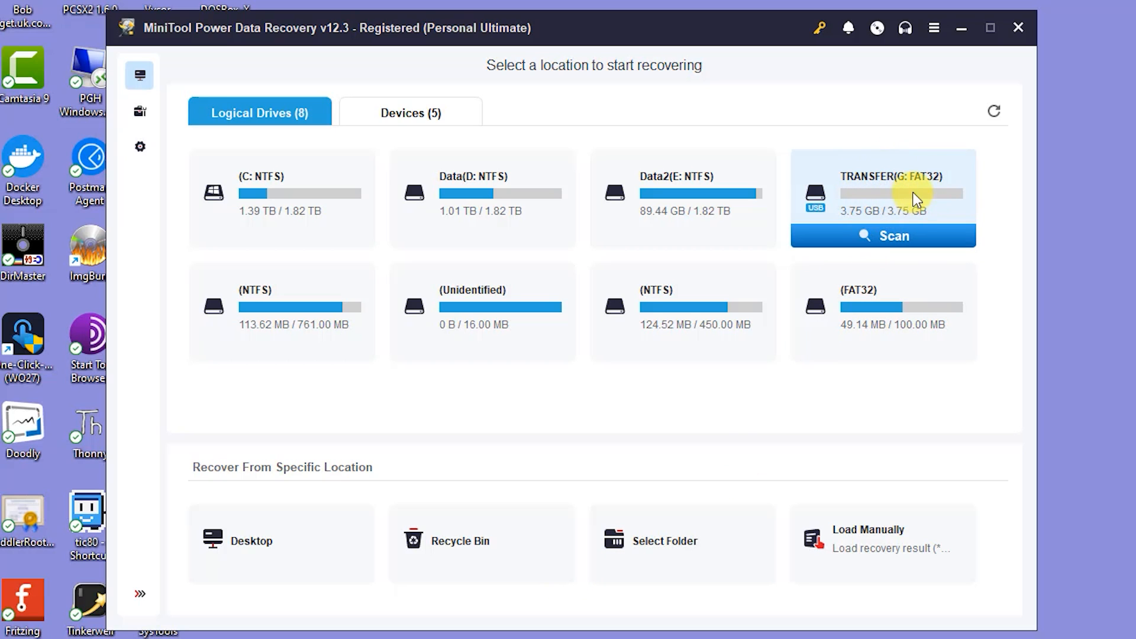
mouse_move(877, 31)
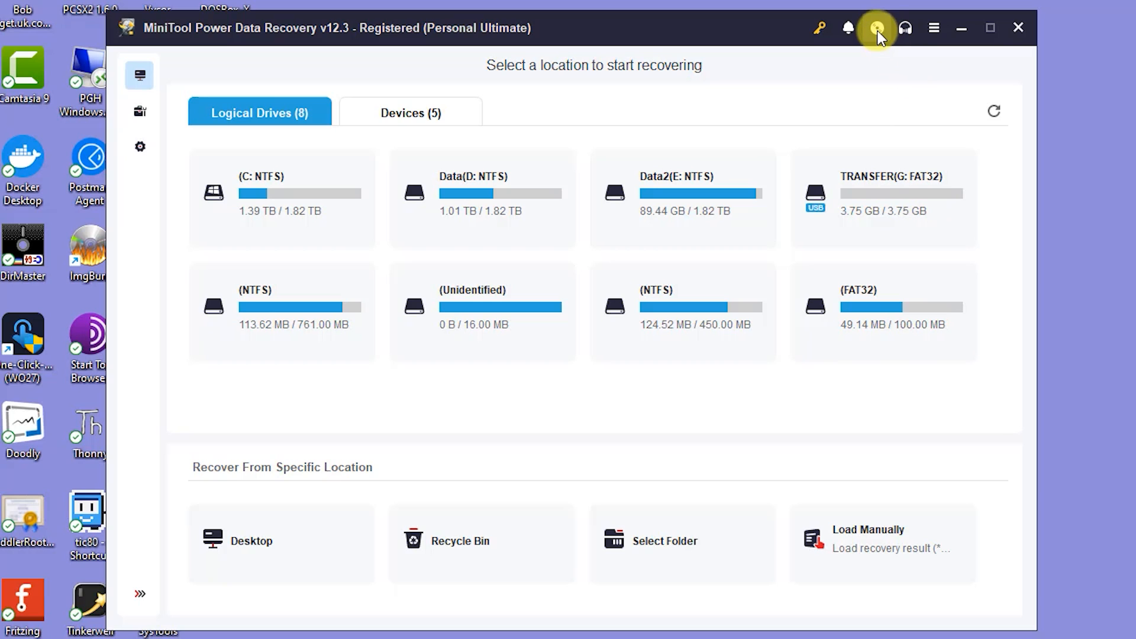
- Launch Media Builder and detect WinPE drivers, finding no new drivers to add
click(877, 28)
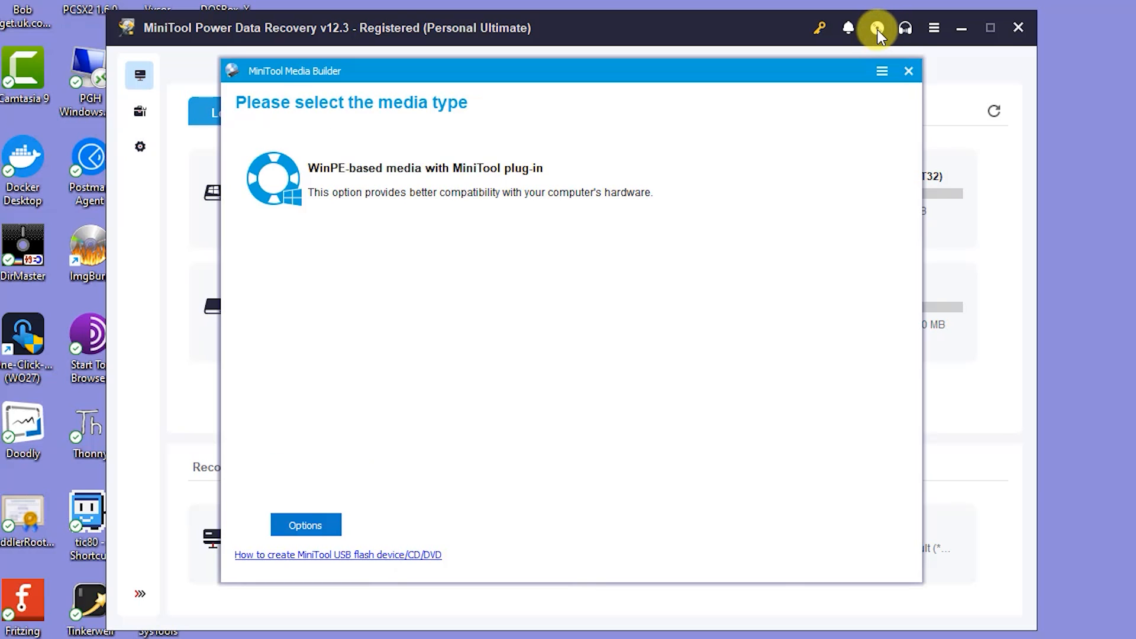
mouse_move(453, 252)
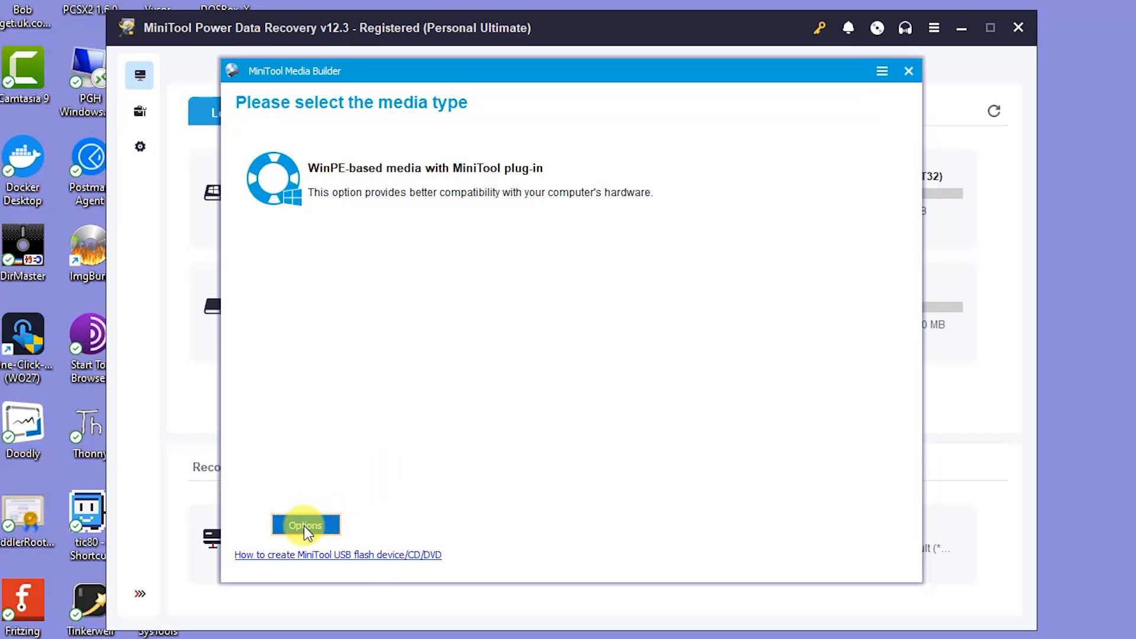
click(305, 524)
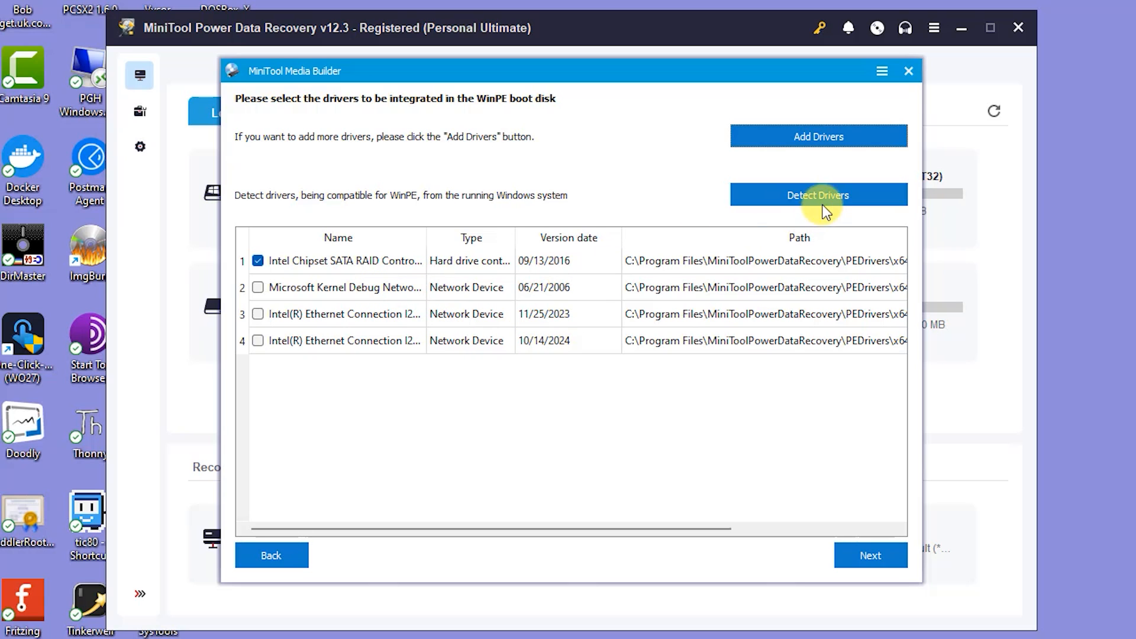
click(818, 194)
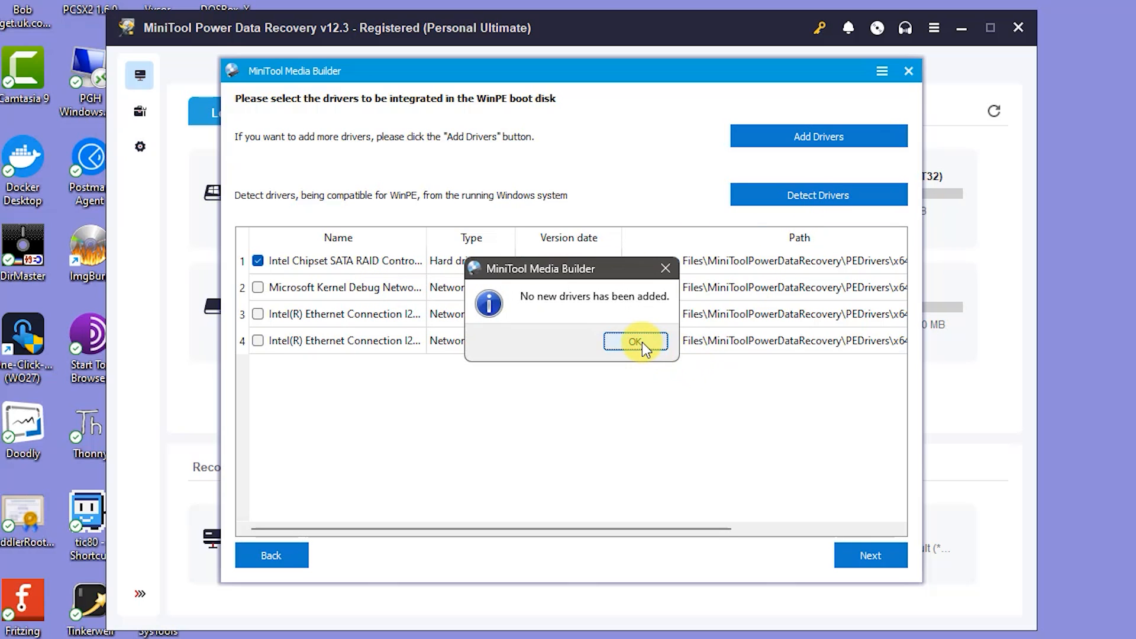
click(636, 342)
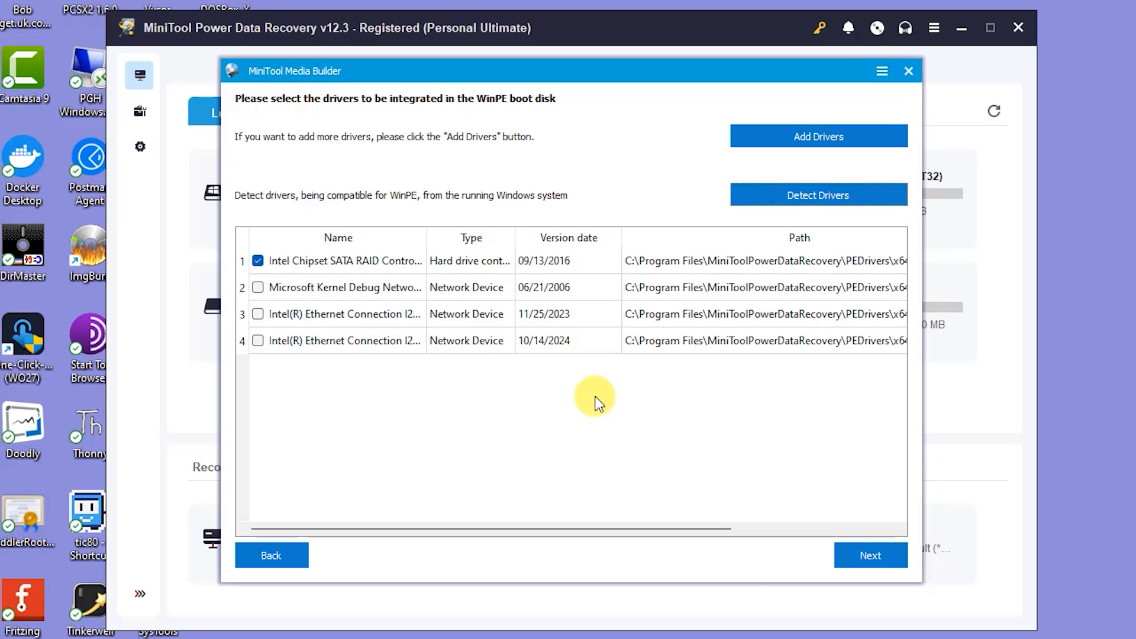
- Choose USB Flash Disk G: as the boot-disk destination and accept erasing its data
click(869, 555)
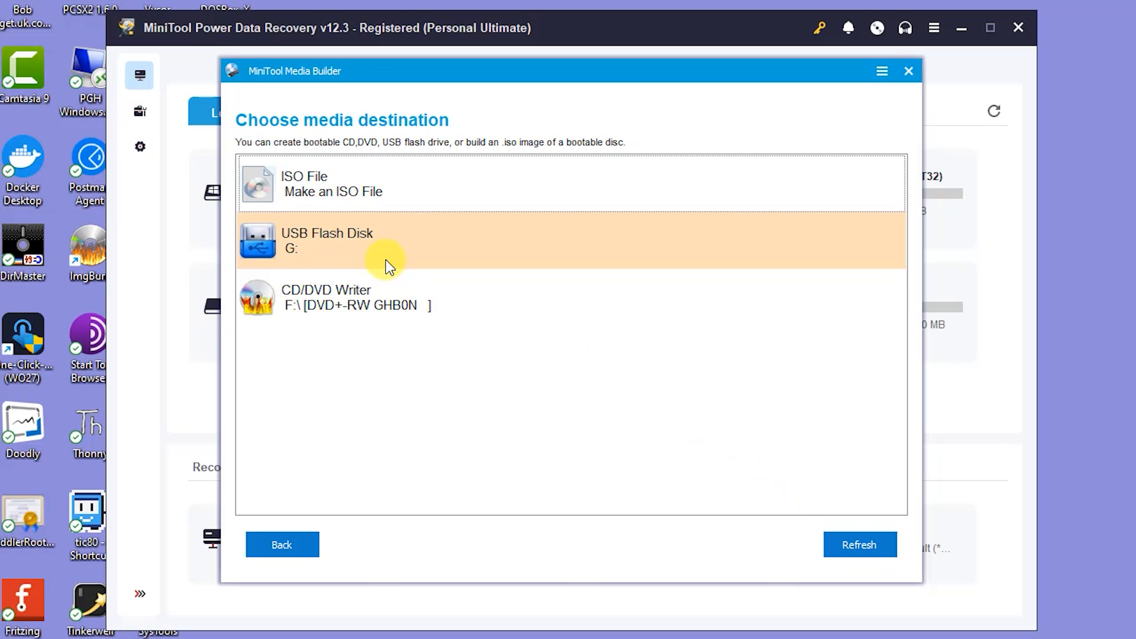
mouse_move(338, 248)
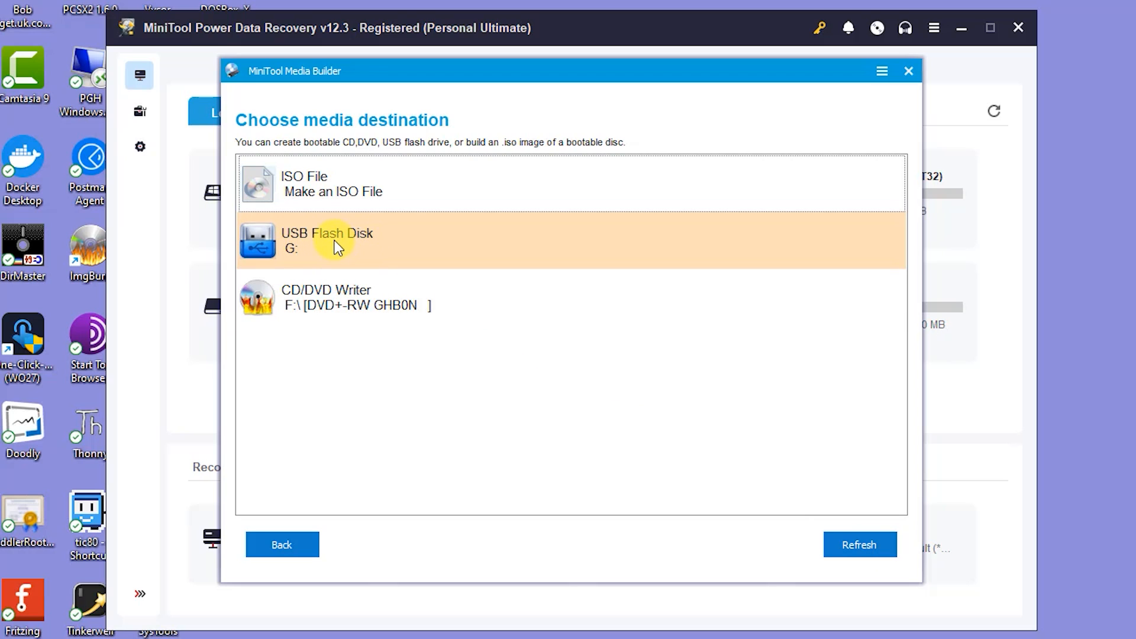
mouse_move(362, 248)
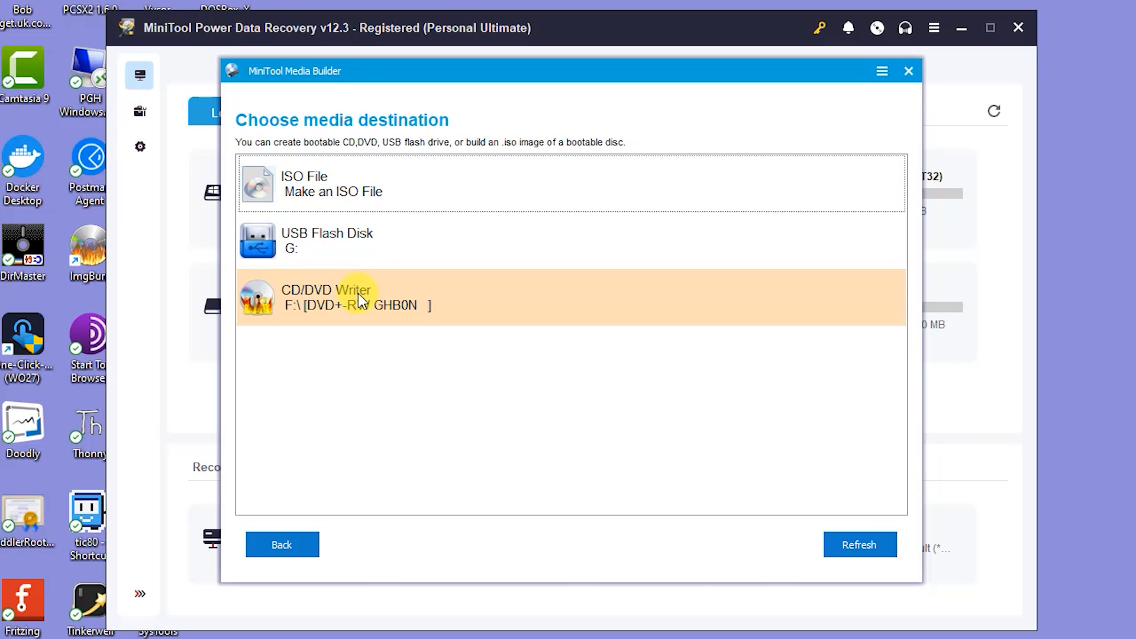
mouse_move(361, 241)
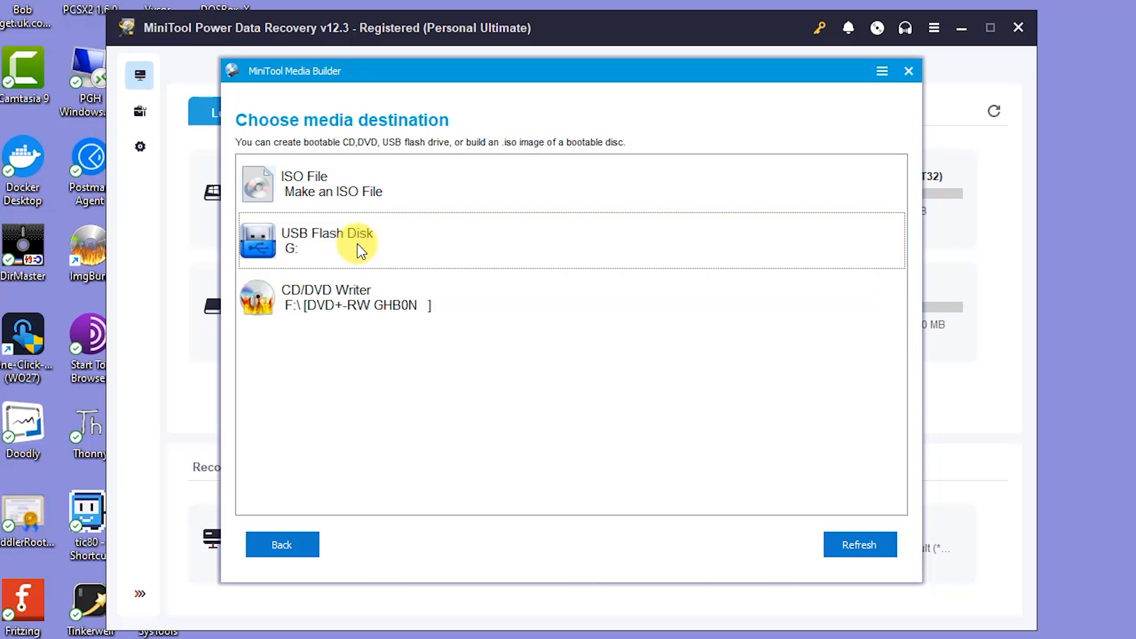
click(328, 240)
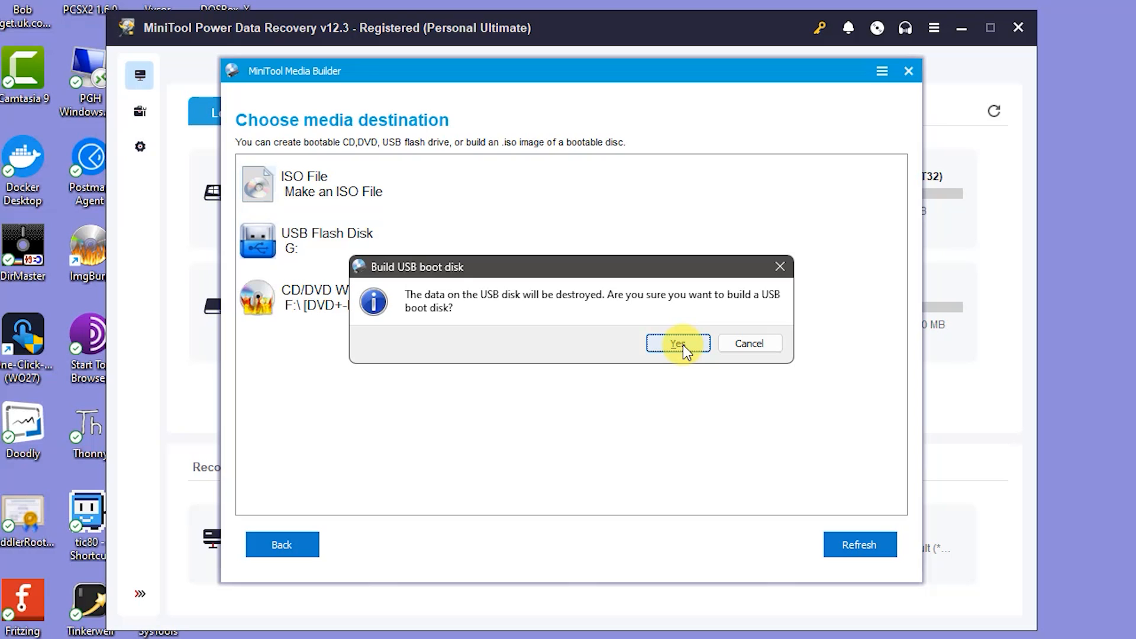
click(677, 343)
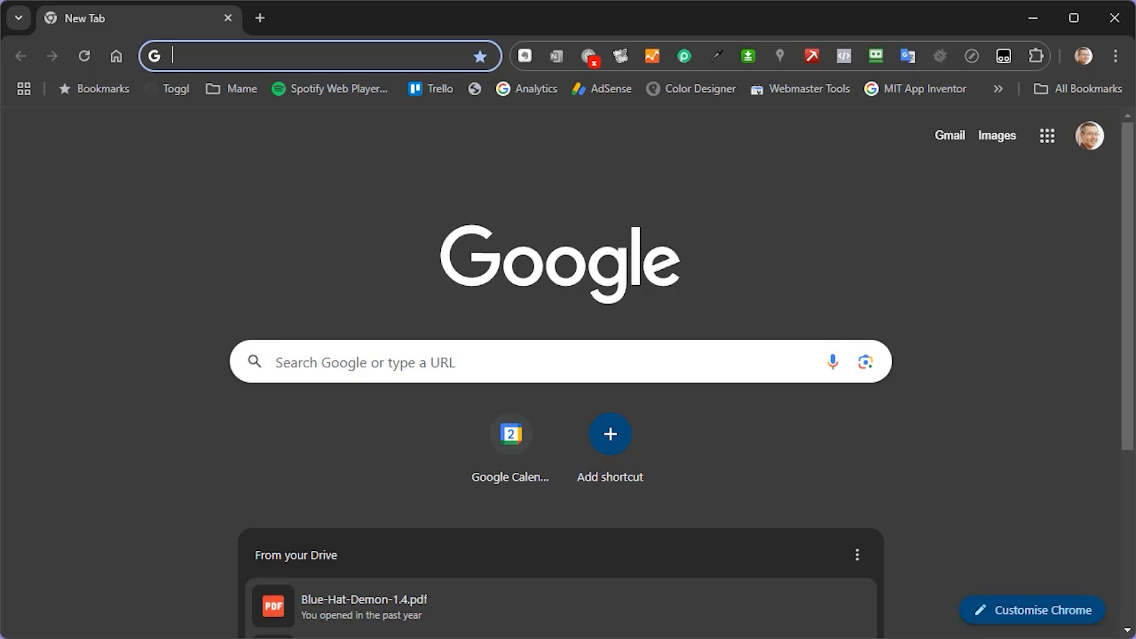
mouse_move(423, 362)
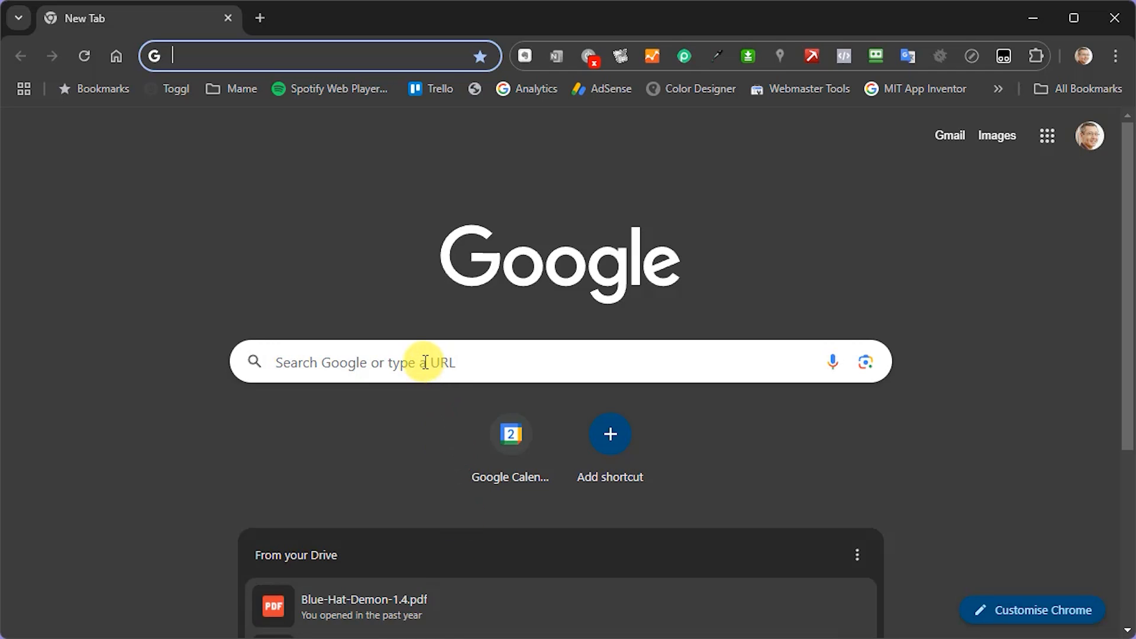
- Search Google for 'Dell Optiplex 7010 boot menu', highlight the F12 tip, and bring up the one-time boot menu
text(Dell Optiplex 7010 boot menu)
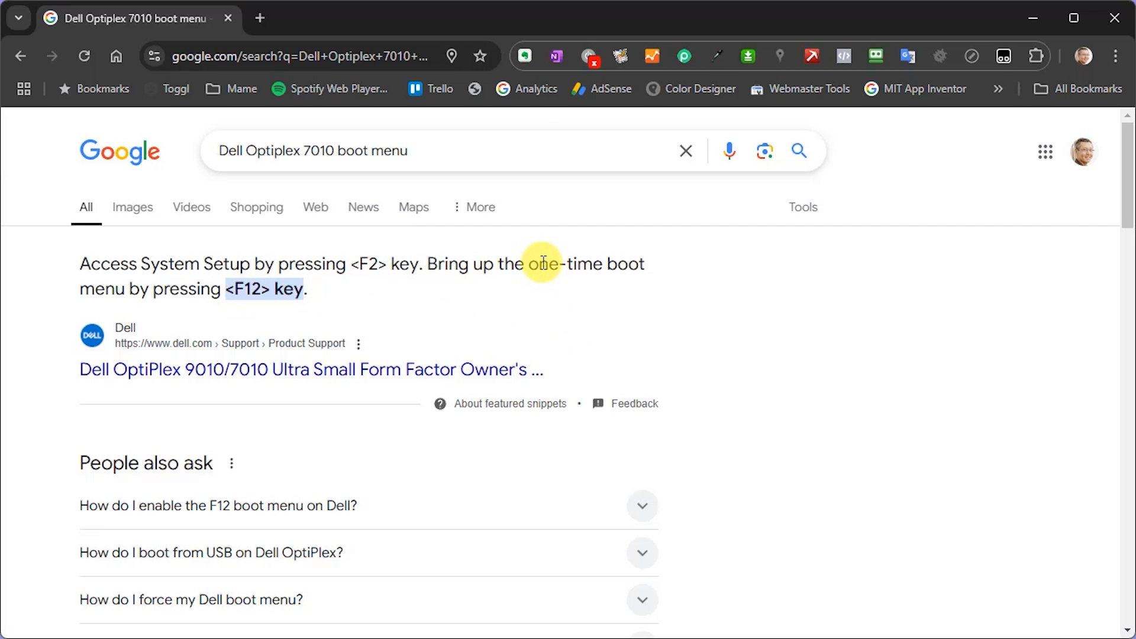
drag(540, 264, 294, 289)
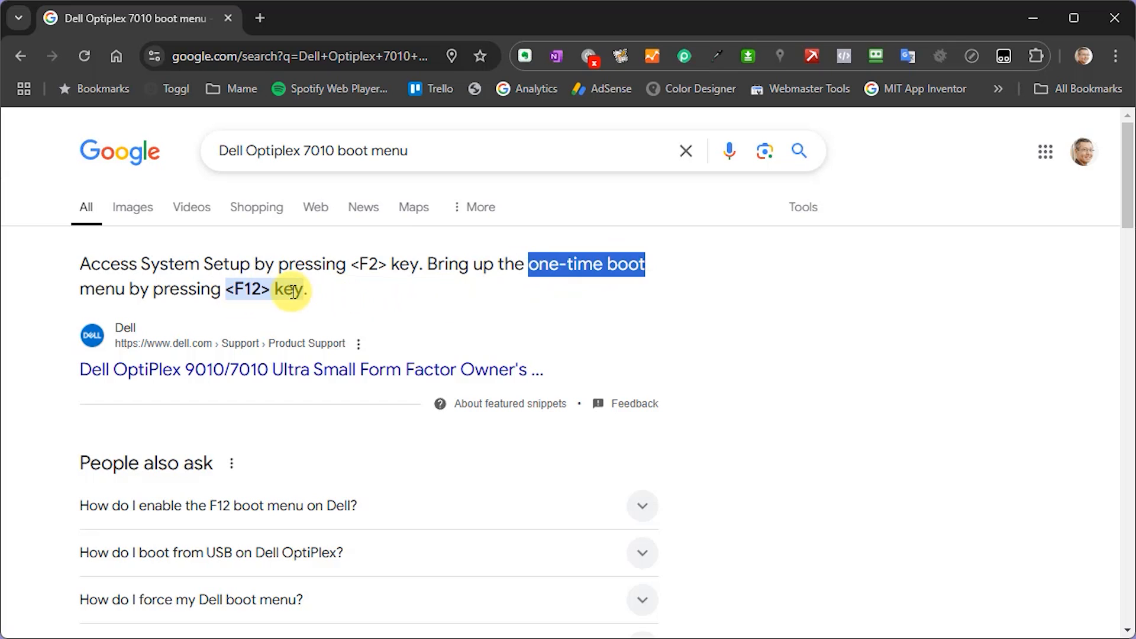
key(F12)
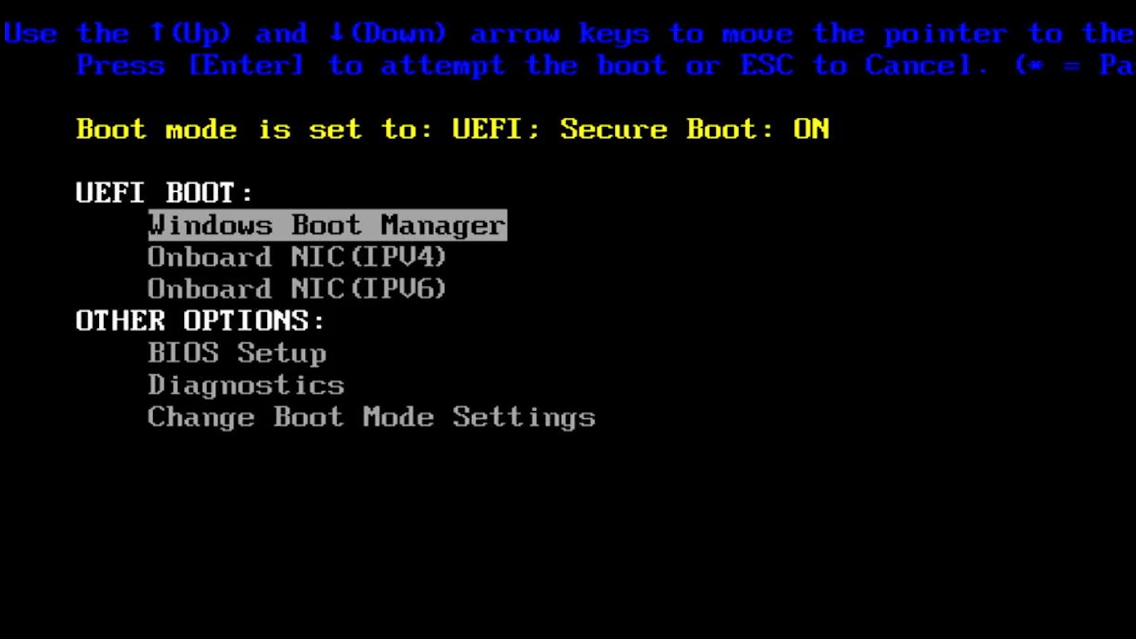
- Switch to Legacy boot mode with Secure Boot off and boot from the USB storage device
key(Down)
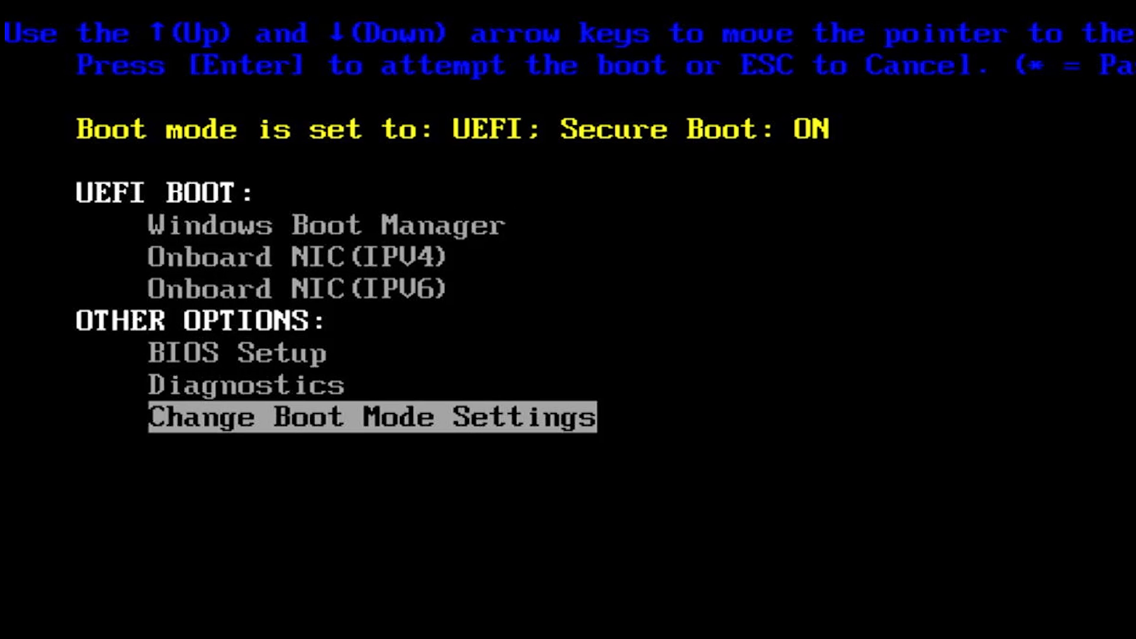
key(enter)
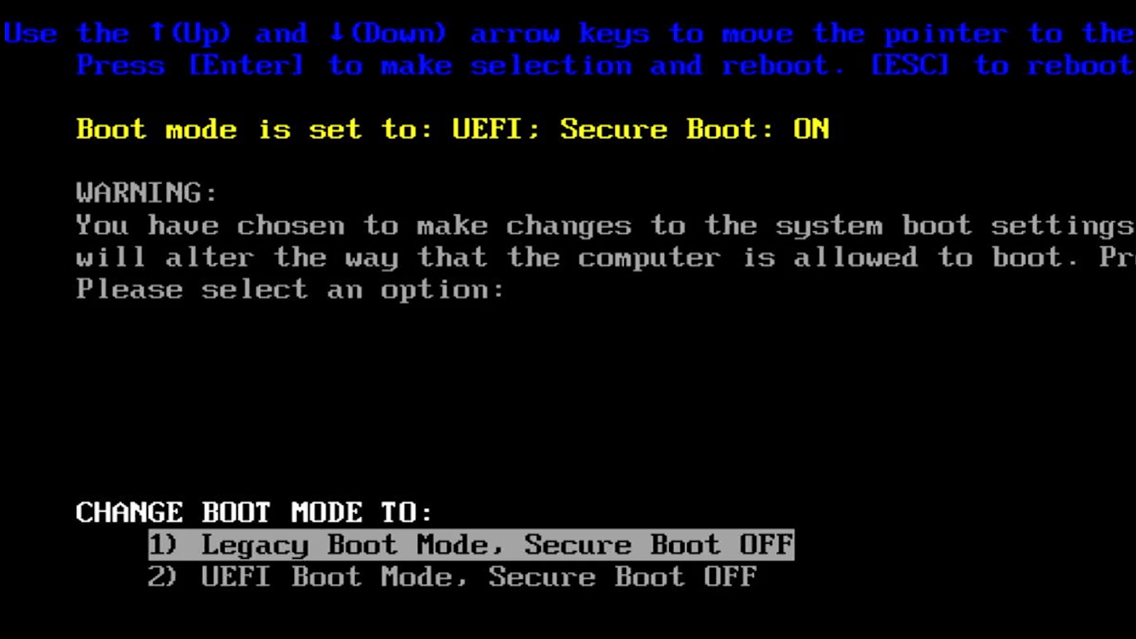
key(Enter)
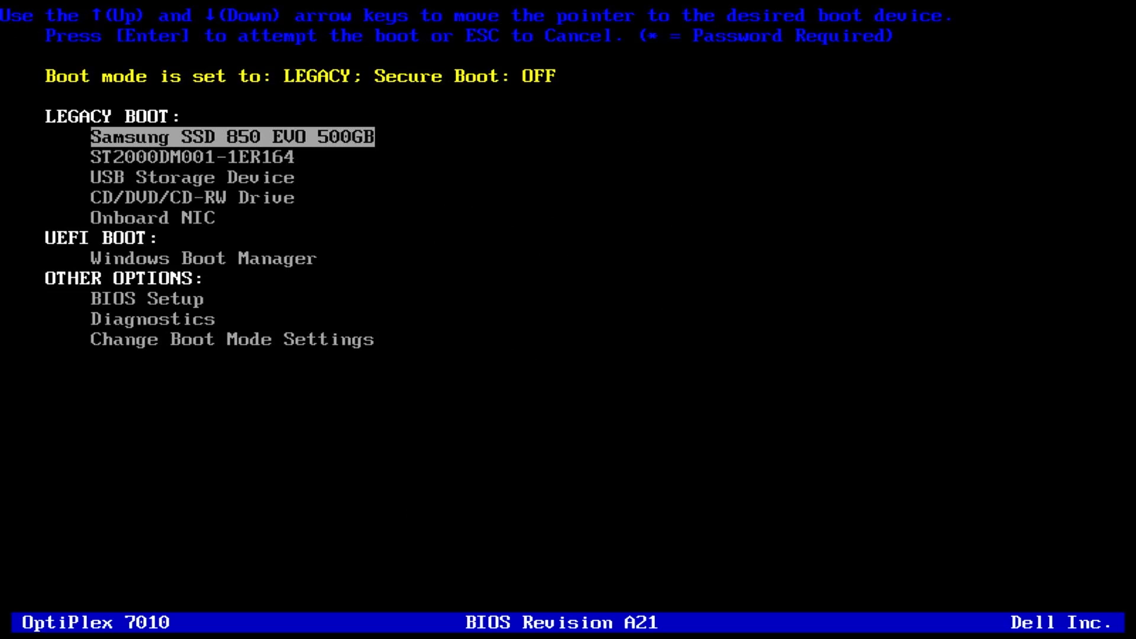
key(Down)
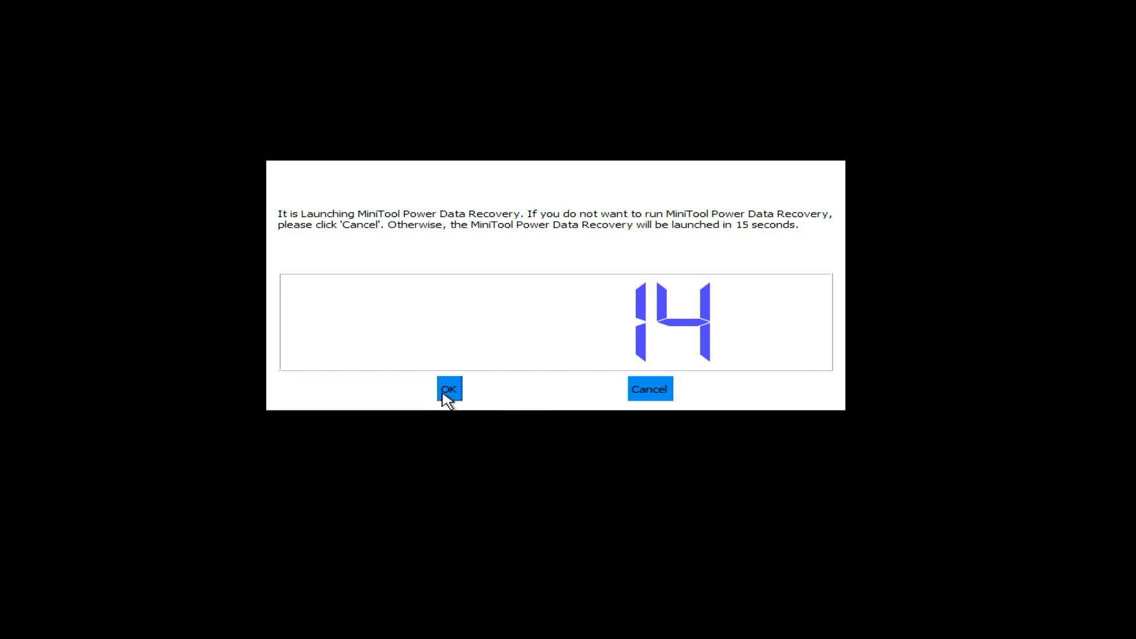
- Skip the PE Loader countdown and start MiniTool Power Data Recovery from the boot disk
click(450, 389)
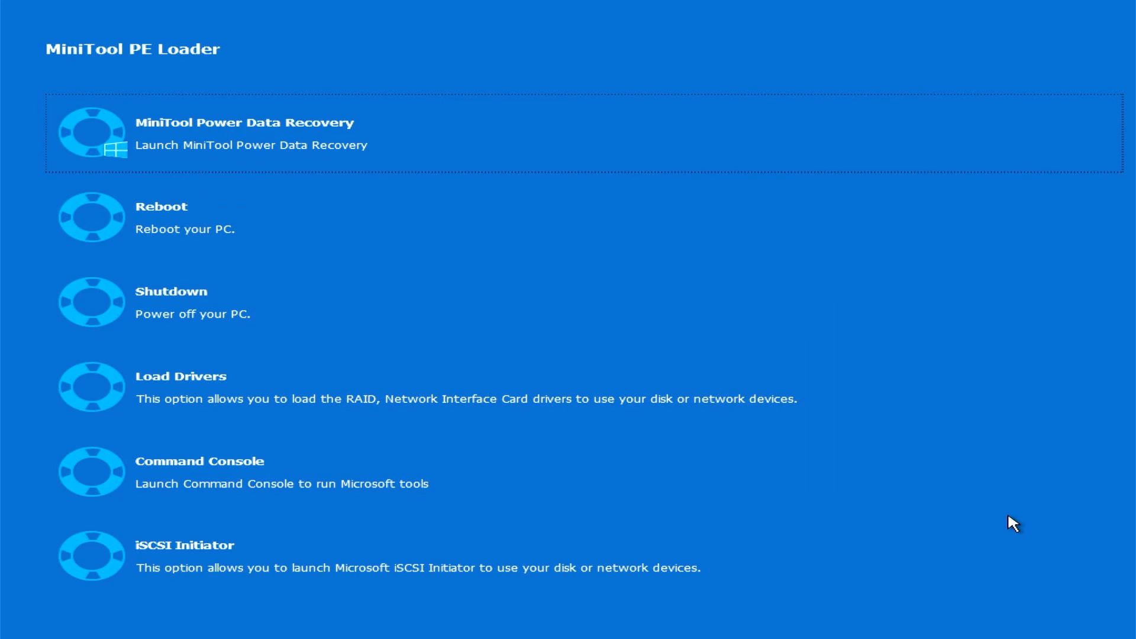
mouse_move(776, 366)
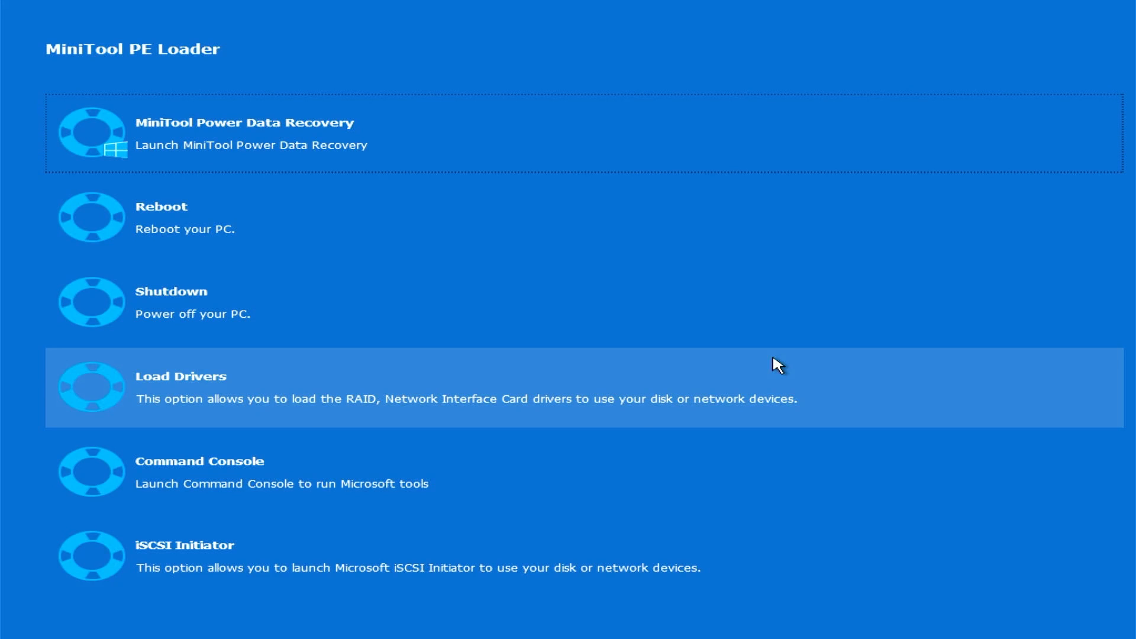
click(246, 134)
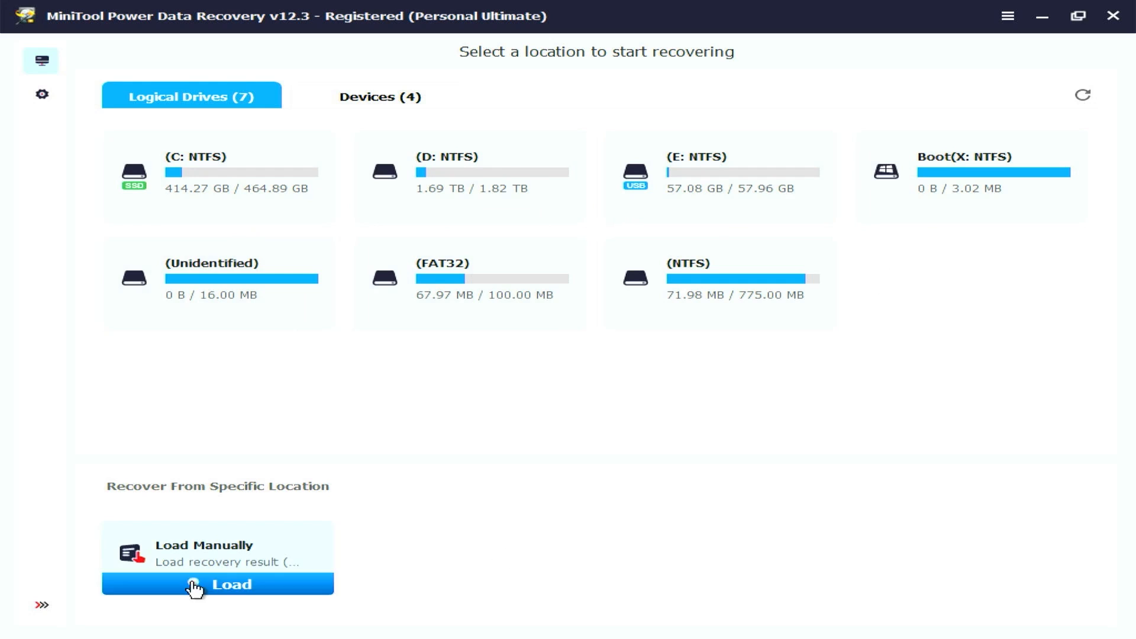
mouse_move(370, 357)
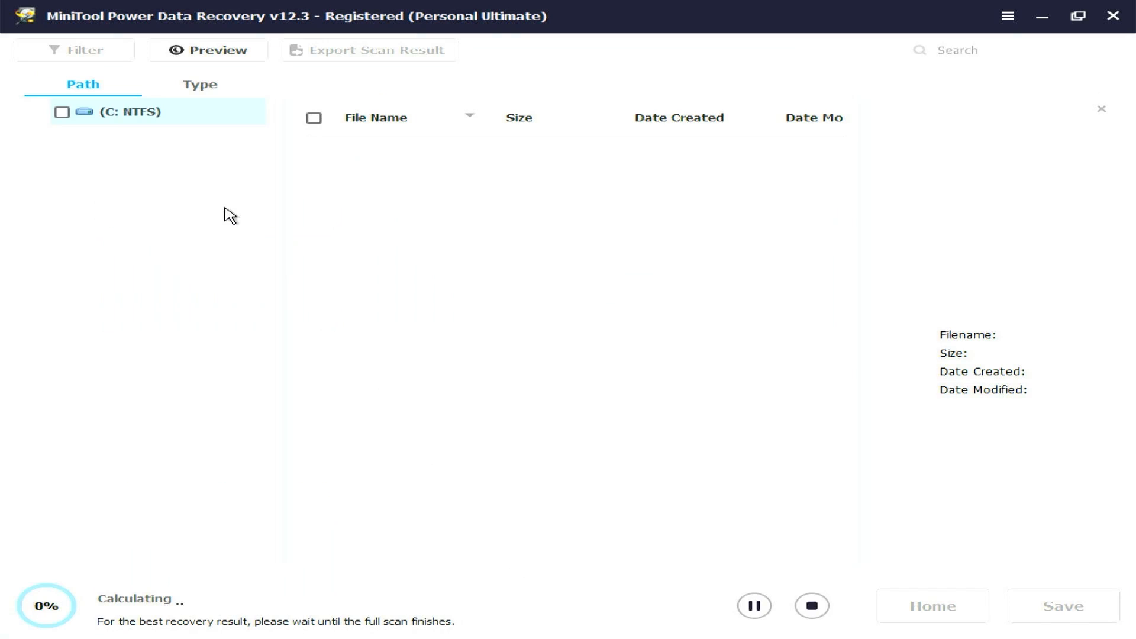
mouse_move(220, 411)
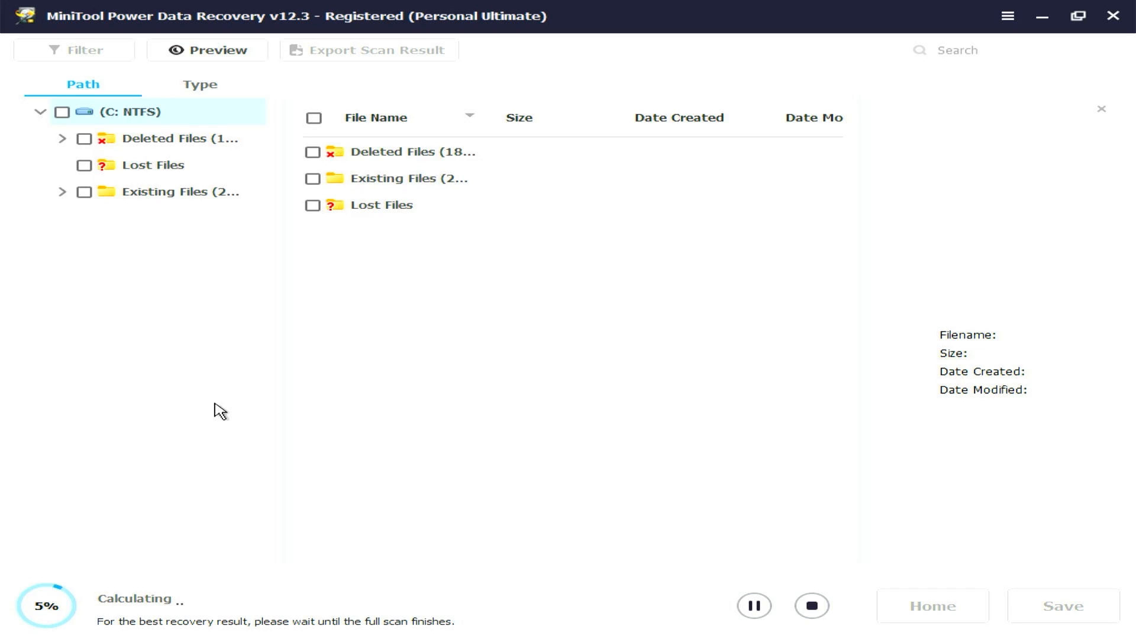
mouse_move(202, 363)
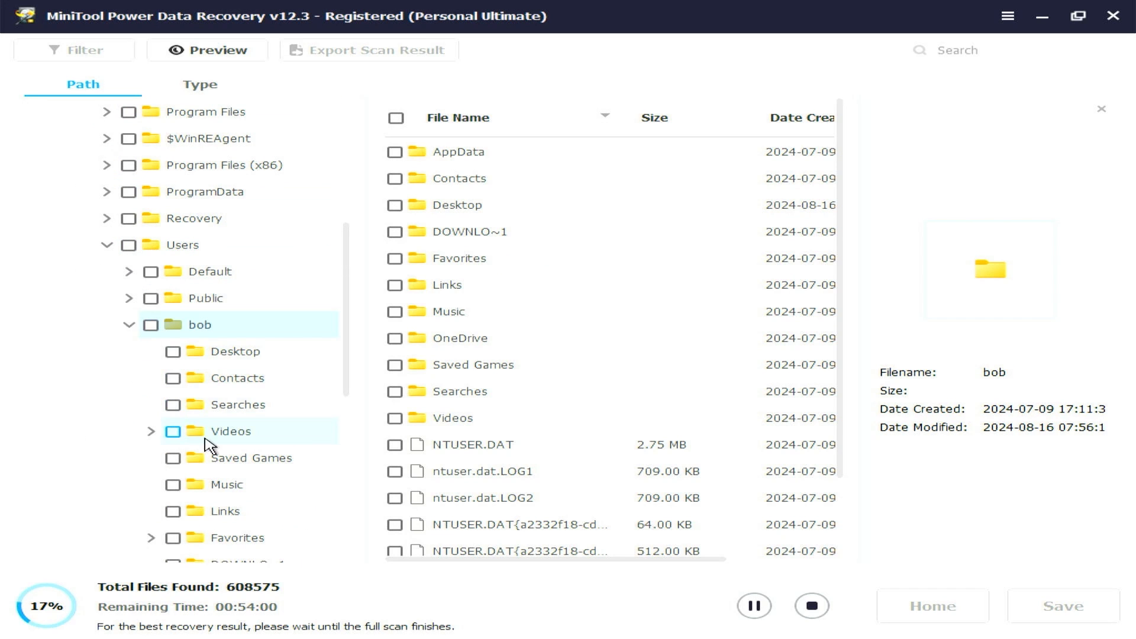
- Select the deleted mp4 in Users > Videos and save it to Local Disk D:, recovering 1 file of 2.1 MB
click(231, 431)
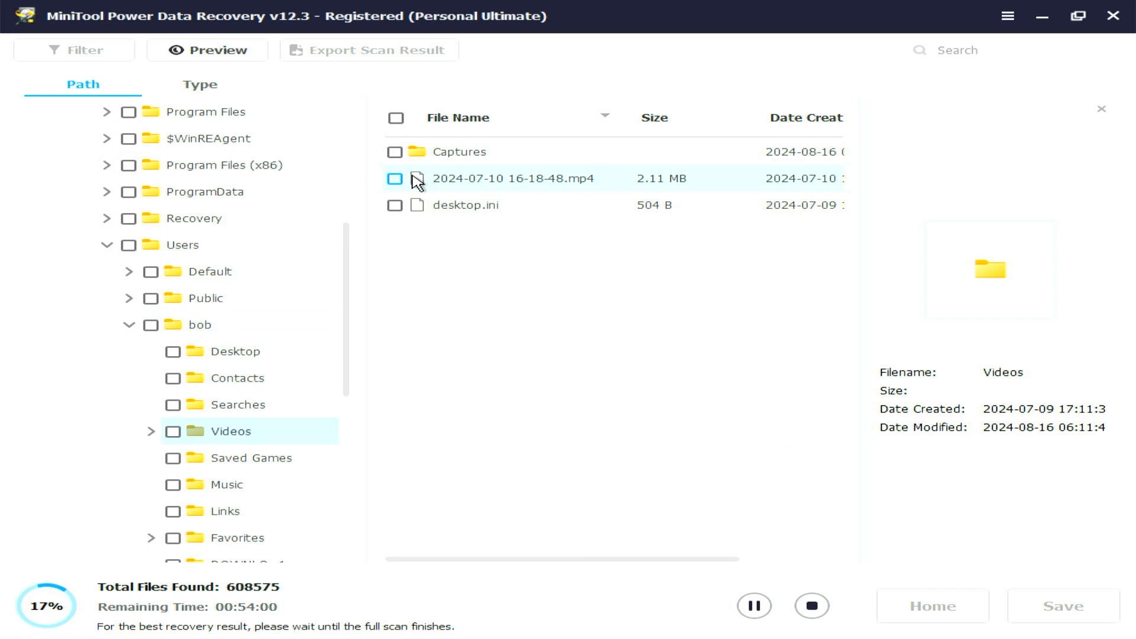
click(1063, 606)
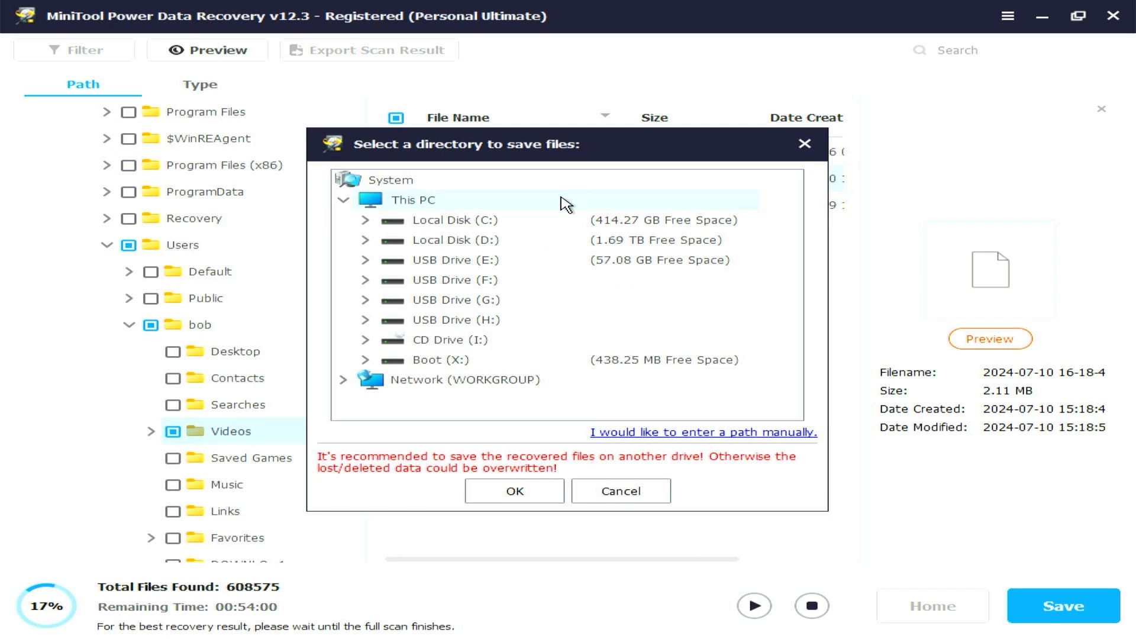
mouse_move(478, 240)
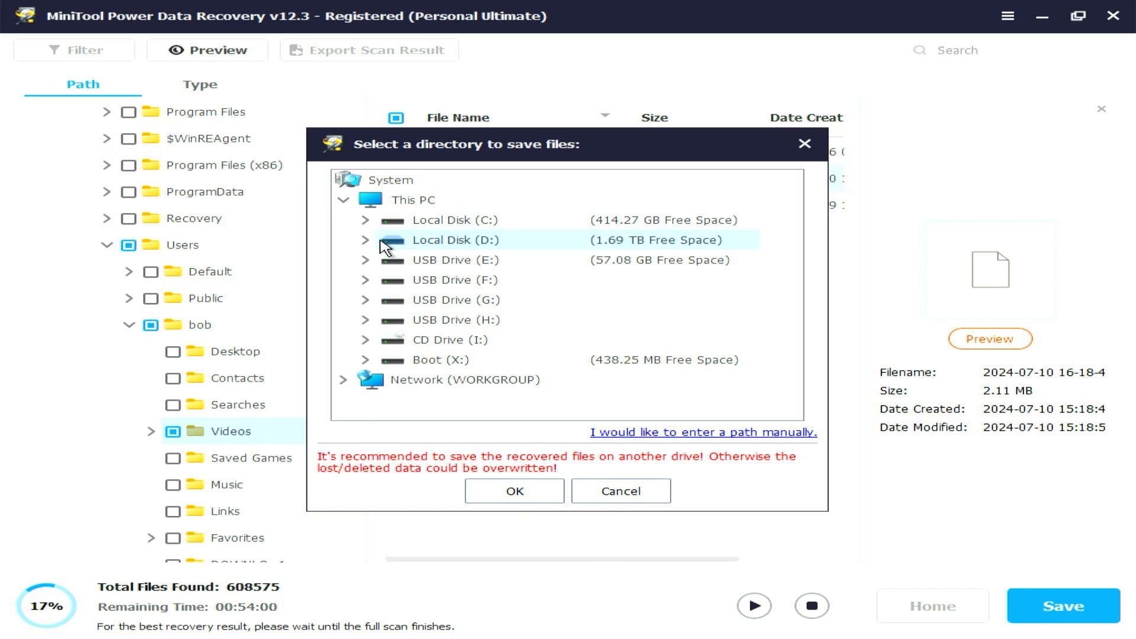
click(366, 240)
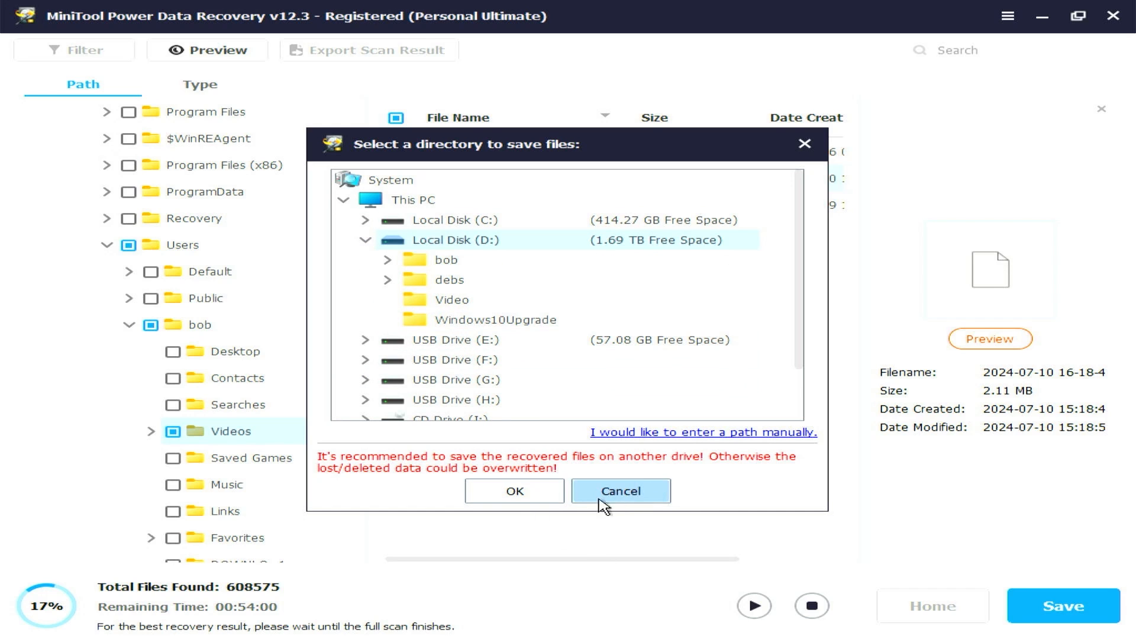
click(512, 489)
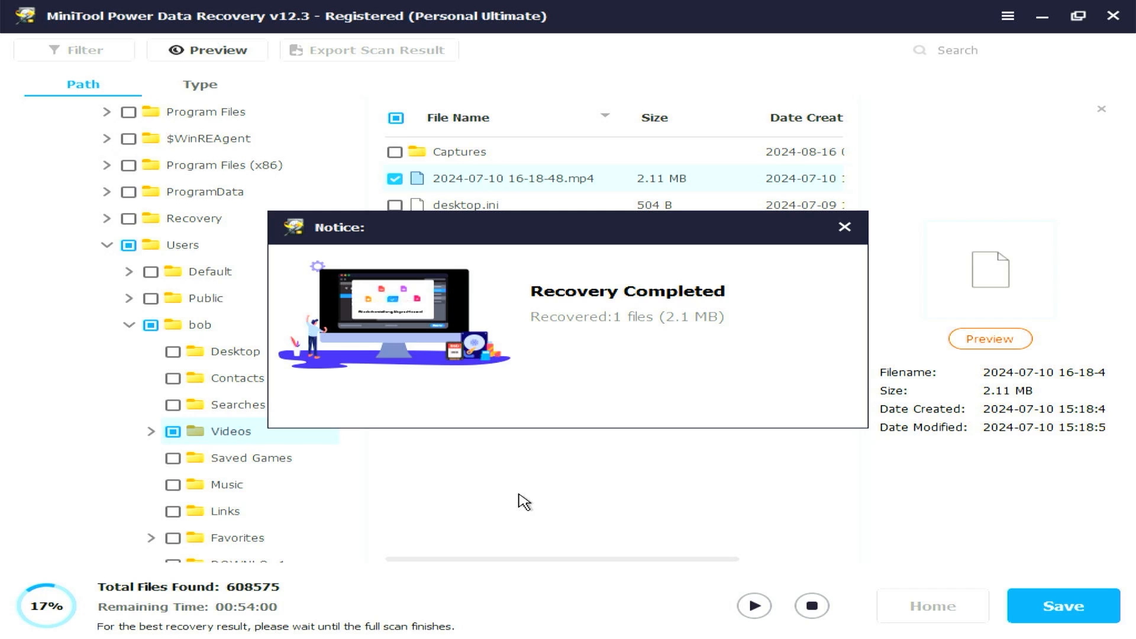
click(845, 228)
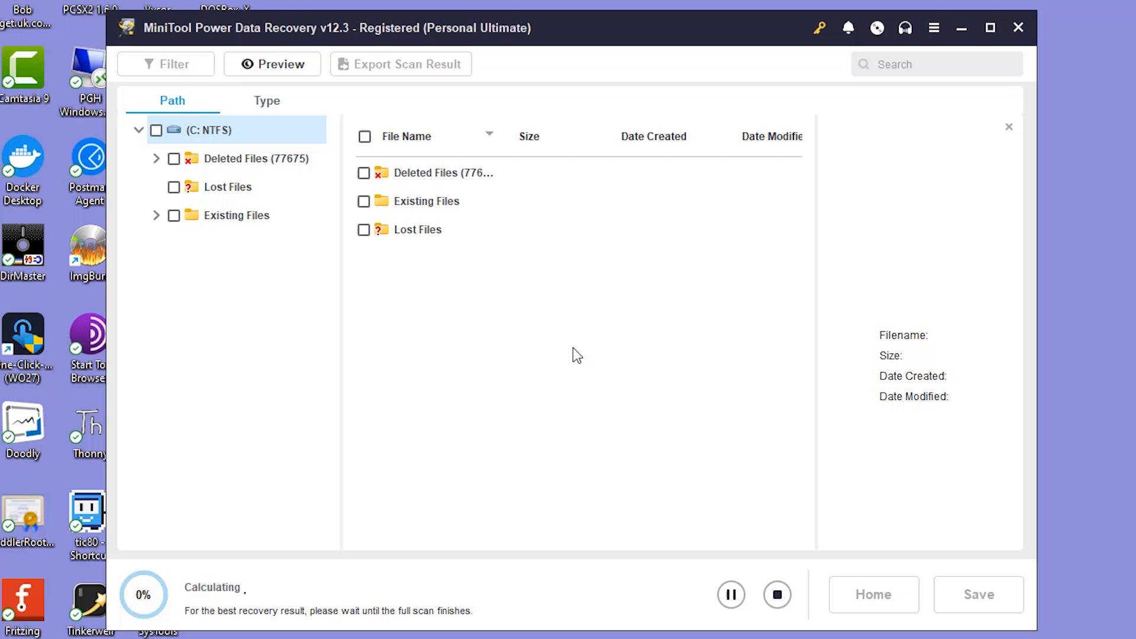
- Browse the Deleted Files tree through Lost Files, $Dir3341 and Recycle Bin, then list the ProgramData folder
click(156, 157)
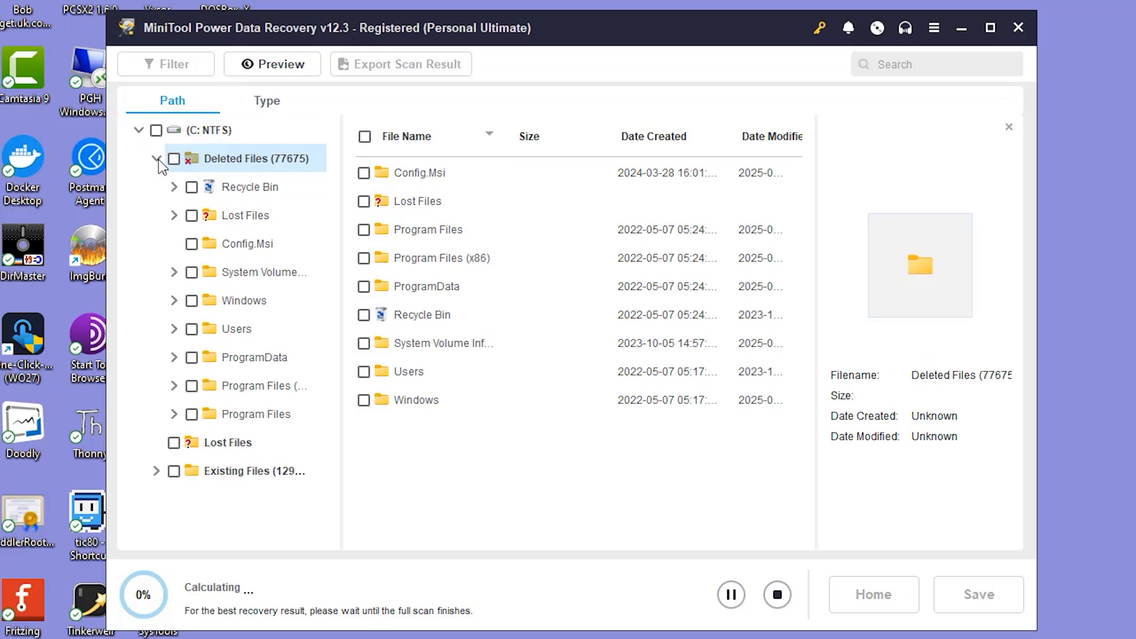
mouse_move(180, 184)
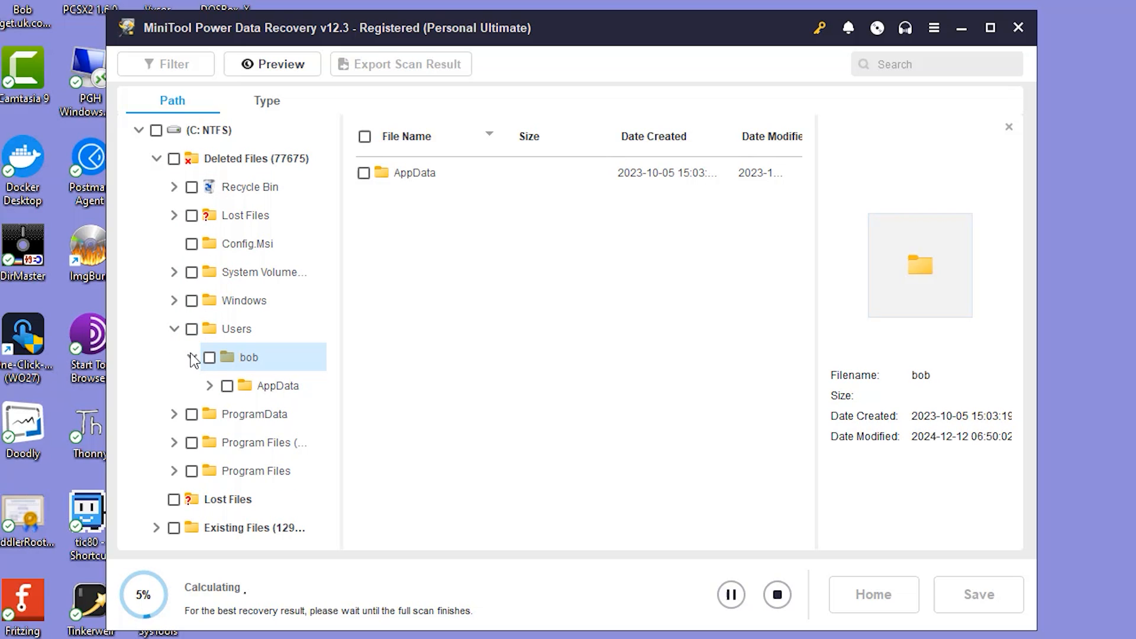
click(244, 215)
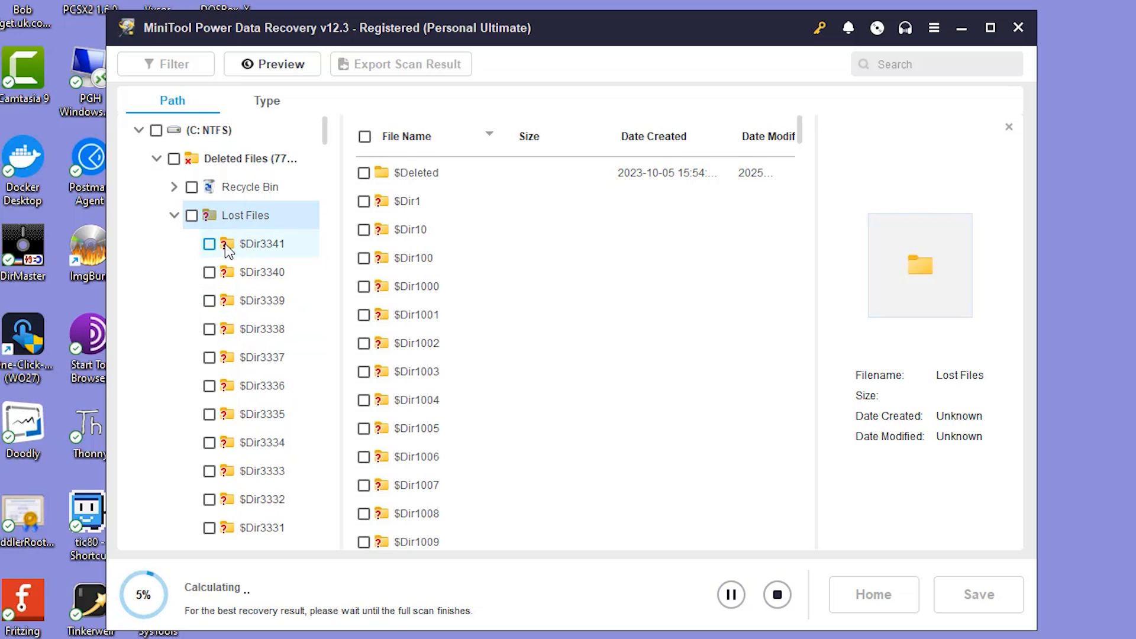
click(263, 244)
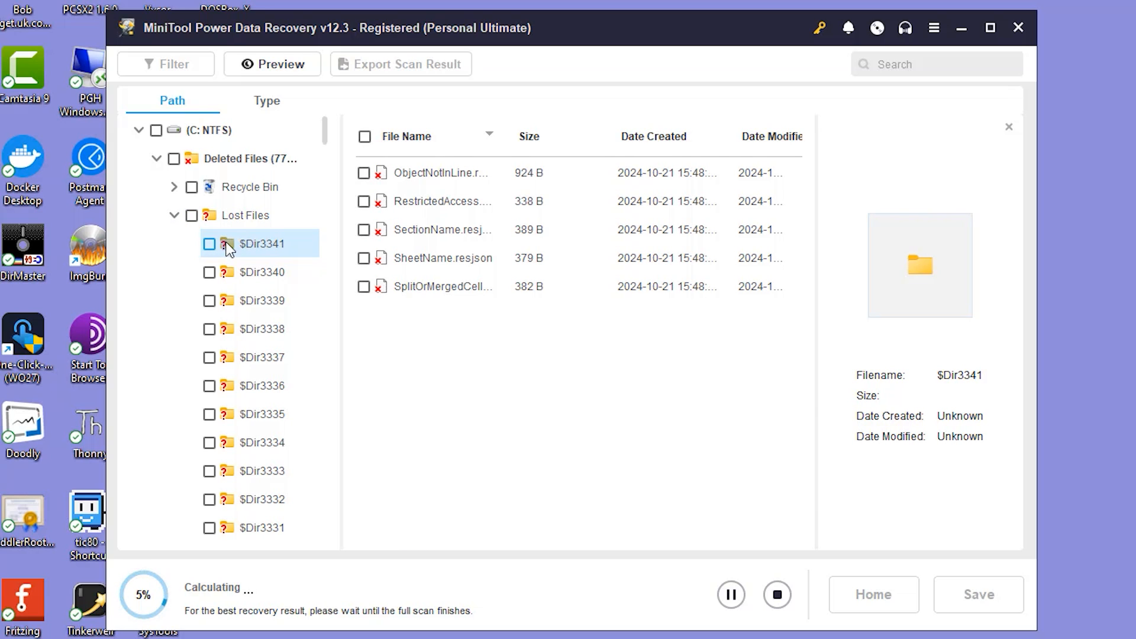
click(243, 215)
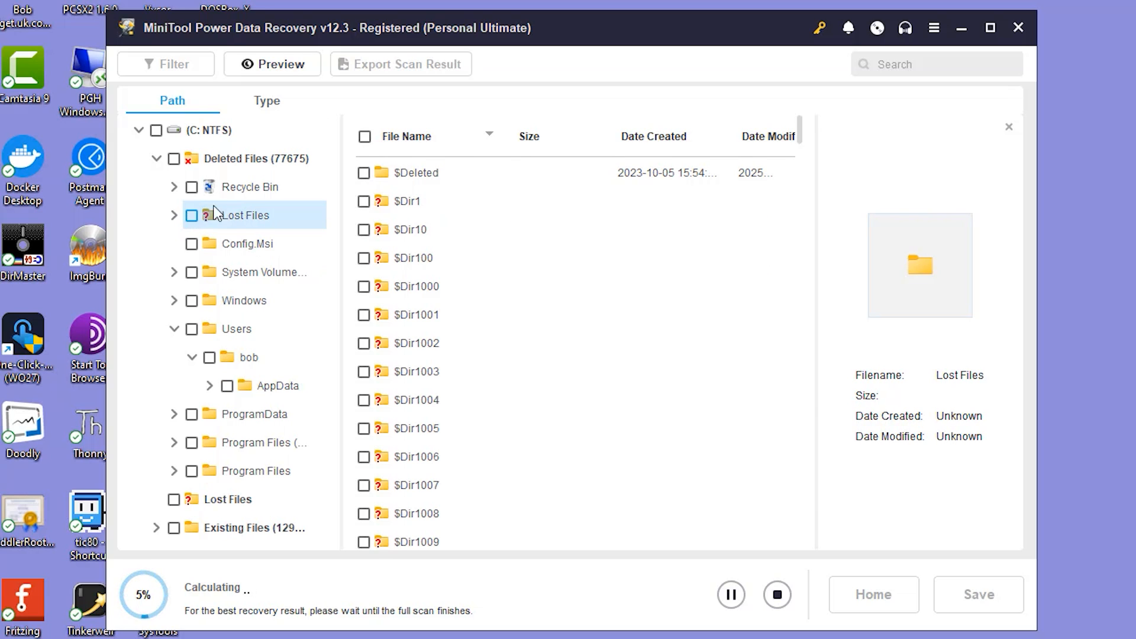
click(250, 187)
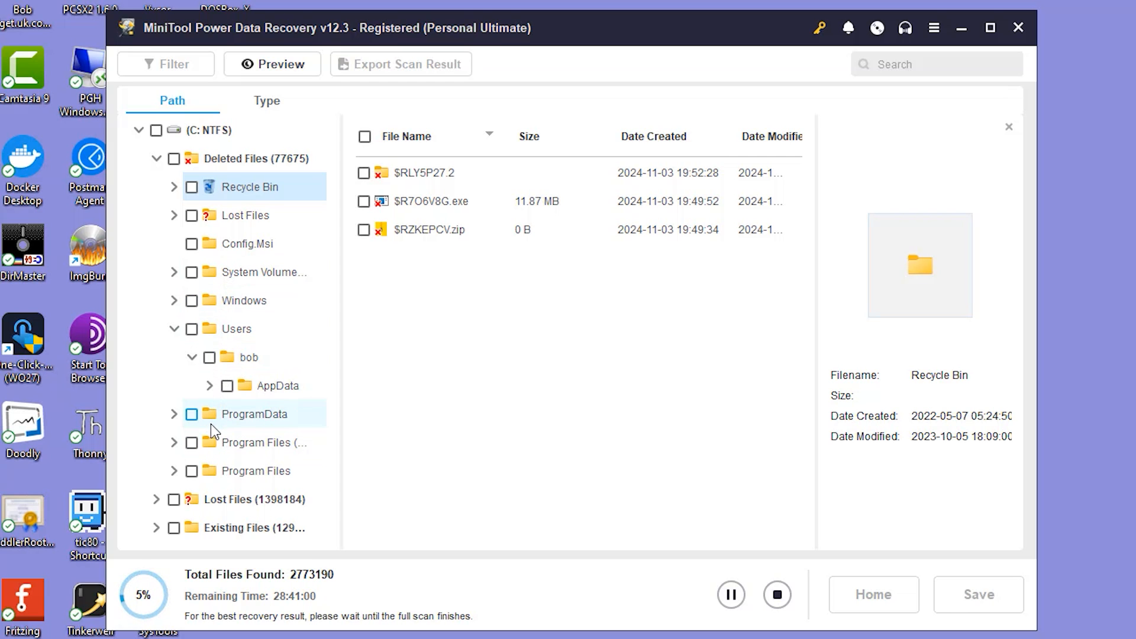
click(255, 414)
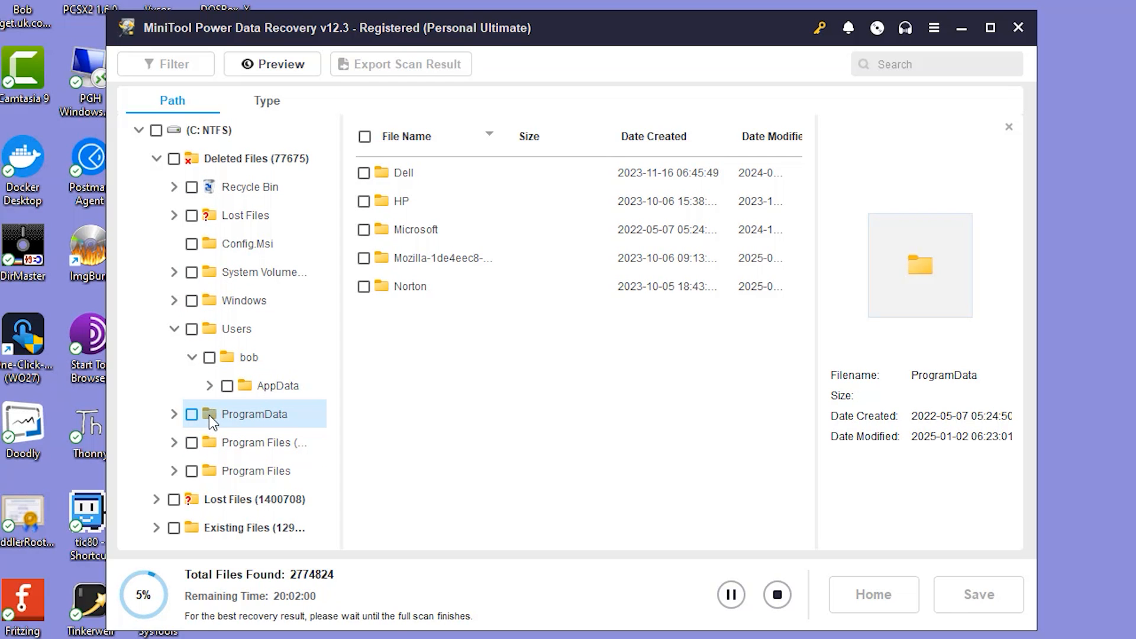